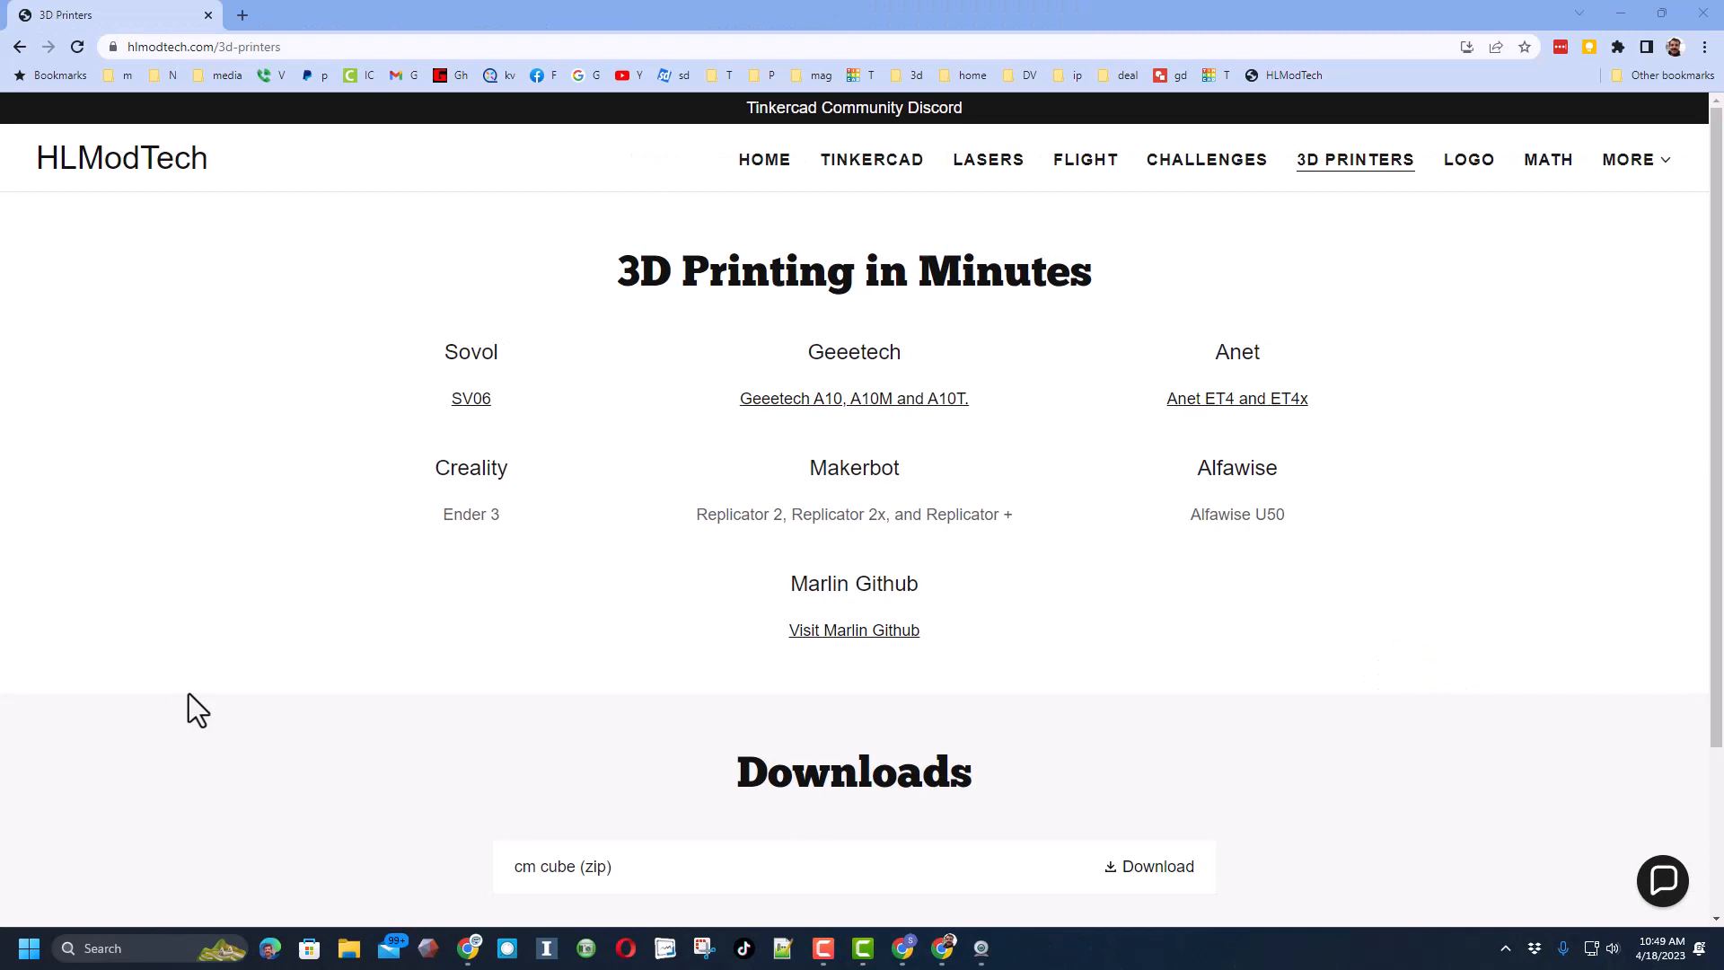
pyautogui.moveTo(446, 679)
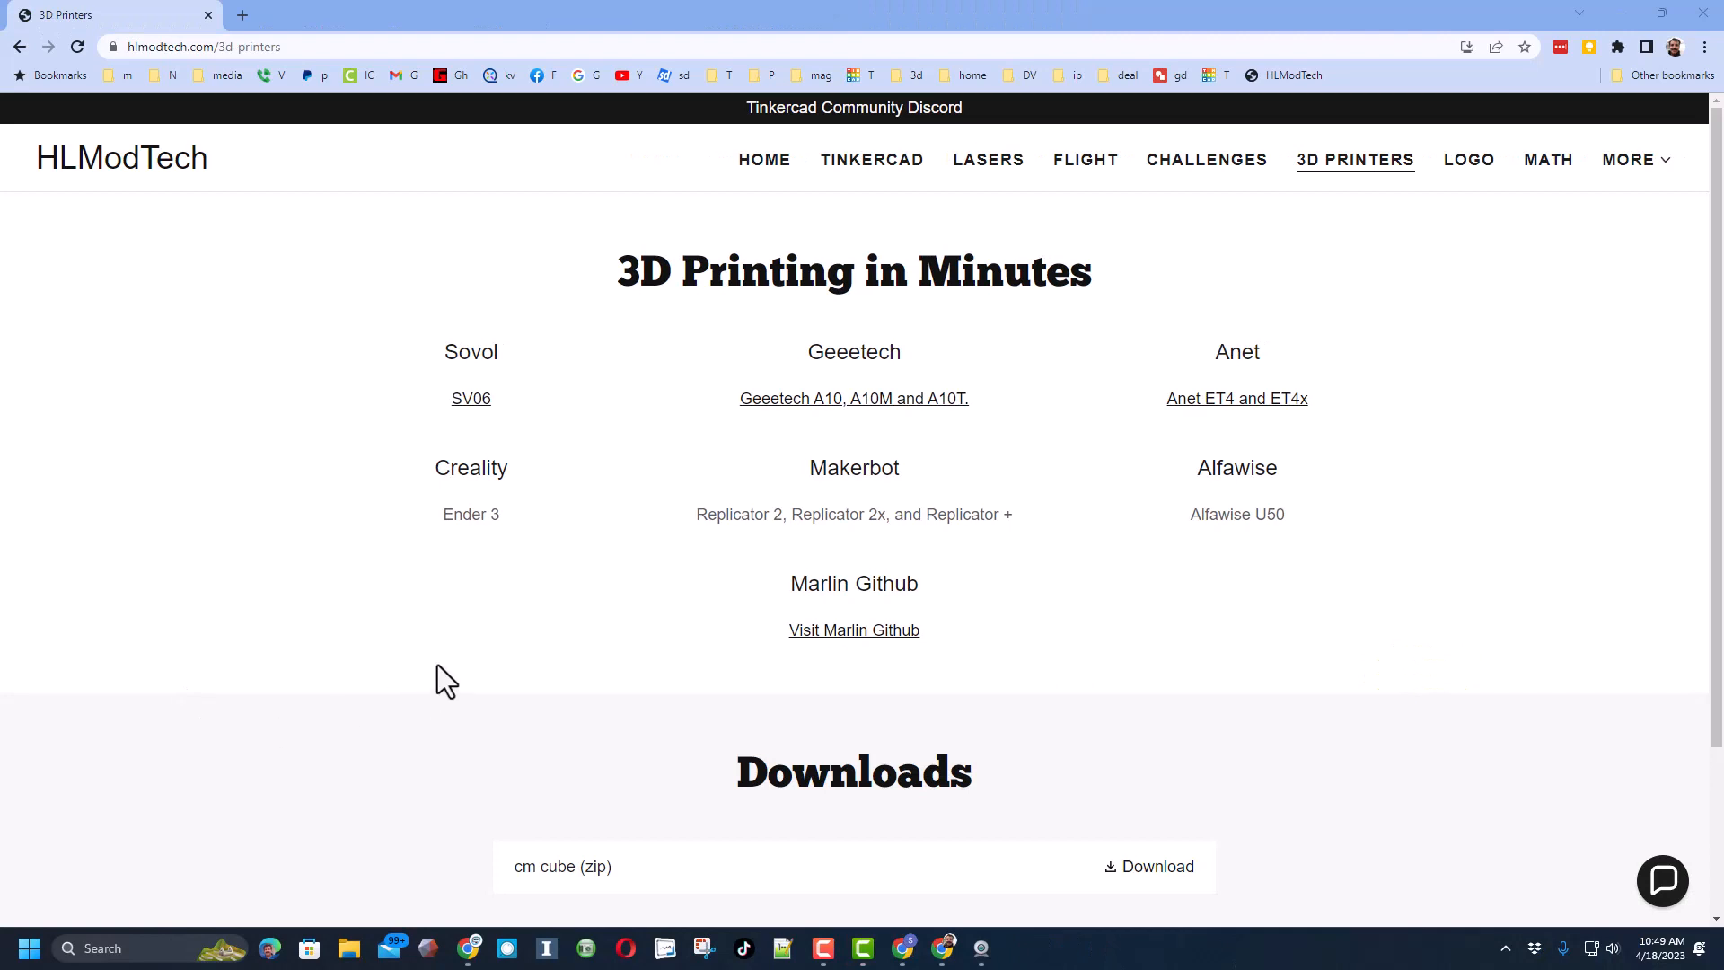
# Step: Switch from the HLModTech 3D Printers page to the Tinkercad designs dashboard
pyautogui.click(226, 16)
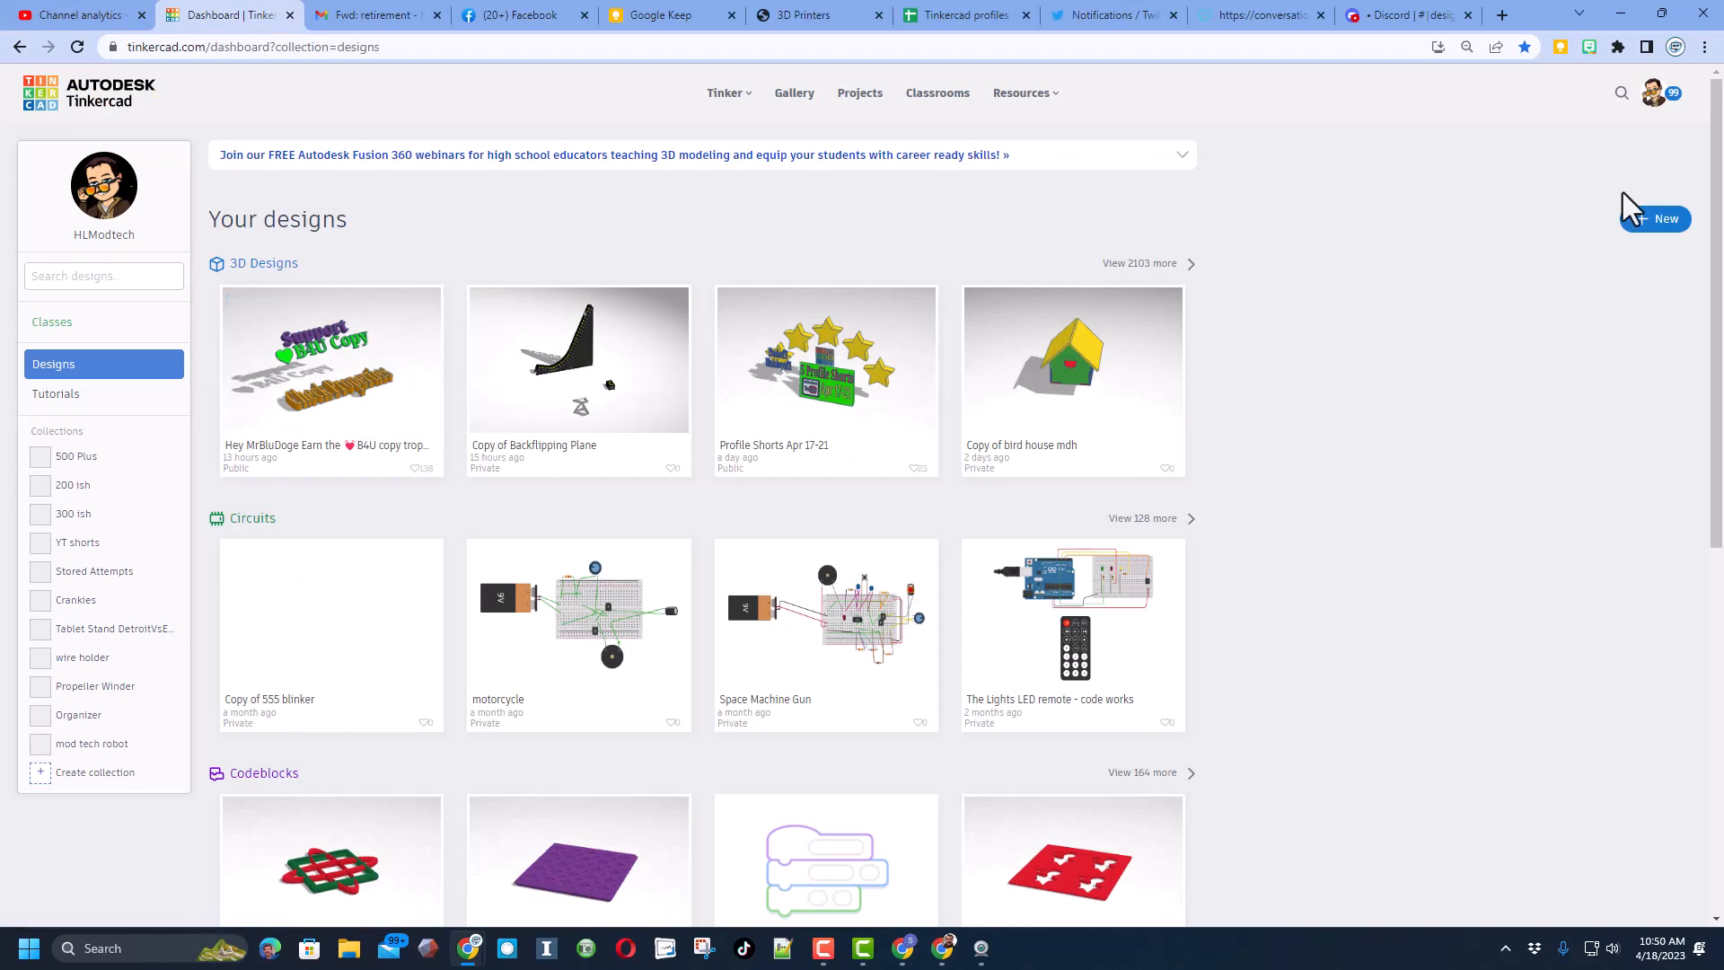
# Step: Create a new blank 3D design and place a Heart basic shape on the workplane
pyautogui.click(1662, 217)
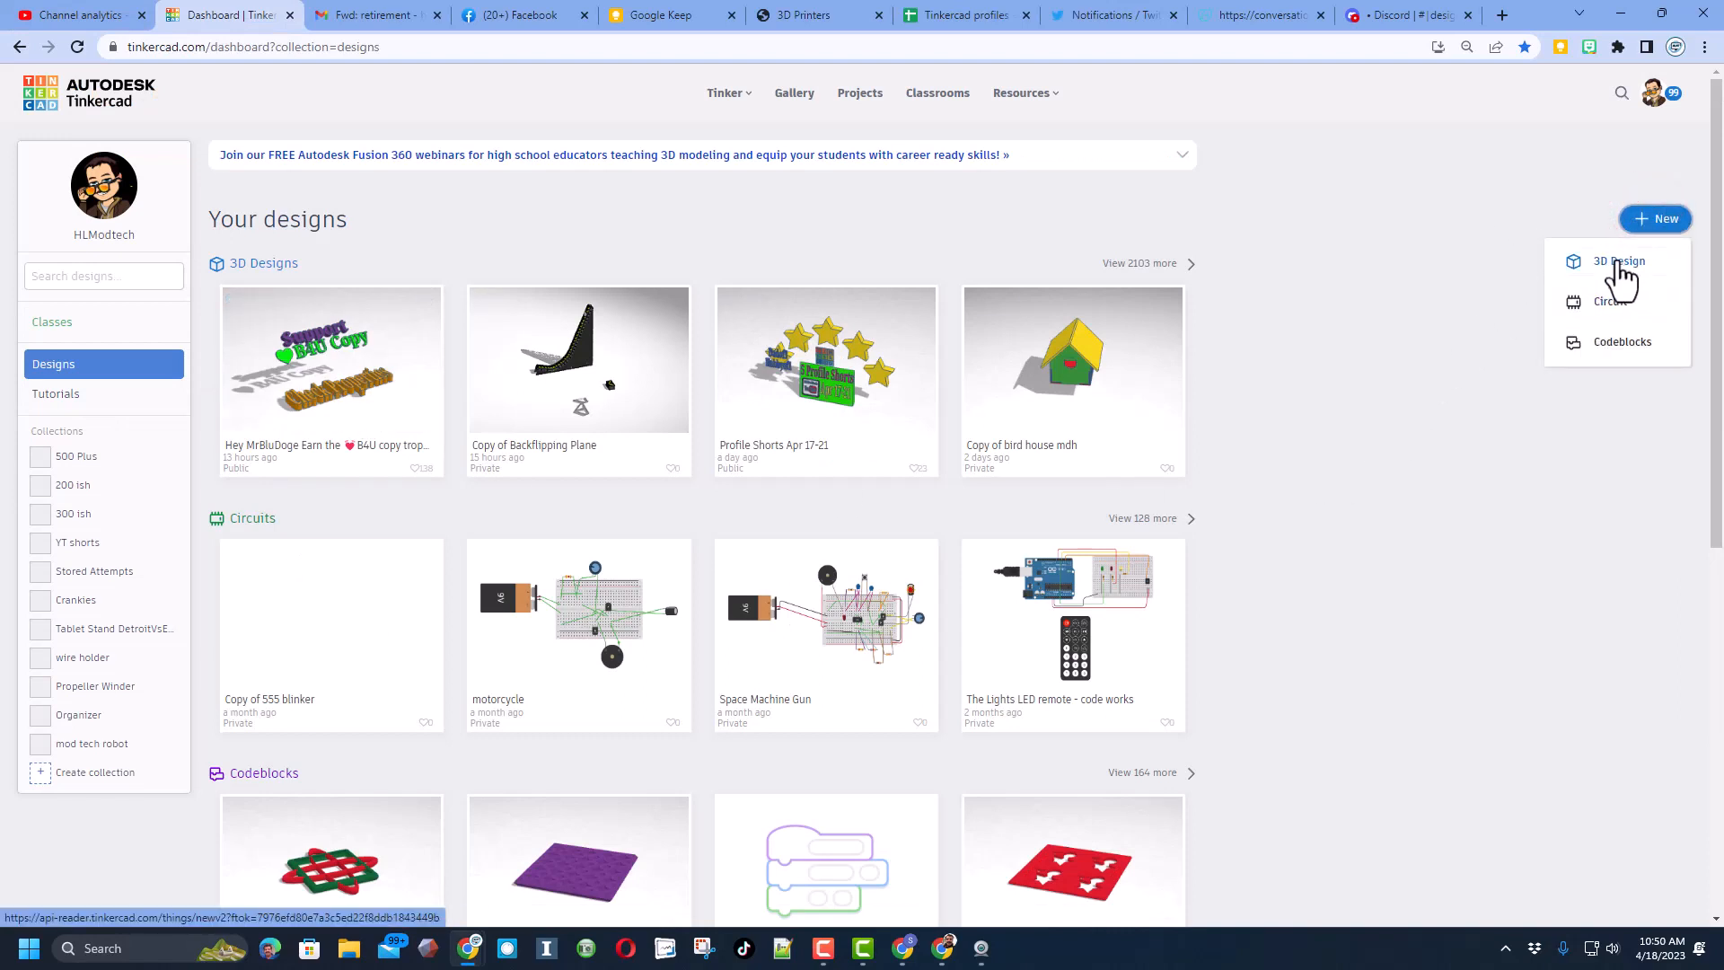
pyautogui.click(1617, 262)
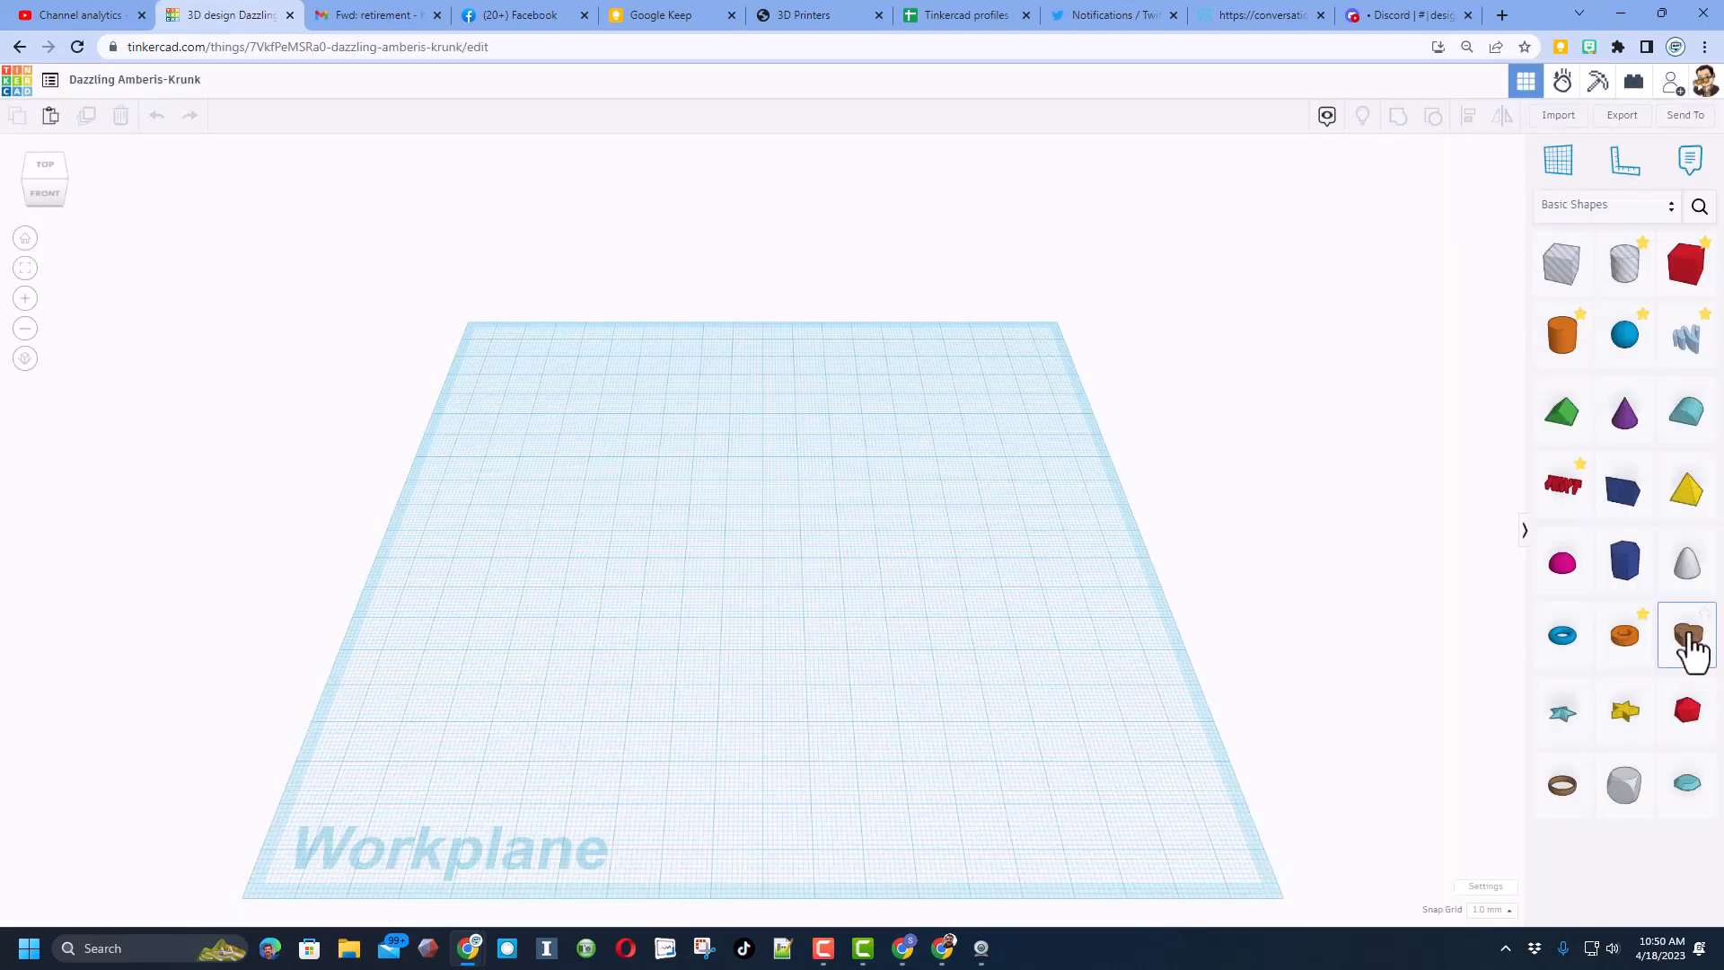
pyautogui.click(1688, 634)
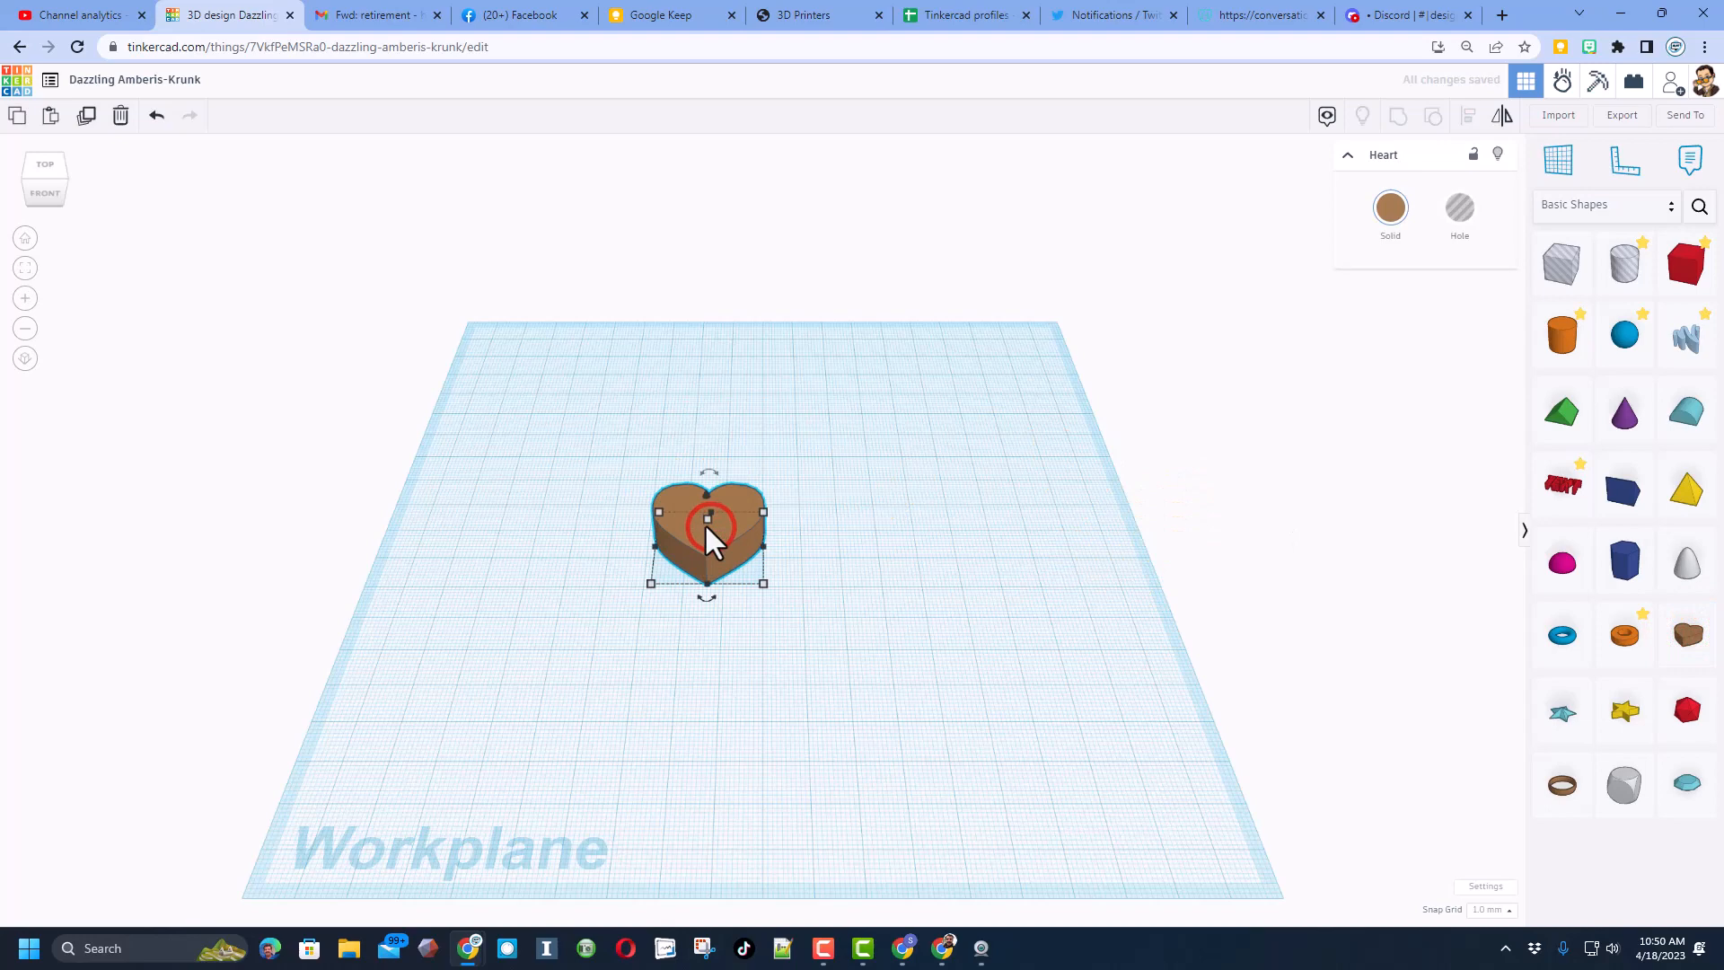
pyautogui.moveTo(830, 551)
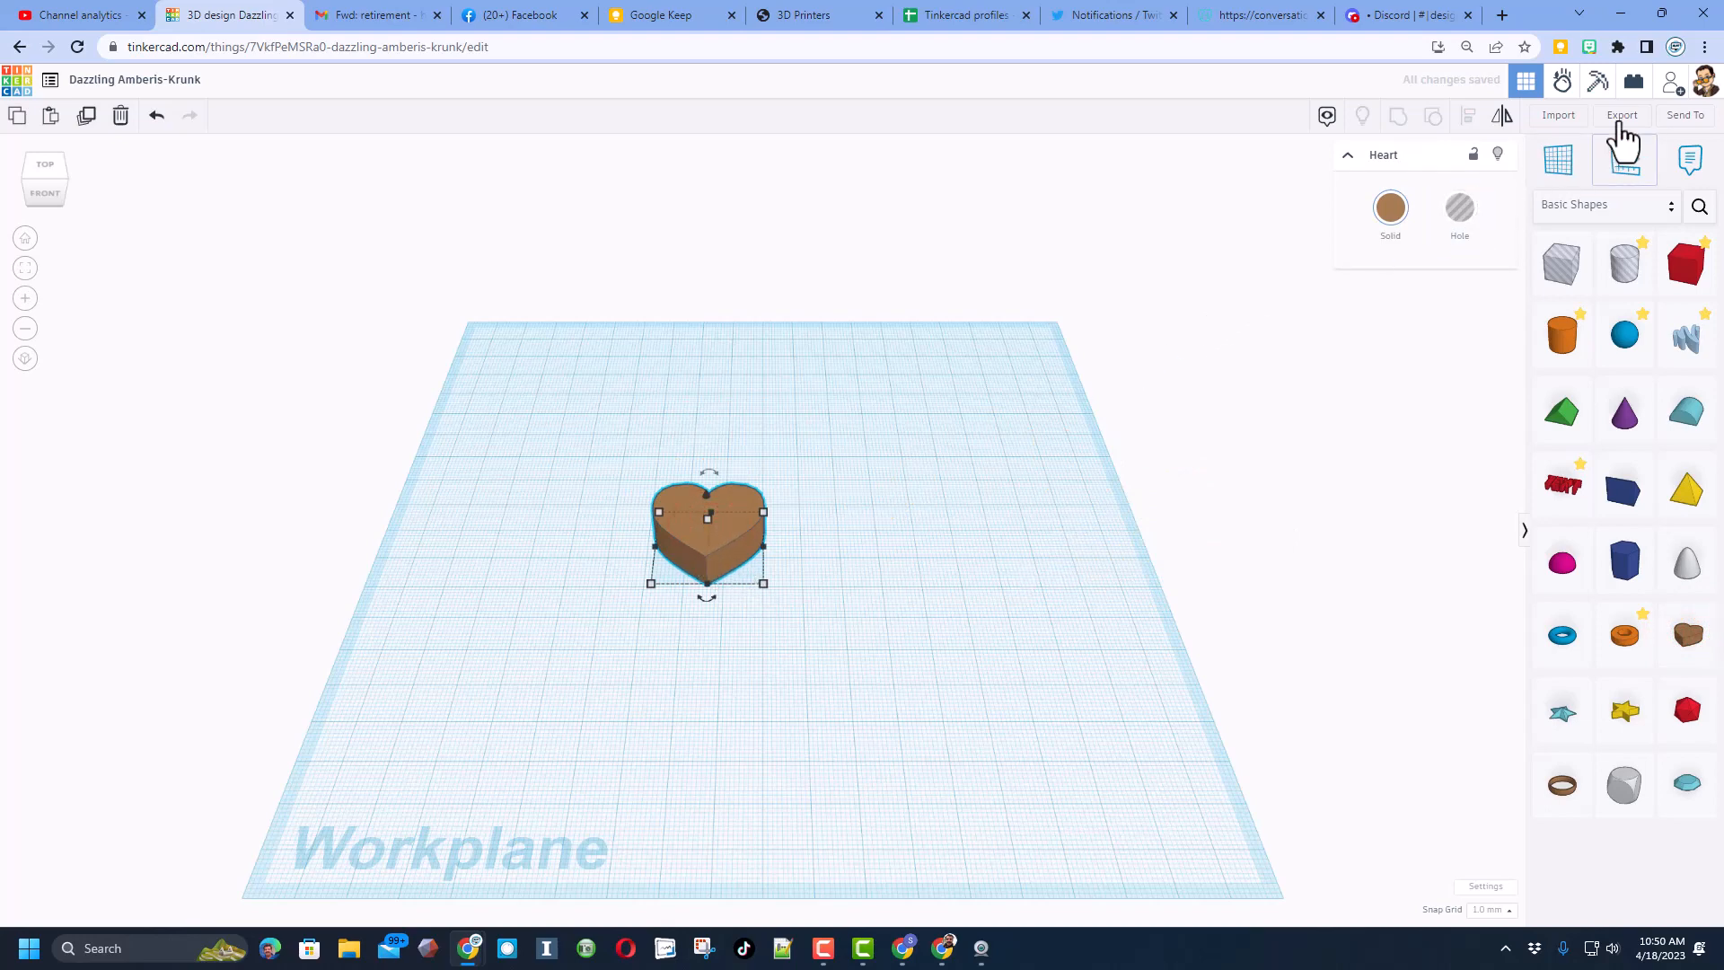
# Step: Export the heart as heart.svg for laser cutting
pyautogui.click(1621, 115)
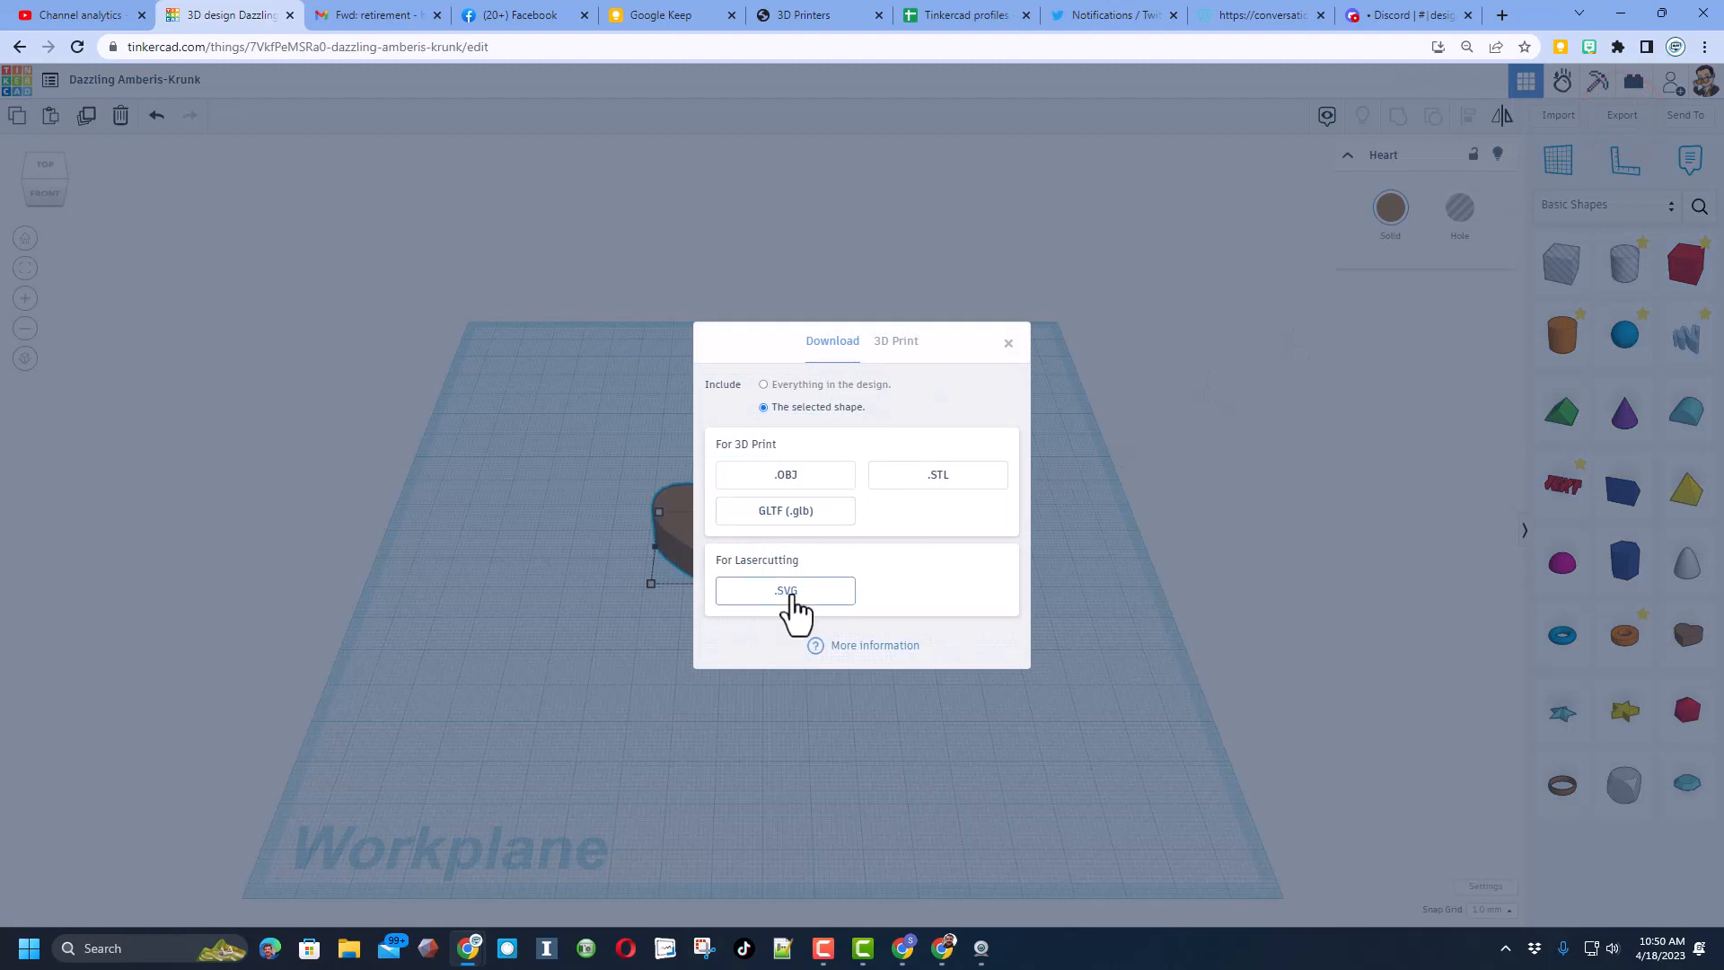
pyautogui.click(784, 591)
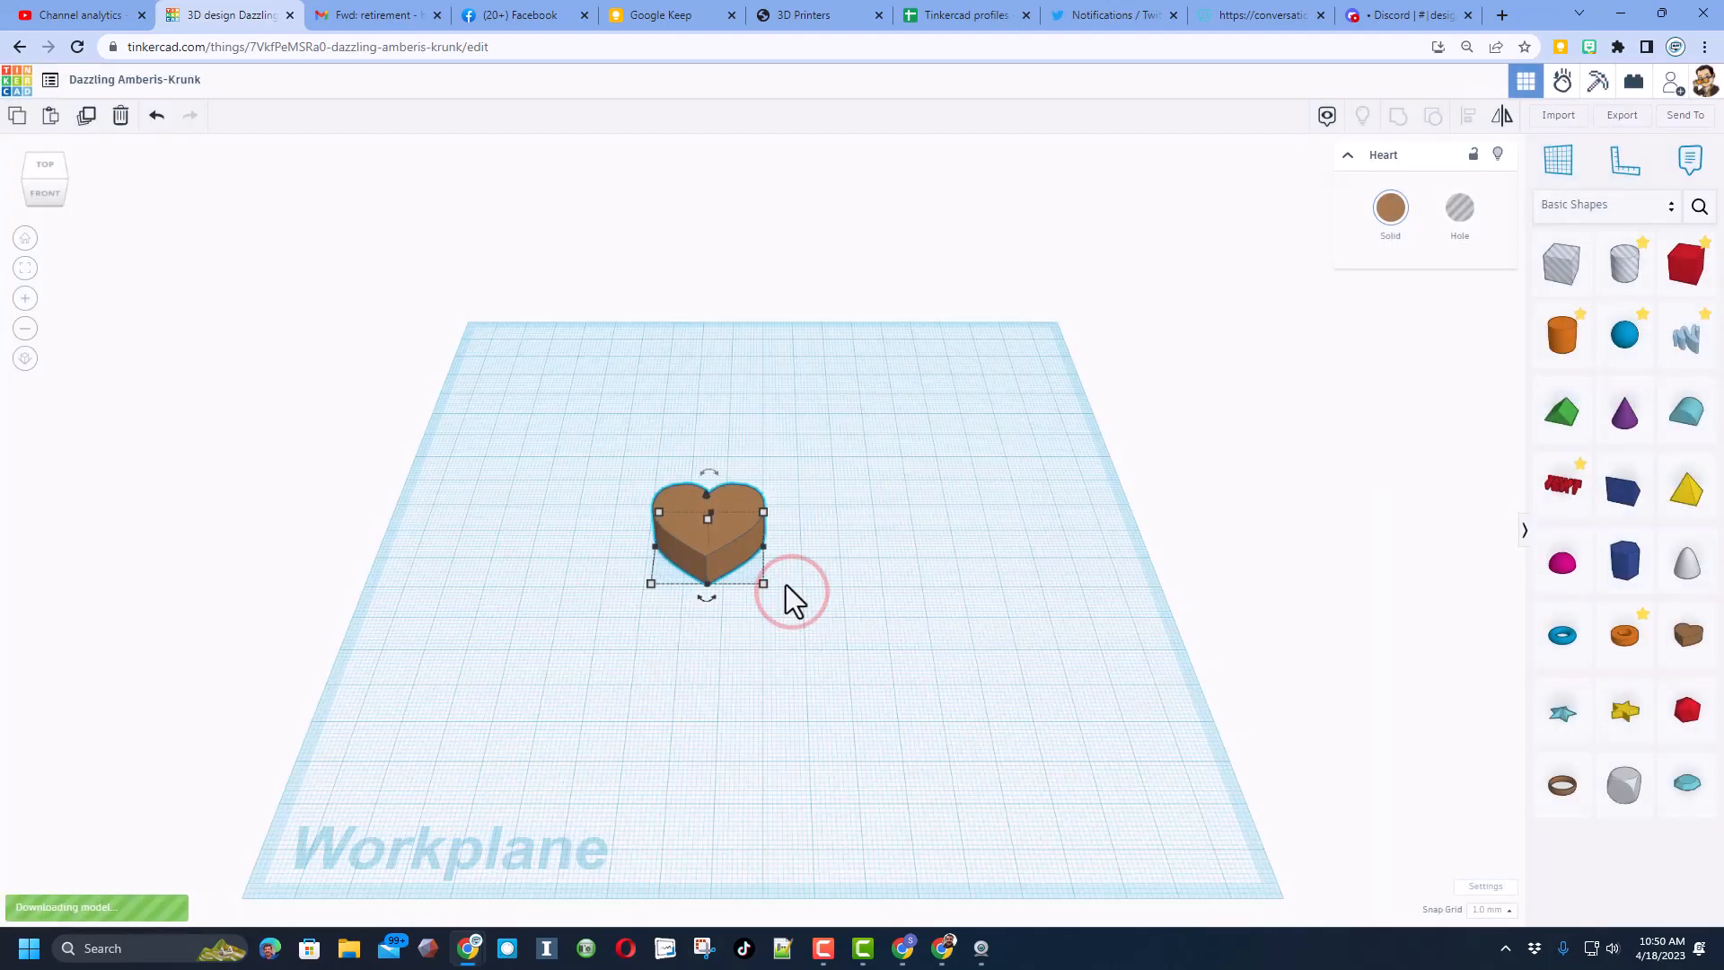
pyautogui.click(1620, 115)
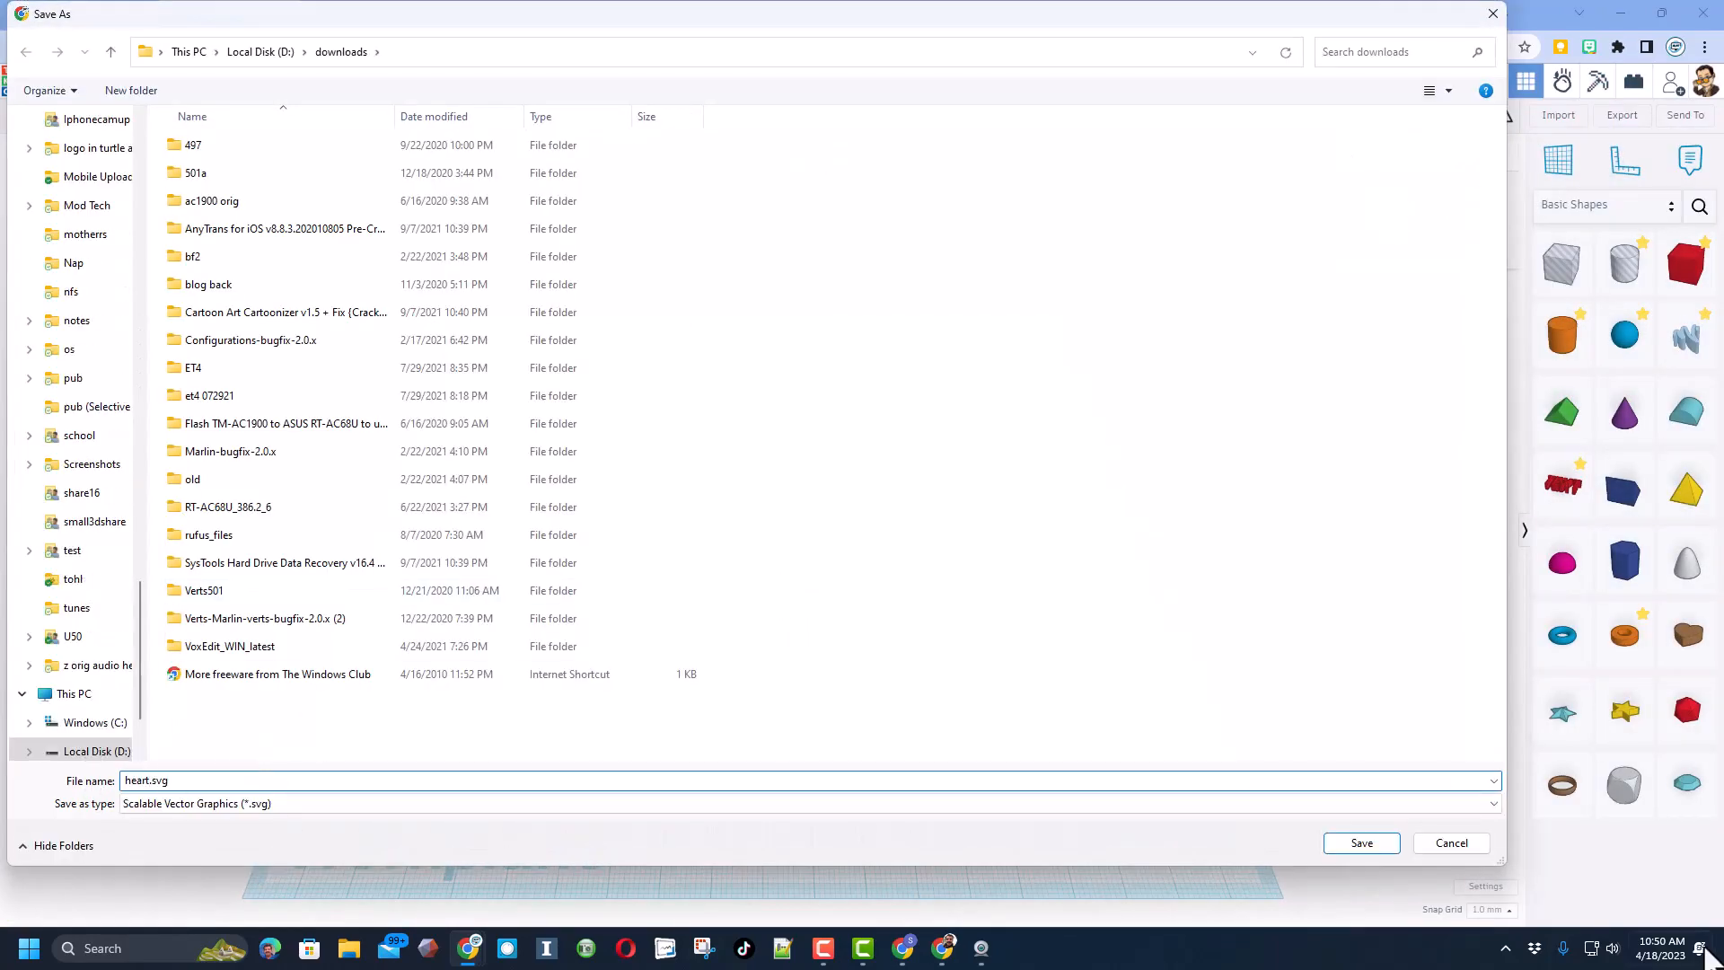
pyautogui.click(1361, 842)
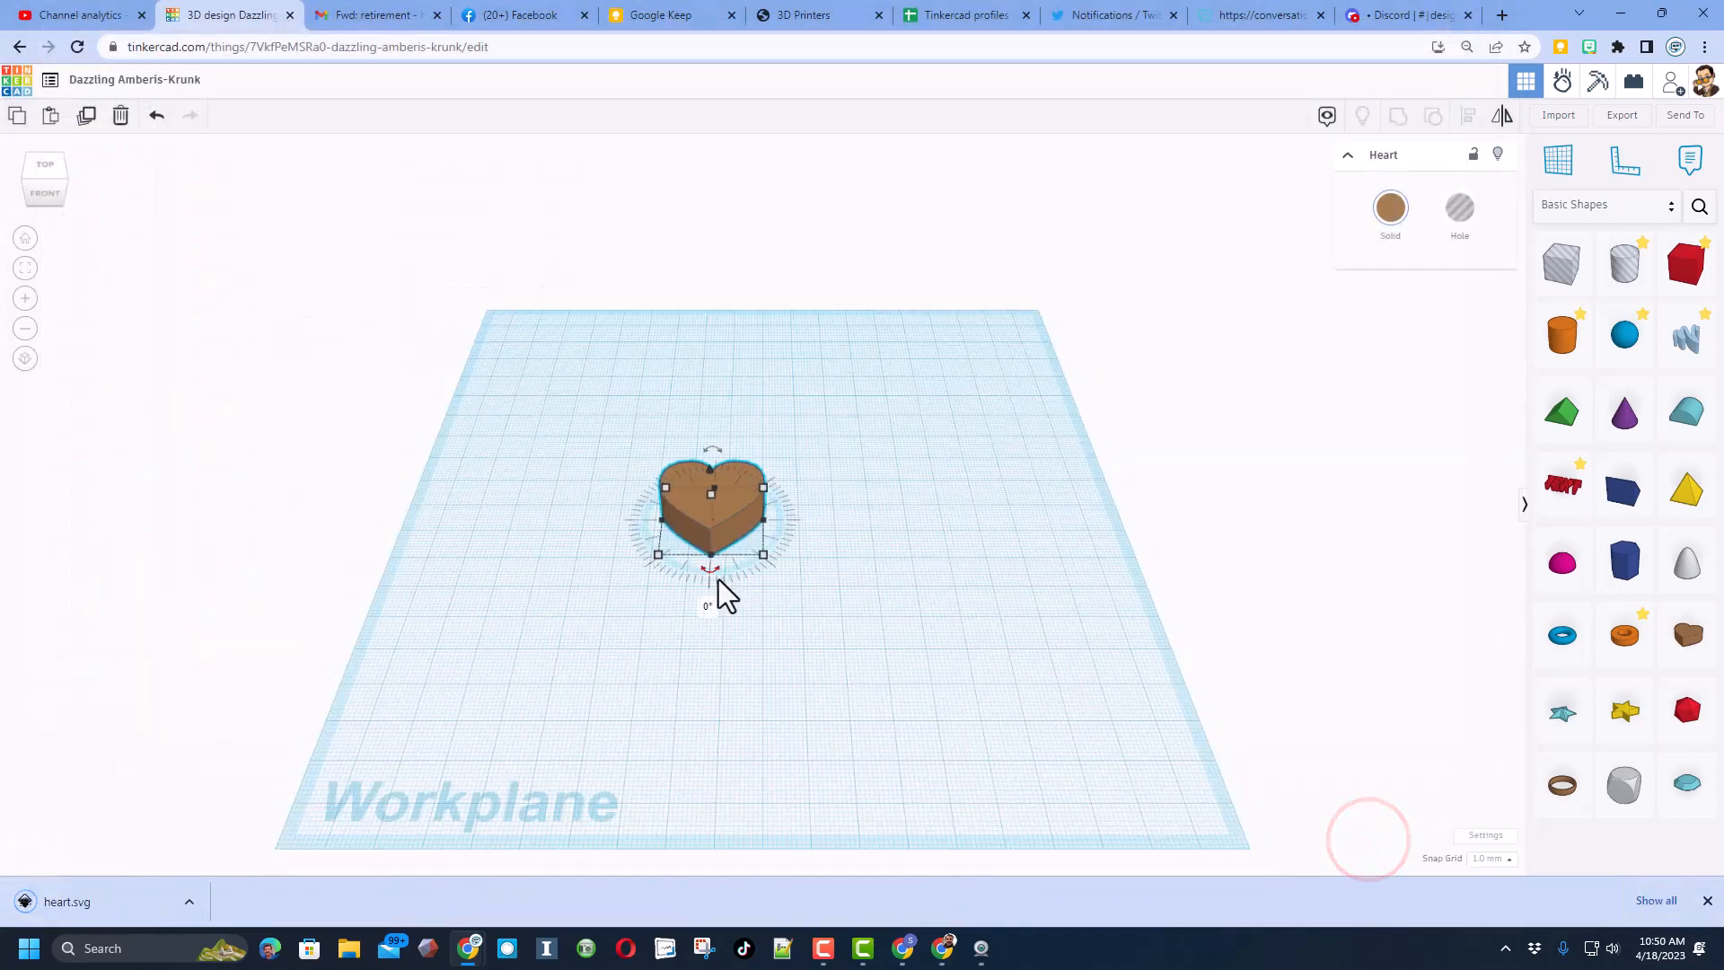
# Step: Delete the heart, leaving the workplane empty
pyautogui.press('Delete')
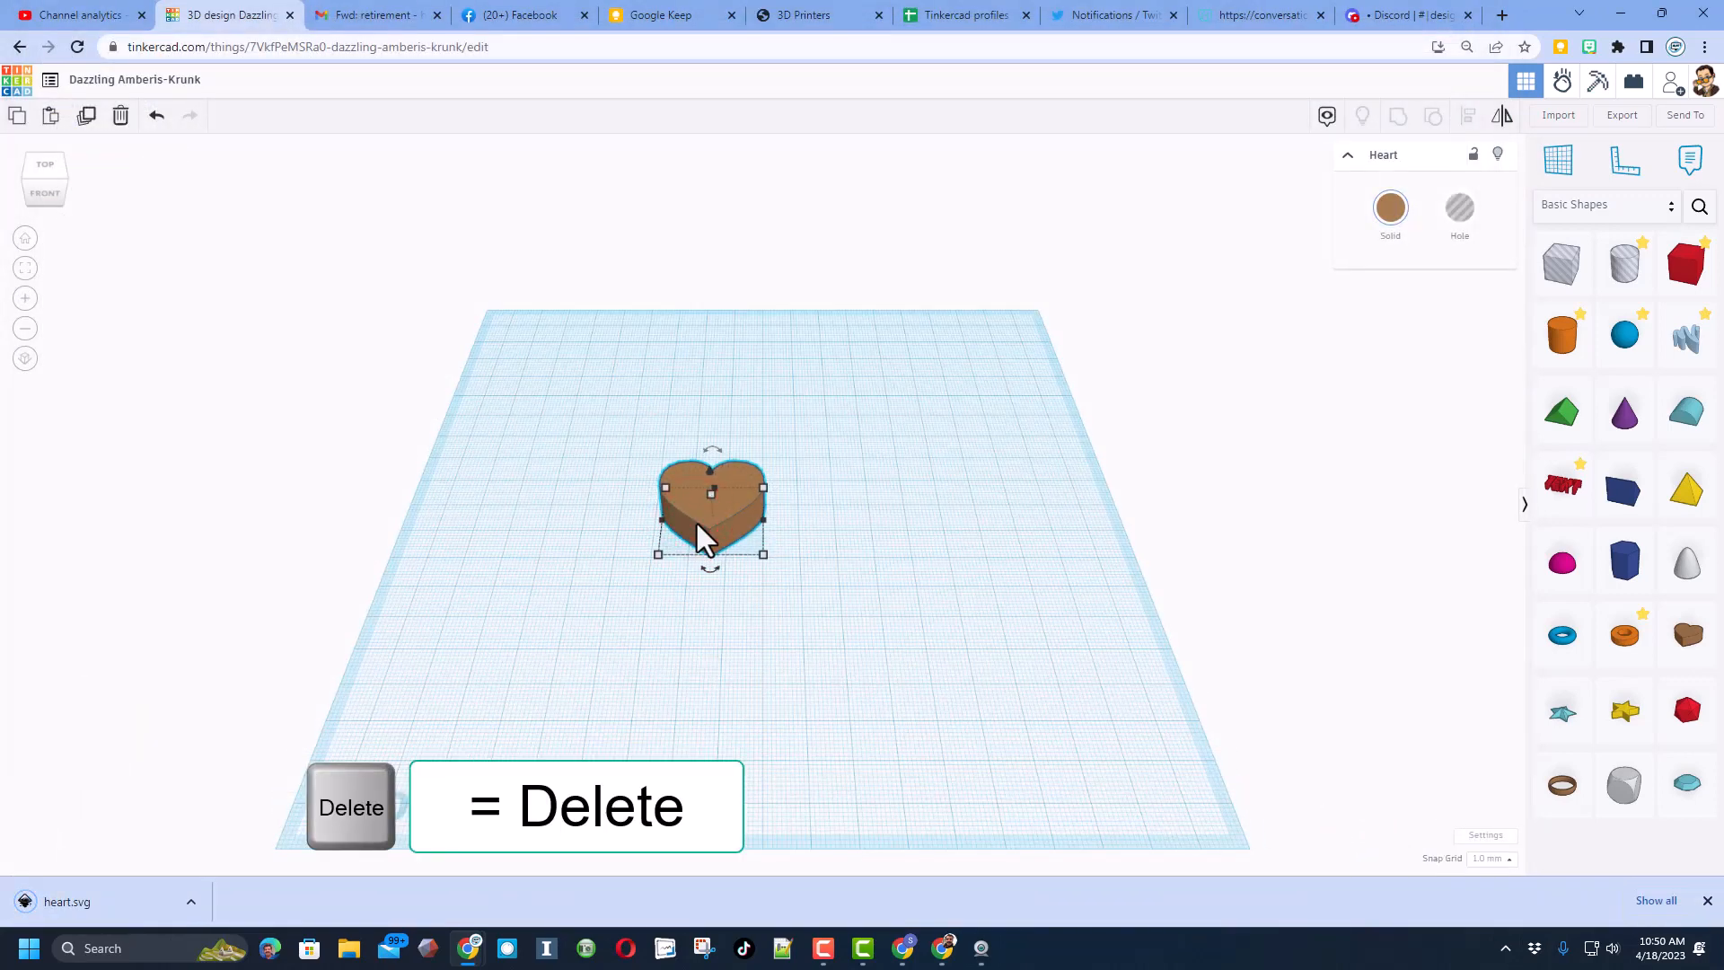
pyautogui.press('Delete')
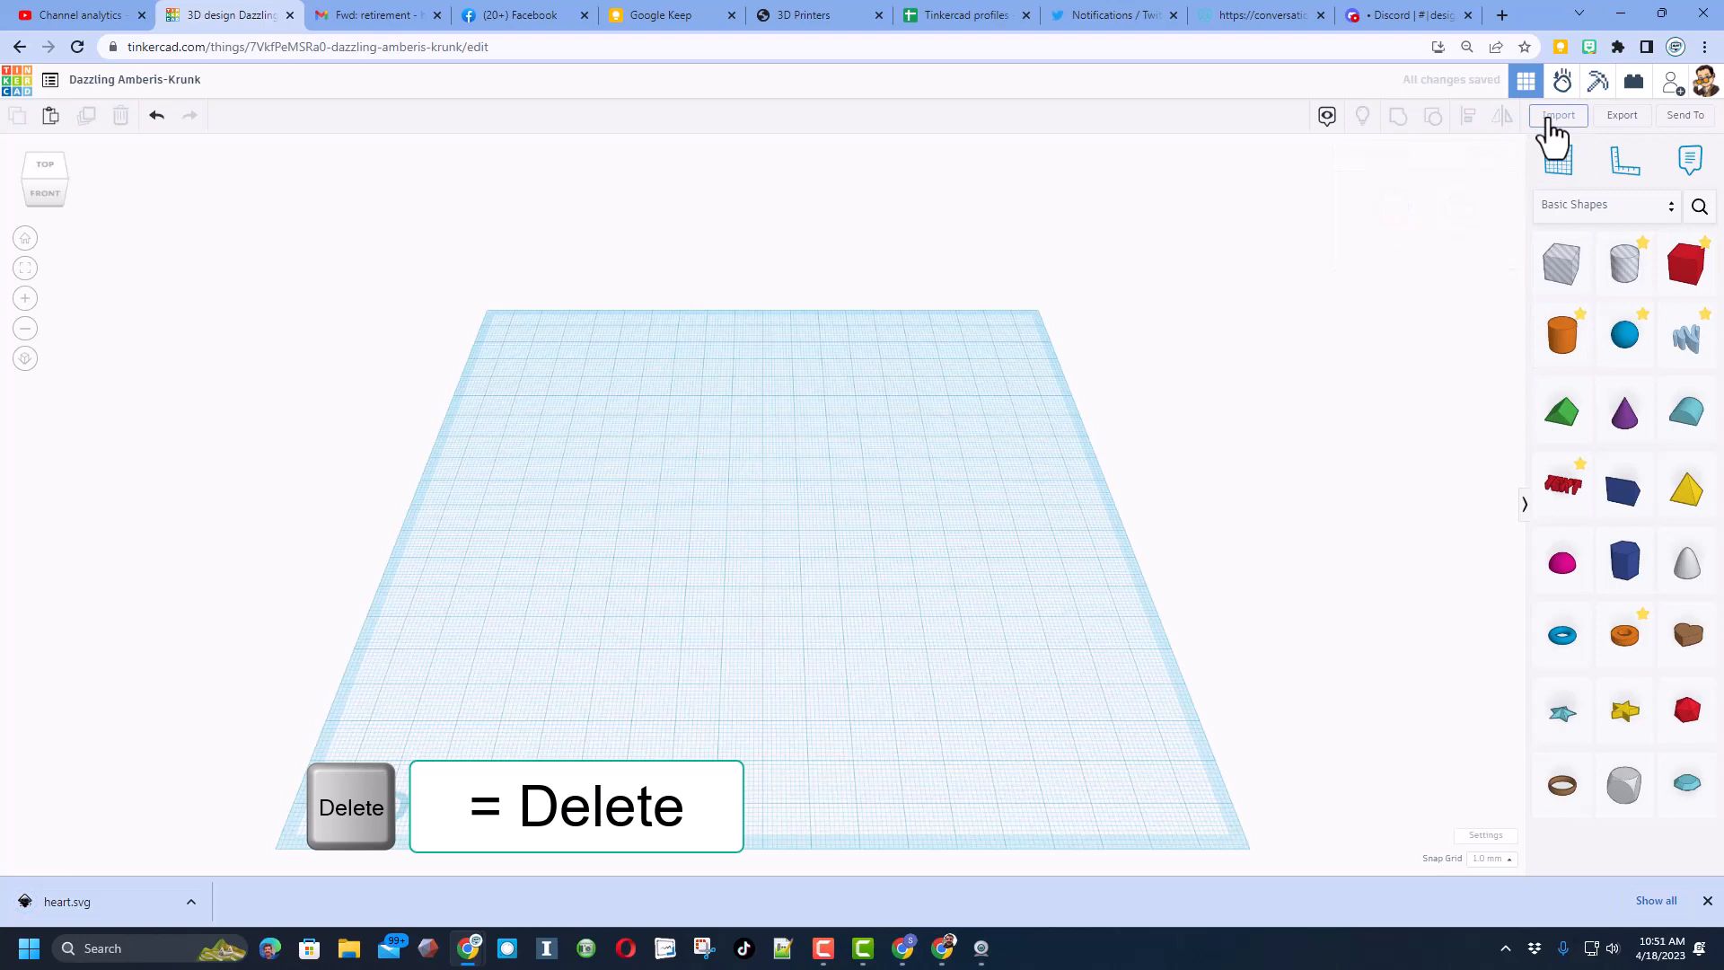
# Step: Import heart.svg from the computer, centred on its artwork, as a new shape
pyautogui.click(1556, 115)
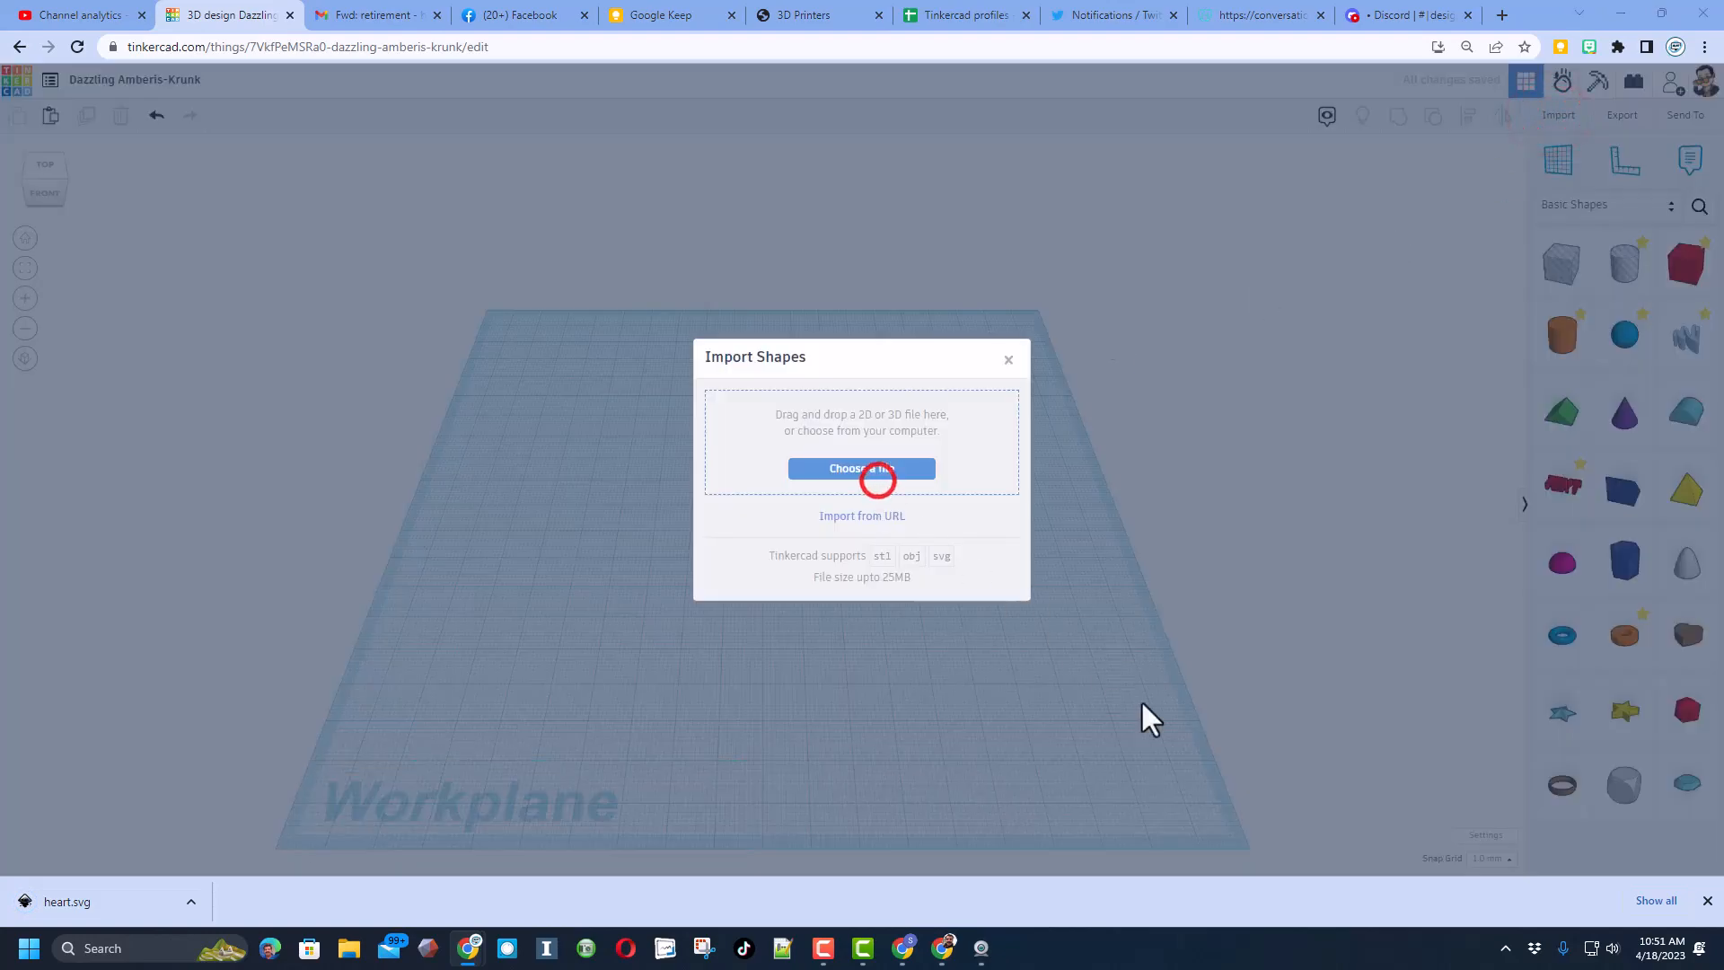
pyautogui.click(860, 467)
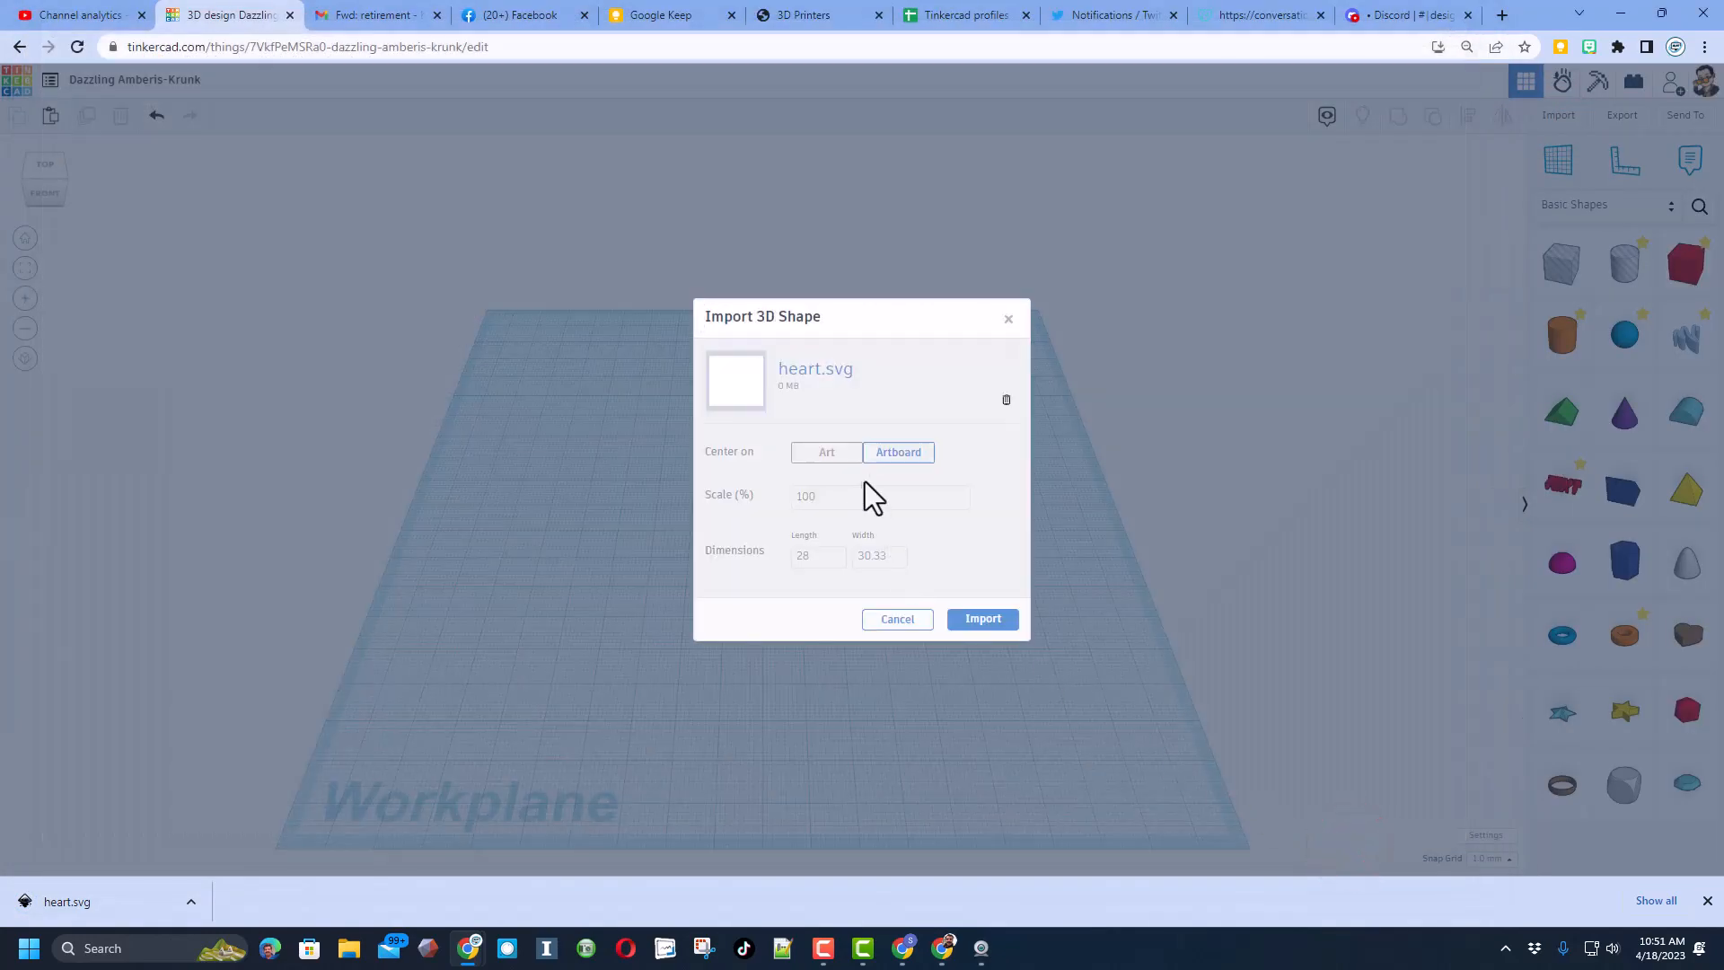
pyautogui.click(826, 453)
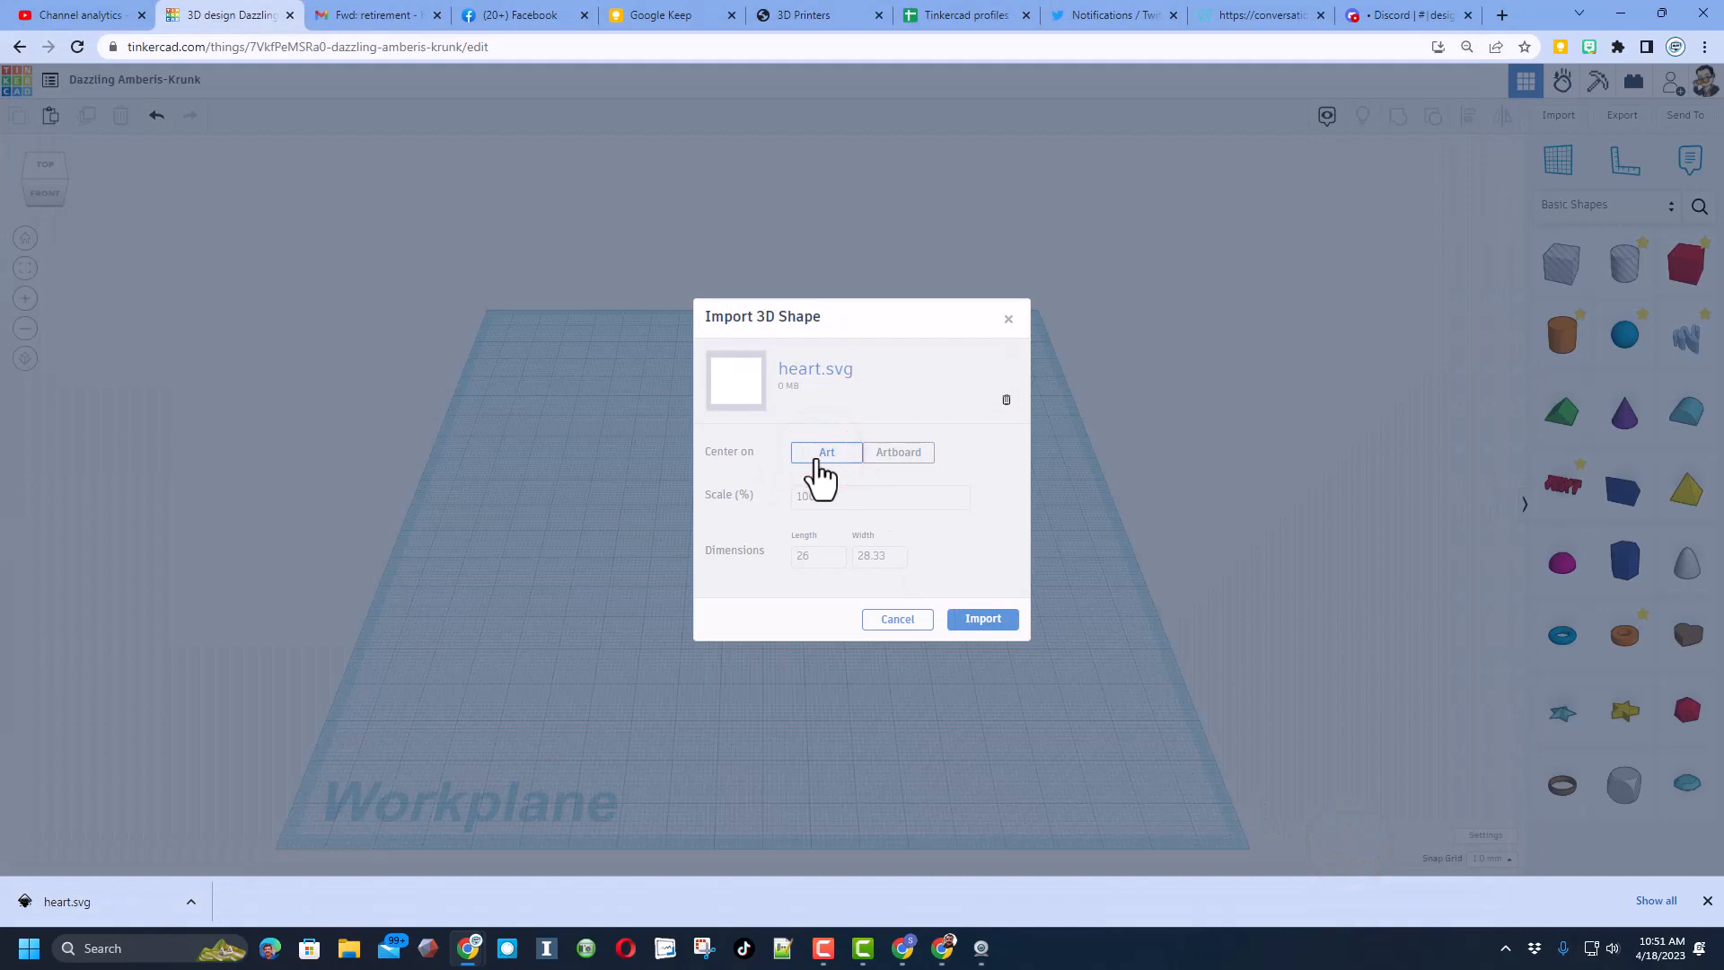
pyautogui.click(980, 617)
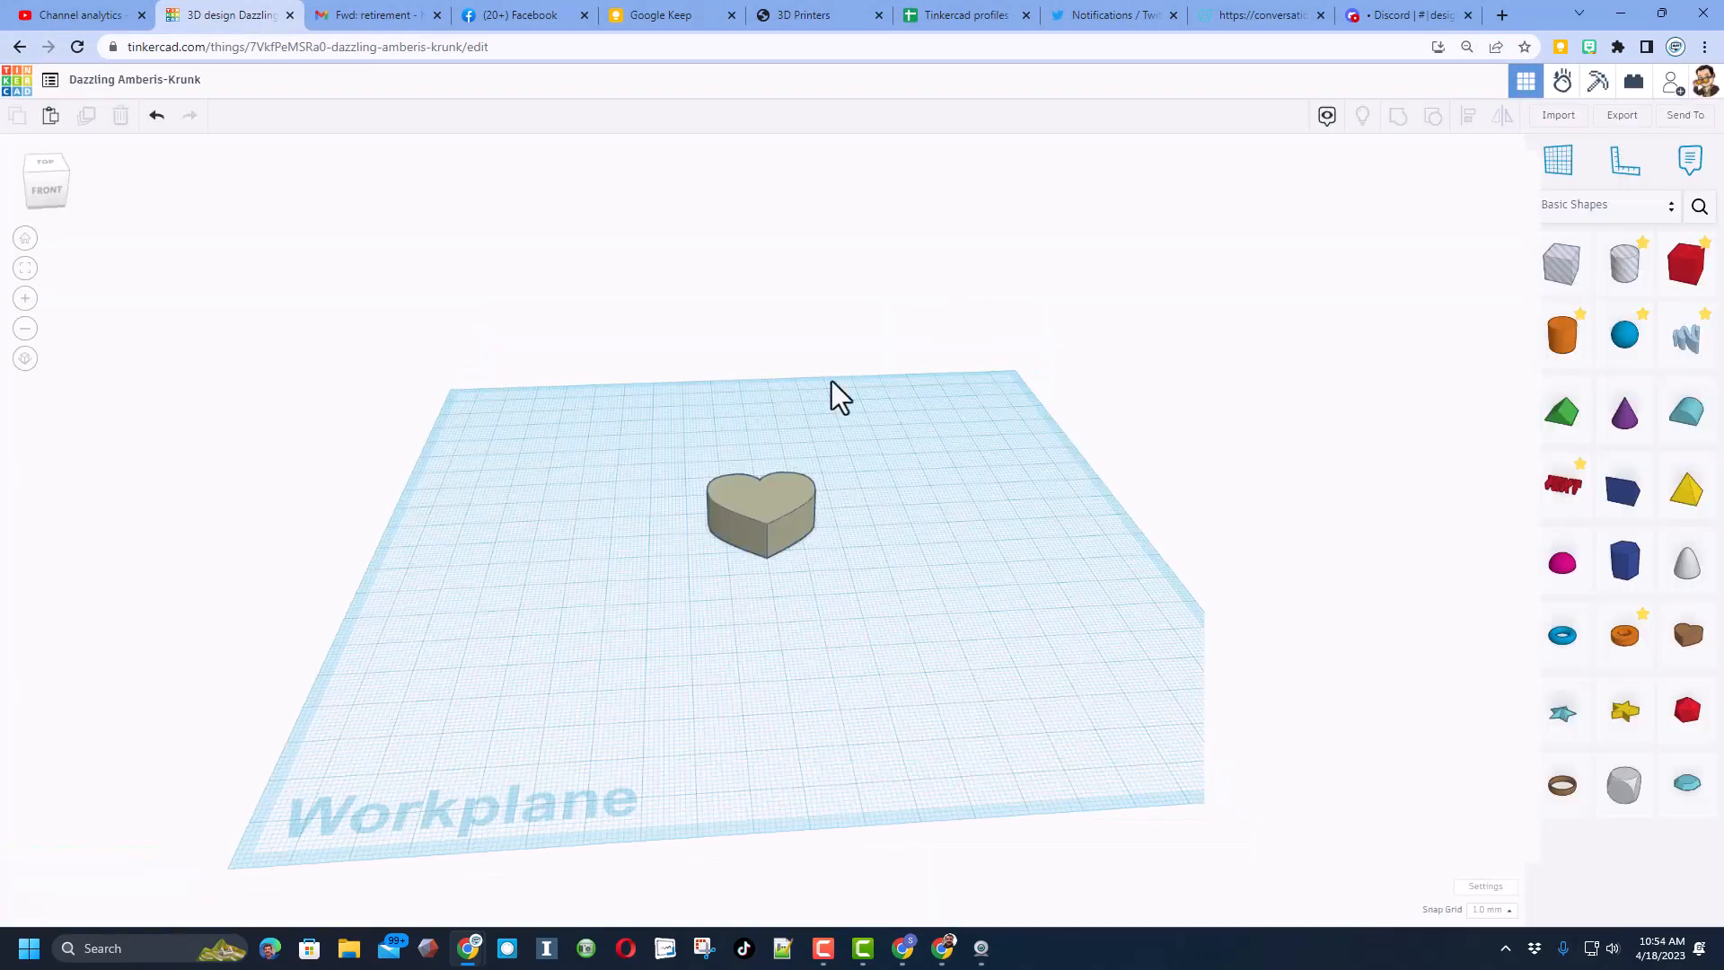
# Step: Set the imported heart to Outer Line fill, Round corners and quality 24
pyautogui.click(762, 512)
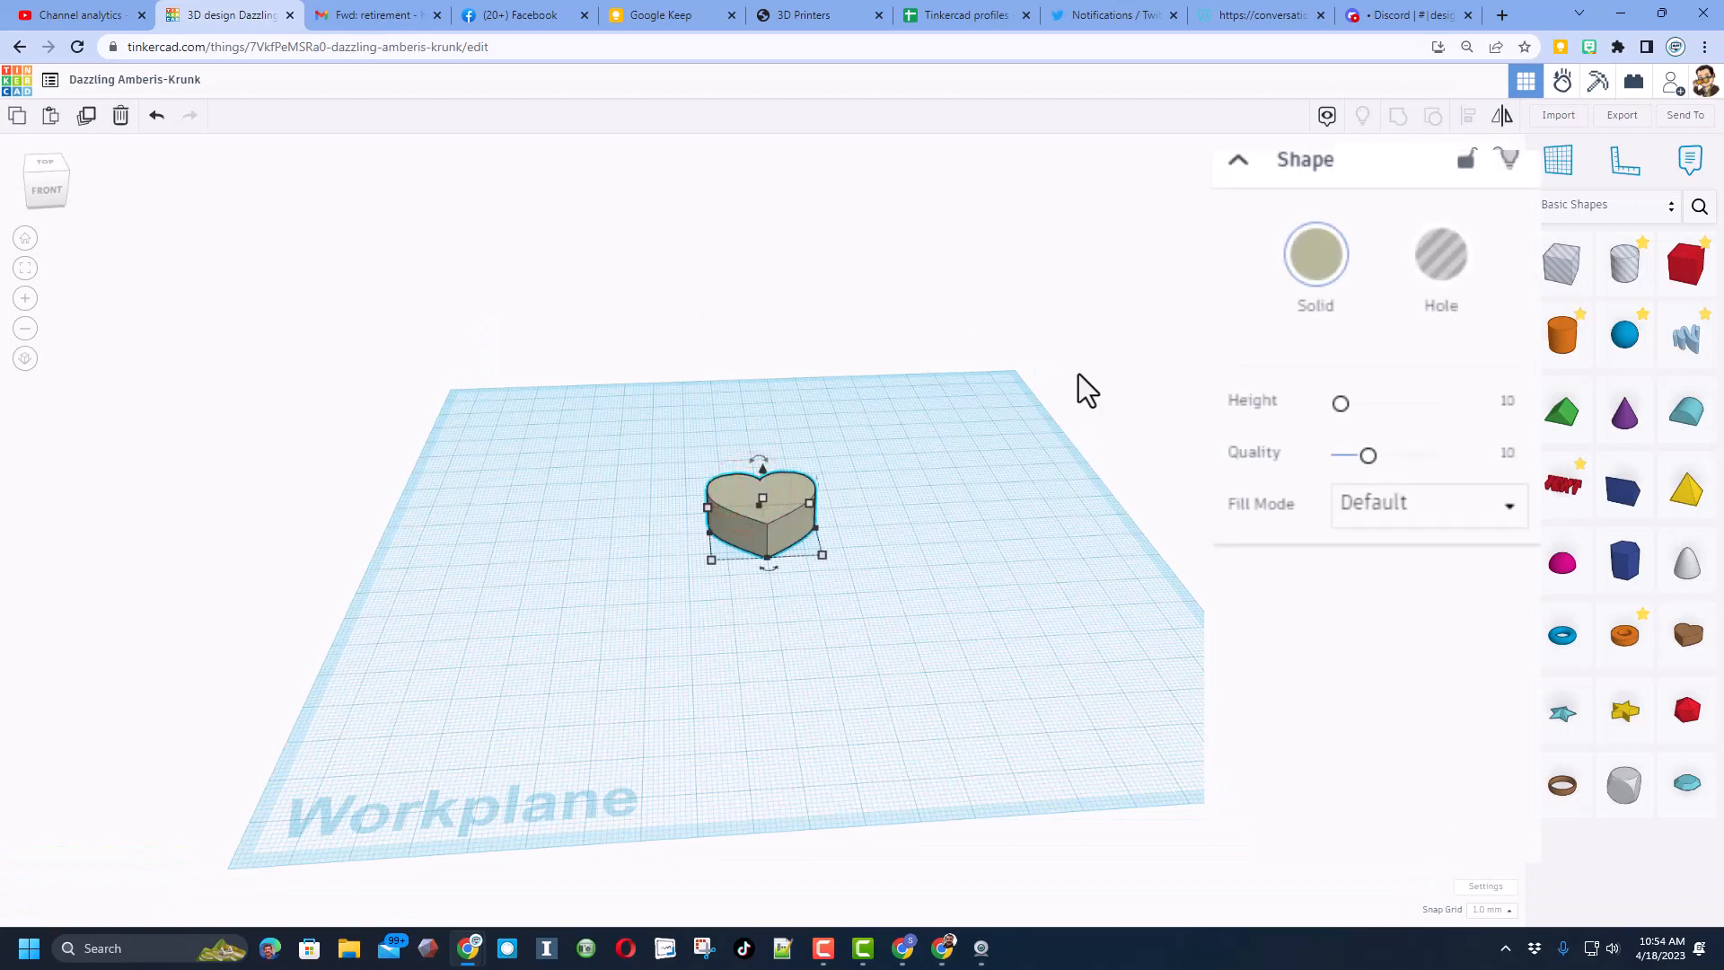
pyautogui.moveTo(1000, 467)
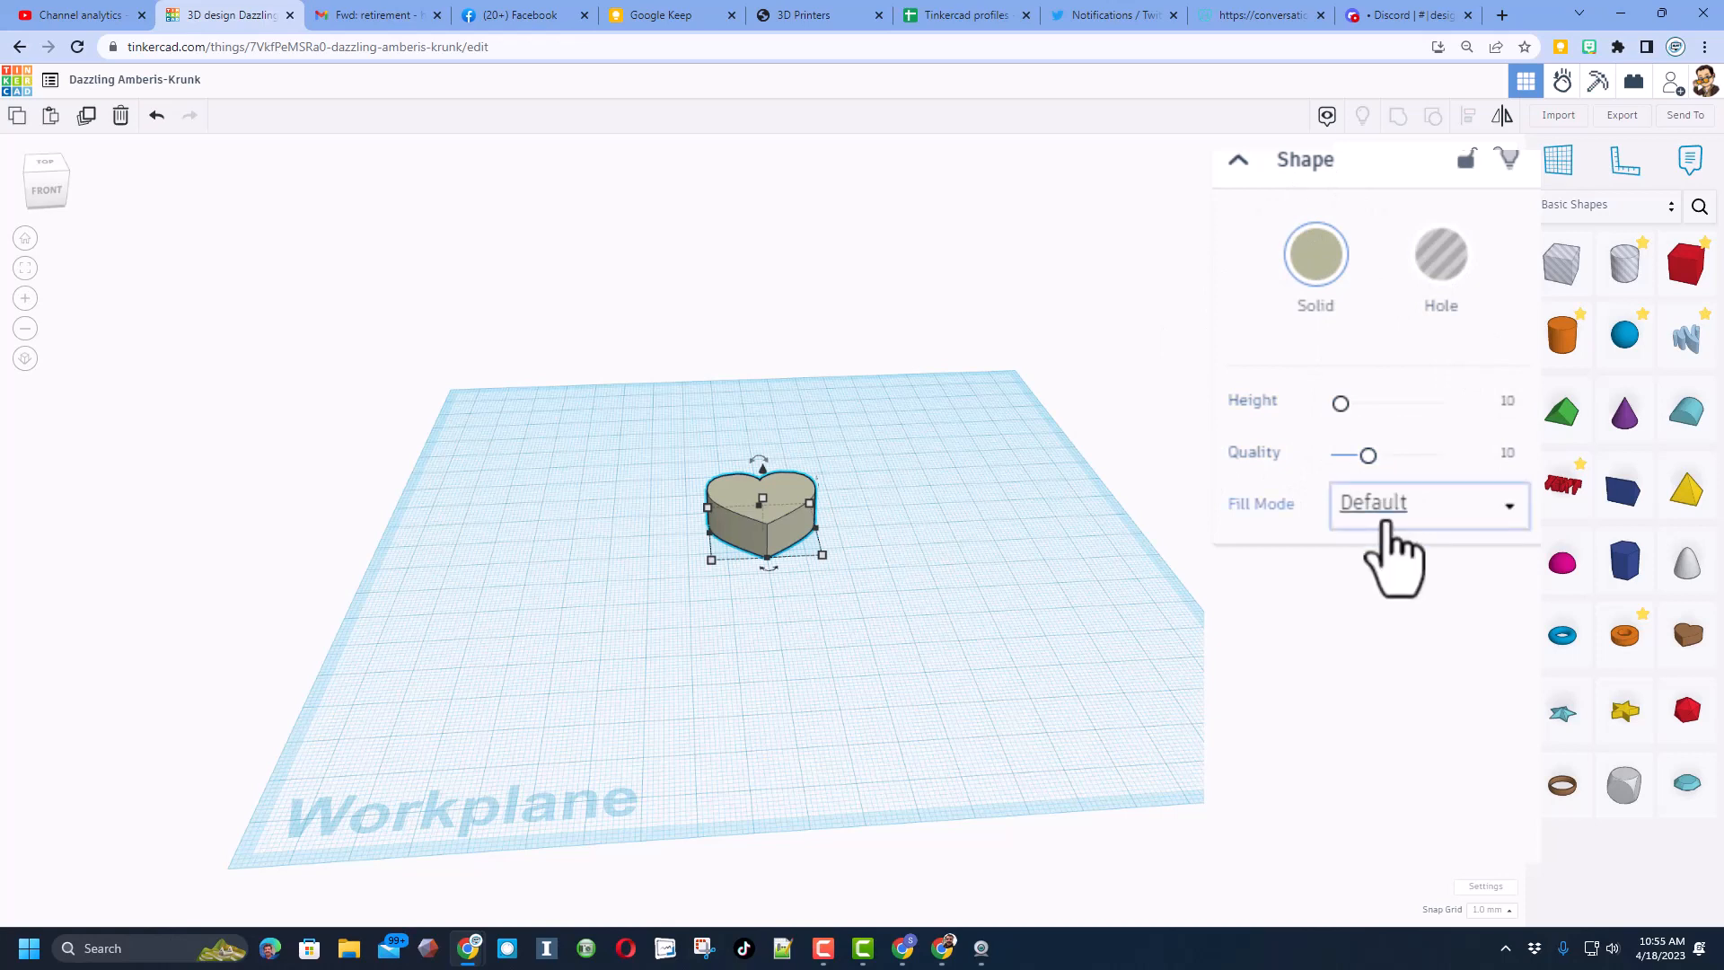
pyautogui.click(1428, 503)
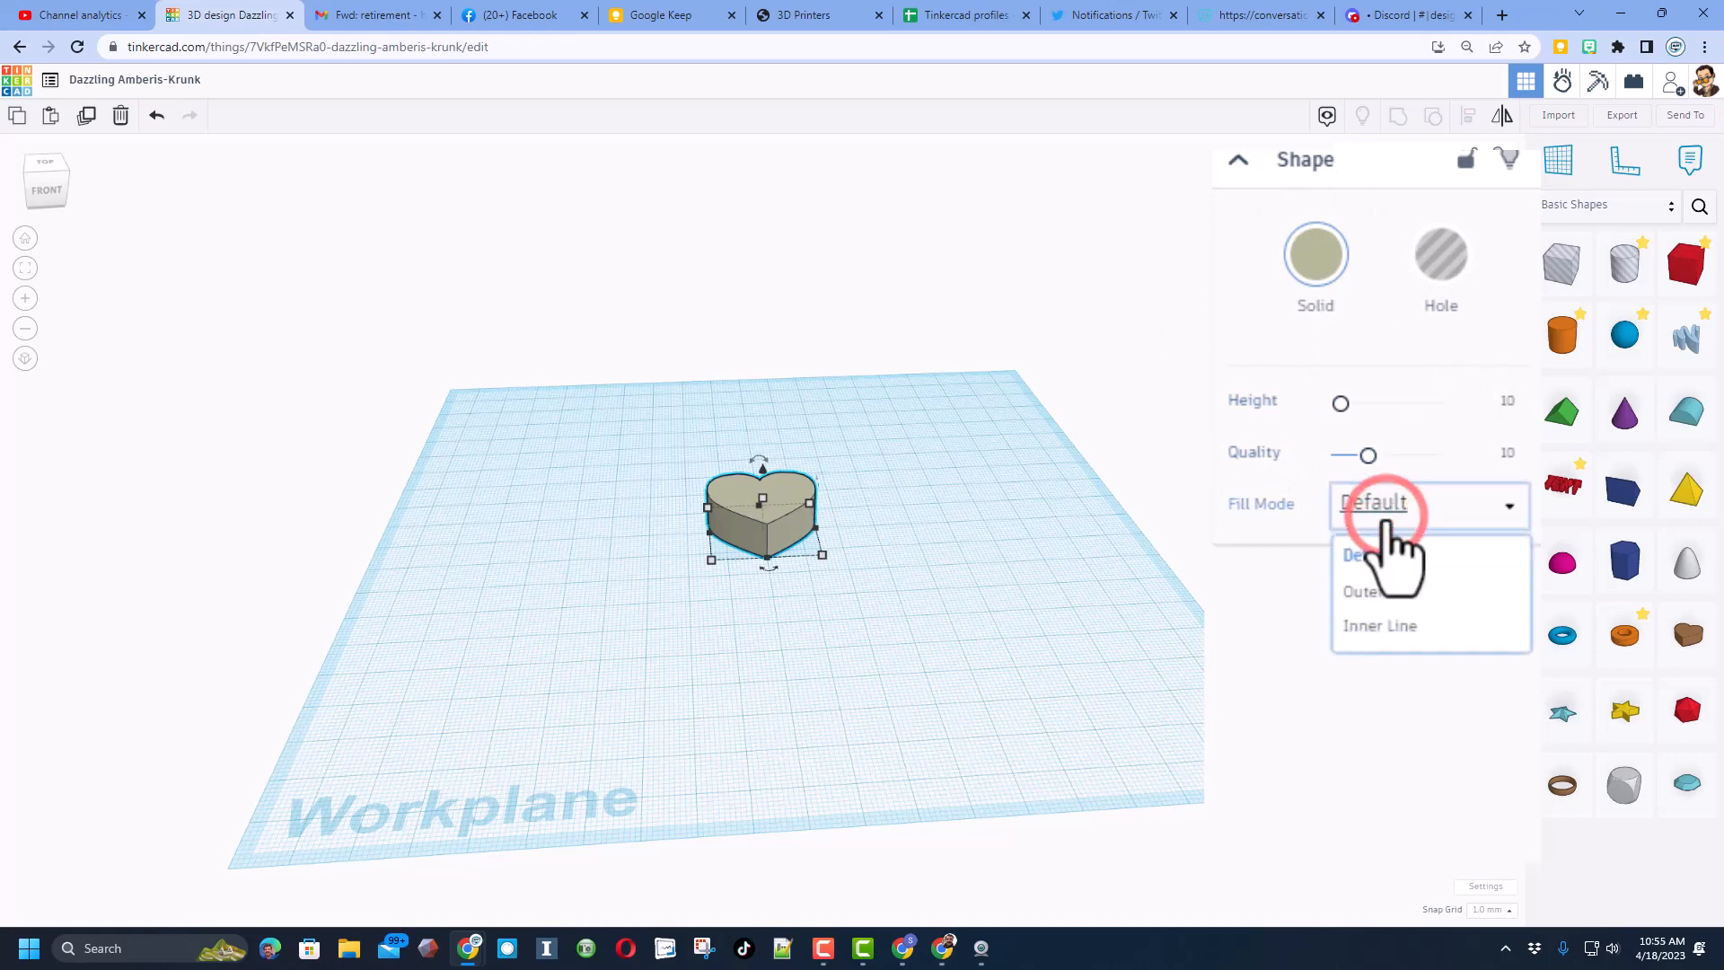
pyautogui.click(1361, 591)
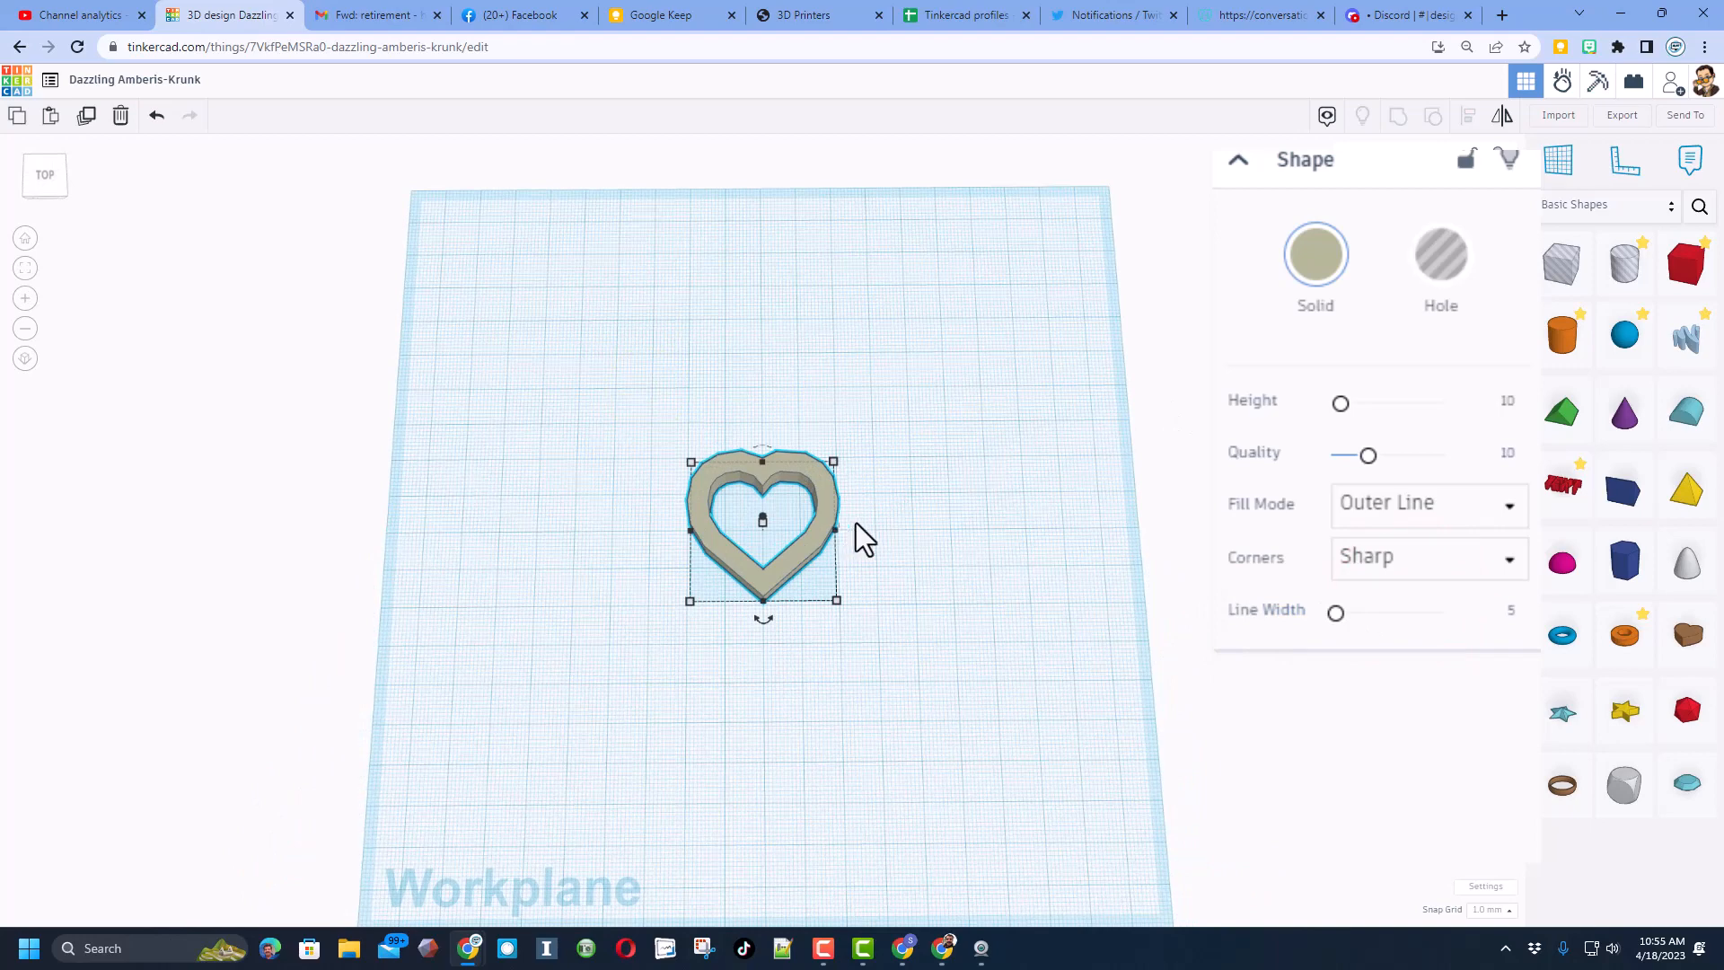
pyautogui.click(1425, 557)
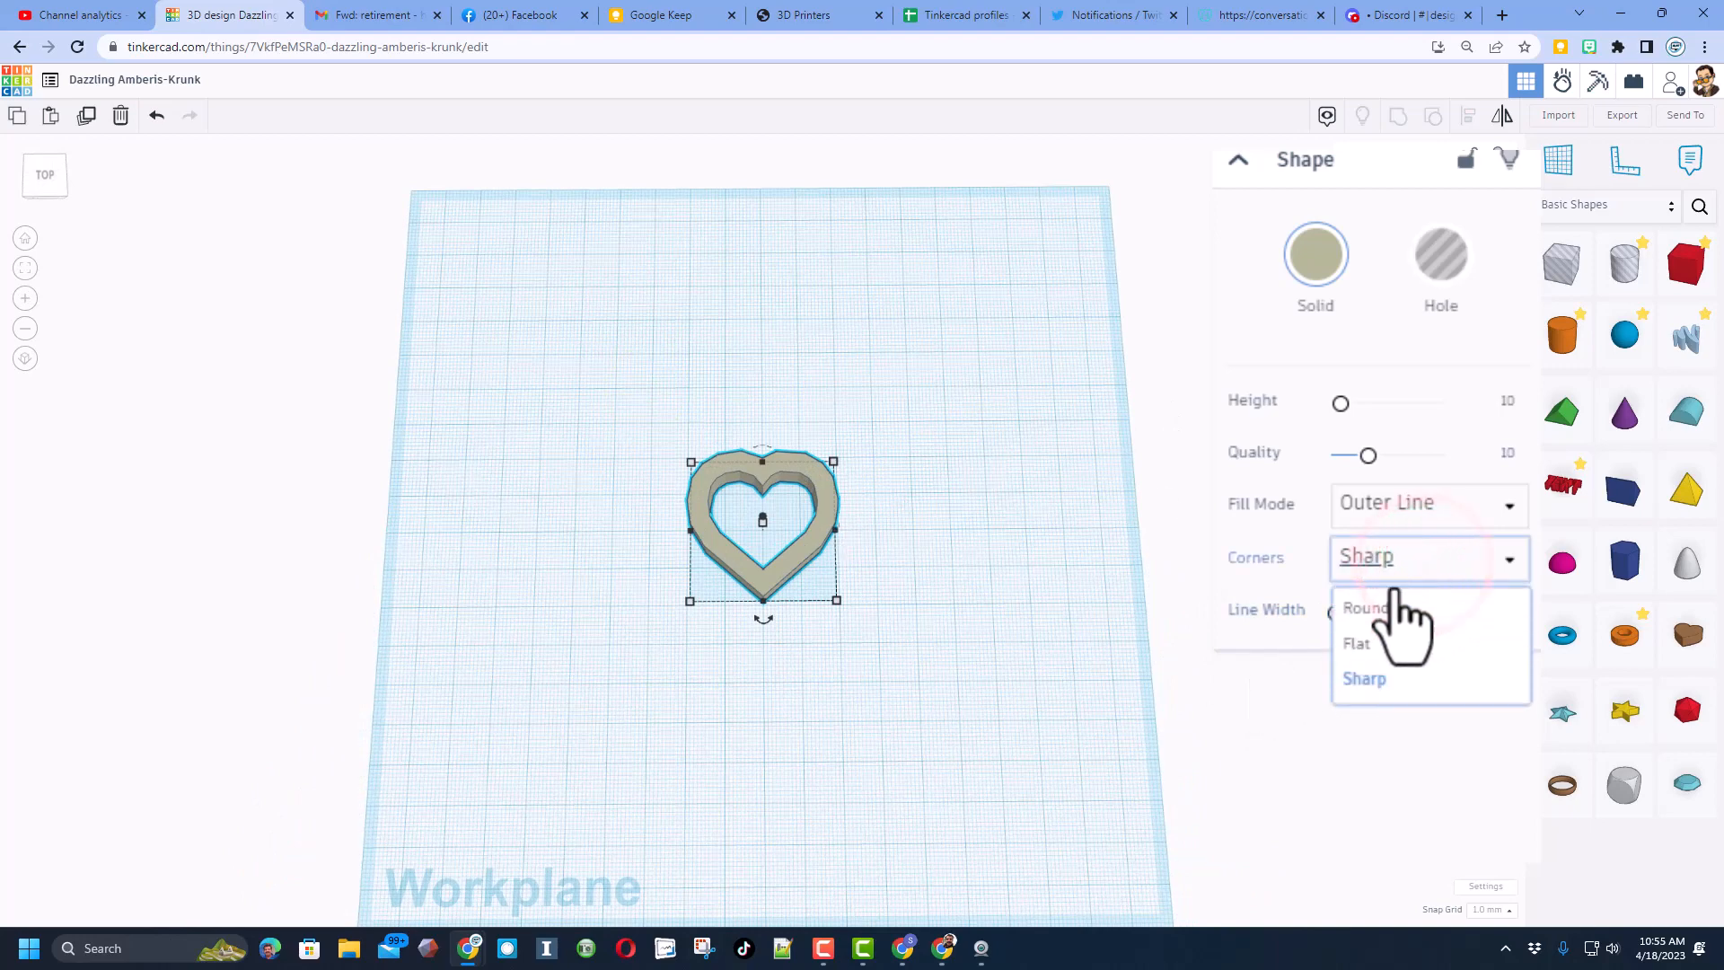
pyautogui.click(1362, 607)
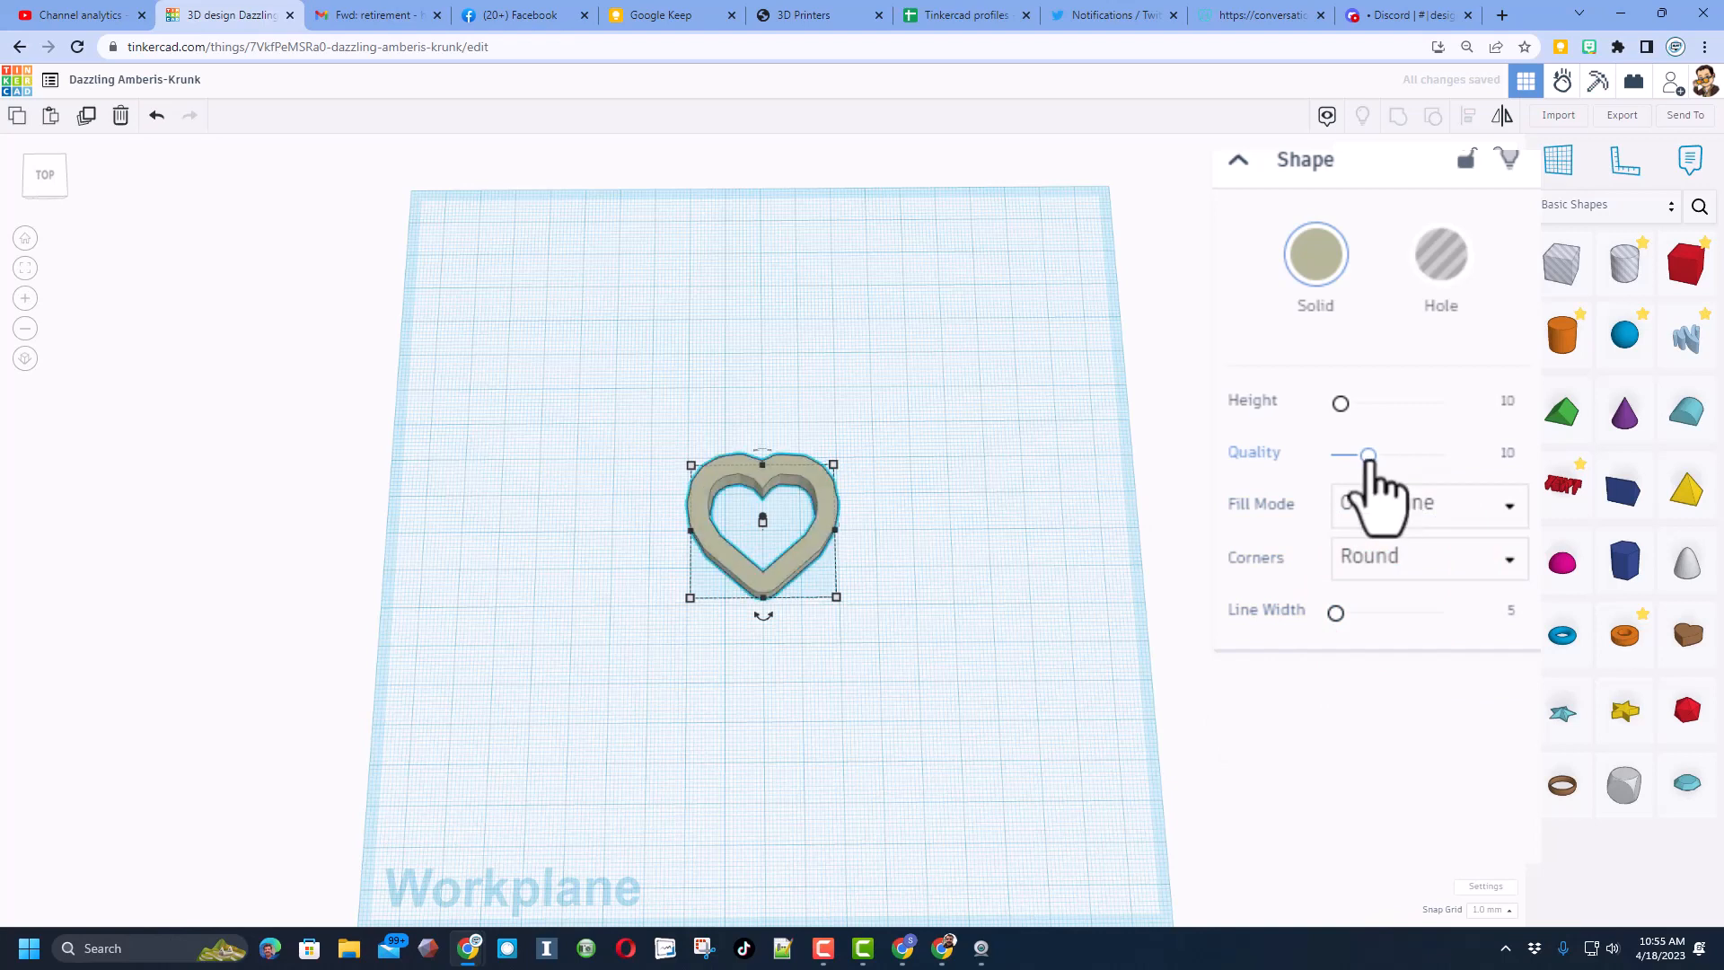
pyautogui.moveTo(1368, 454); pyautogui.dragTo(1441, 454)
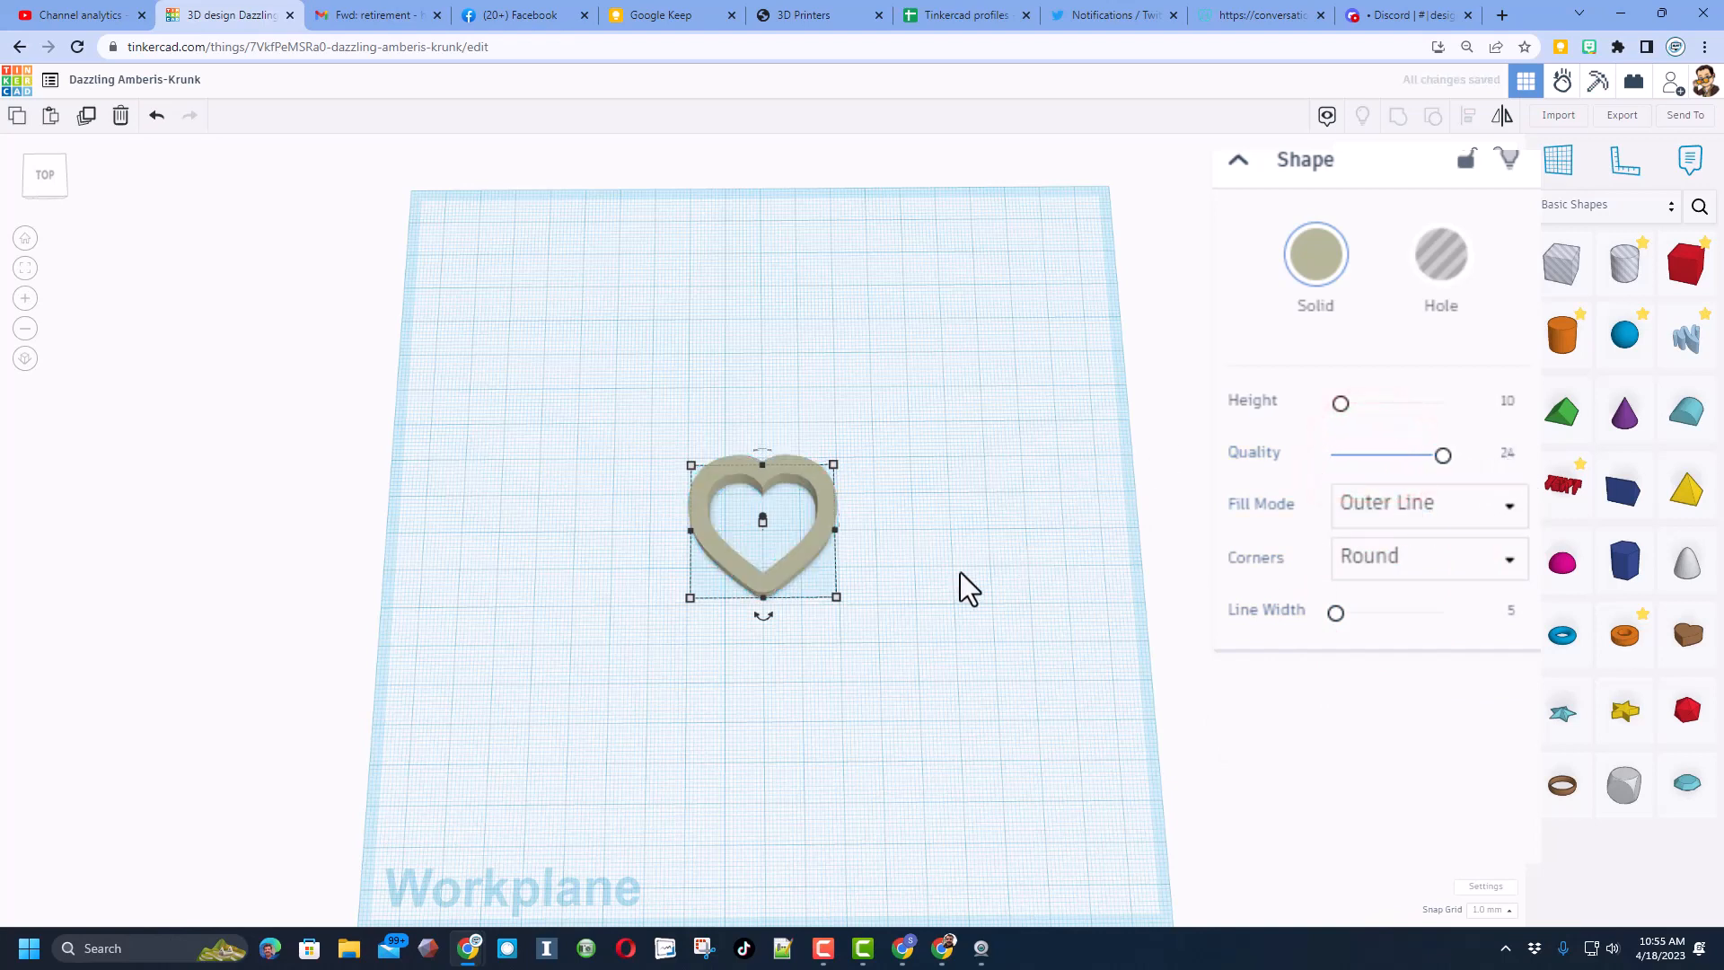
pyautogui.moveTo(968, 589); pyautogui.dragTo(923, 483)
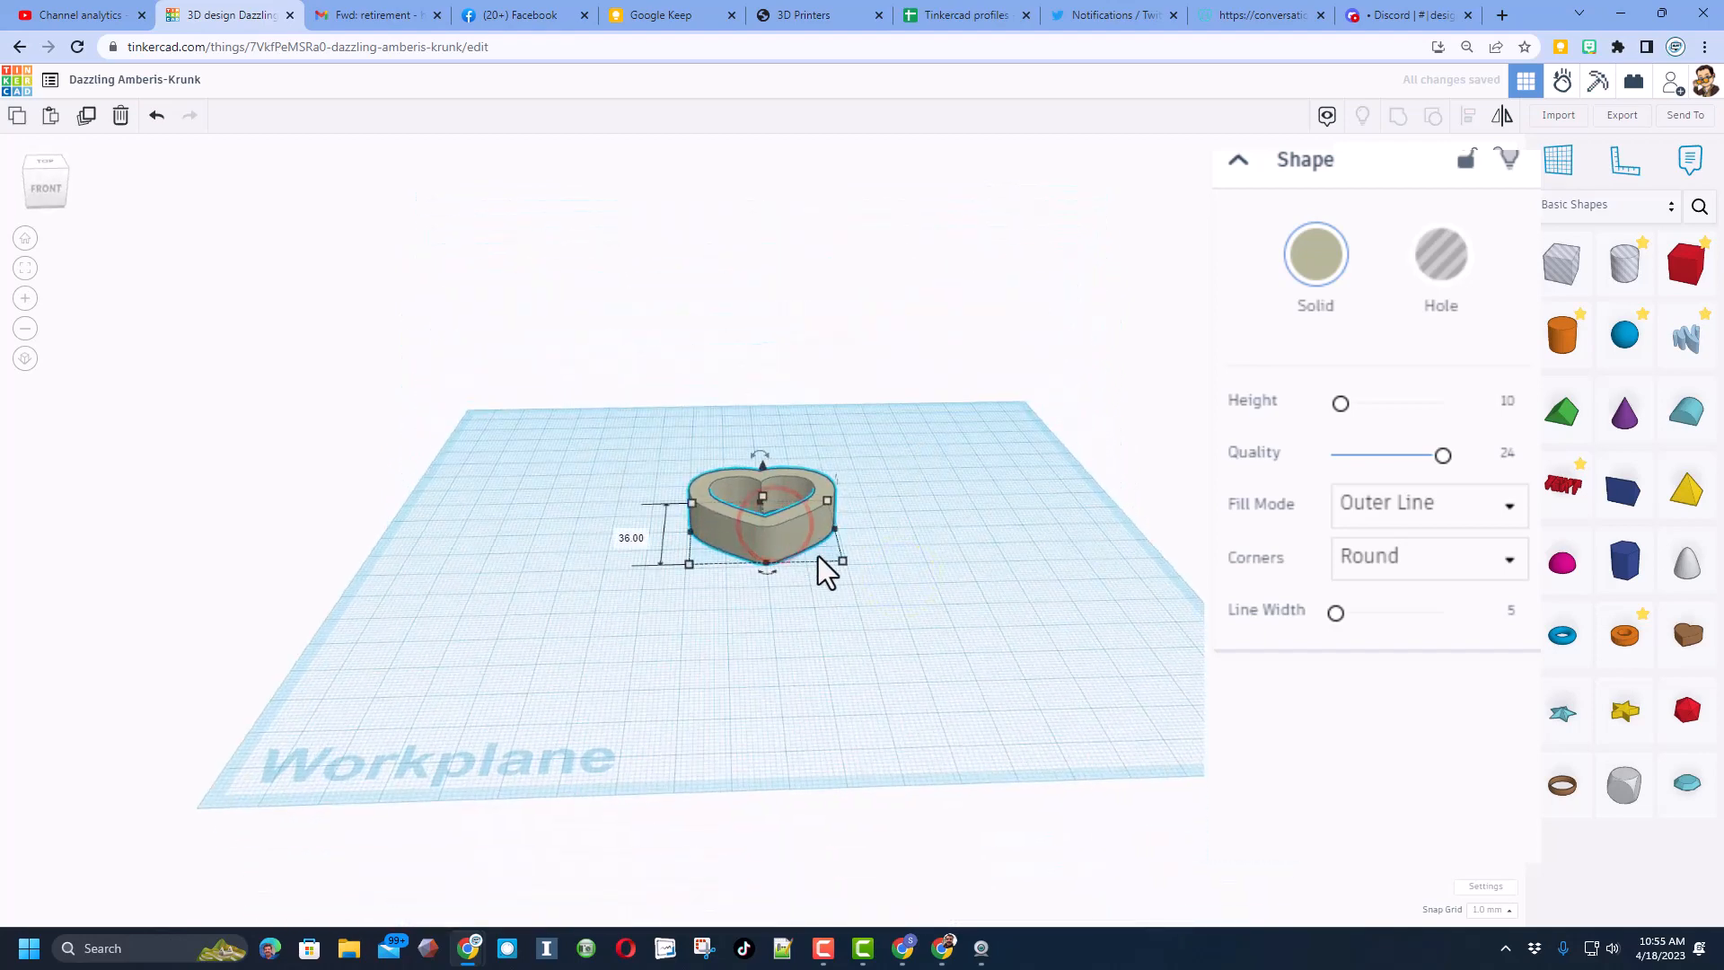
# Step: Reduce the heart outline's line width to 2 and shrink the heart proportionally
pyautogui.moveTo(840, 560); pyautogui.dragTo(802, 549)
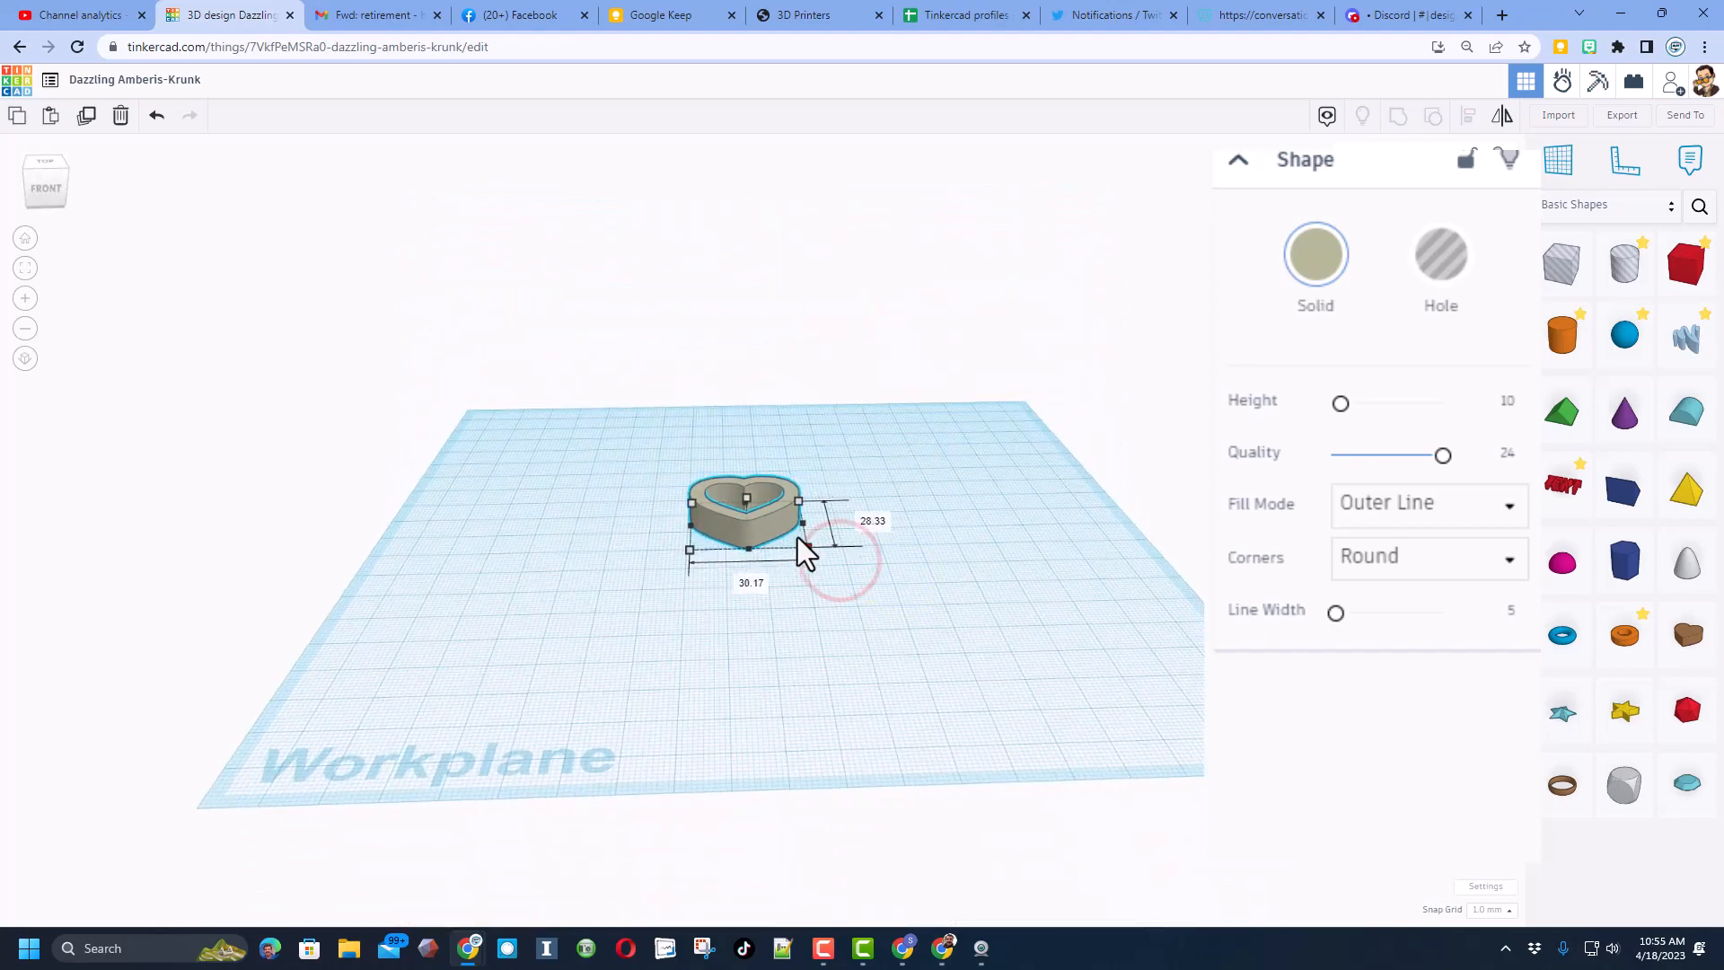
pyautogui.moveTo(799, 549); pyautogui.dragTo(731, 514)
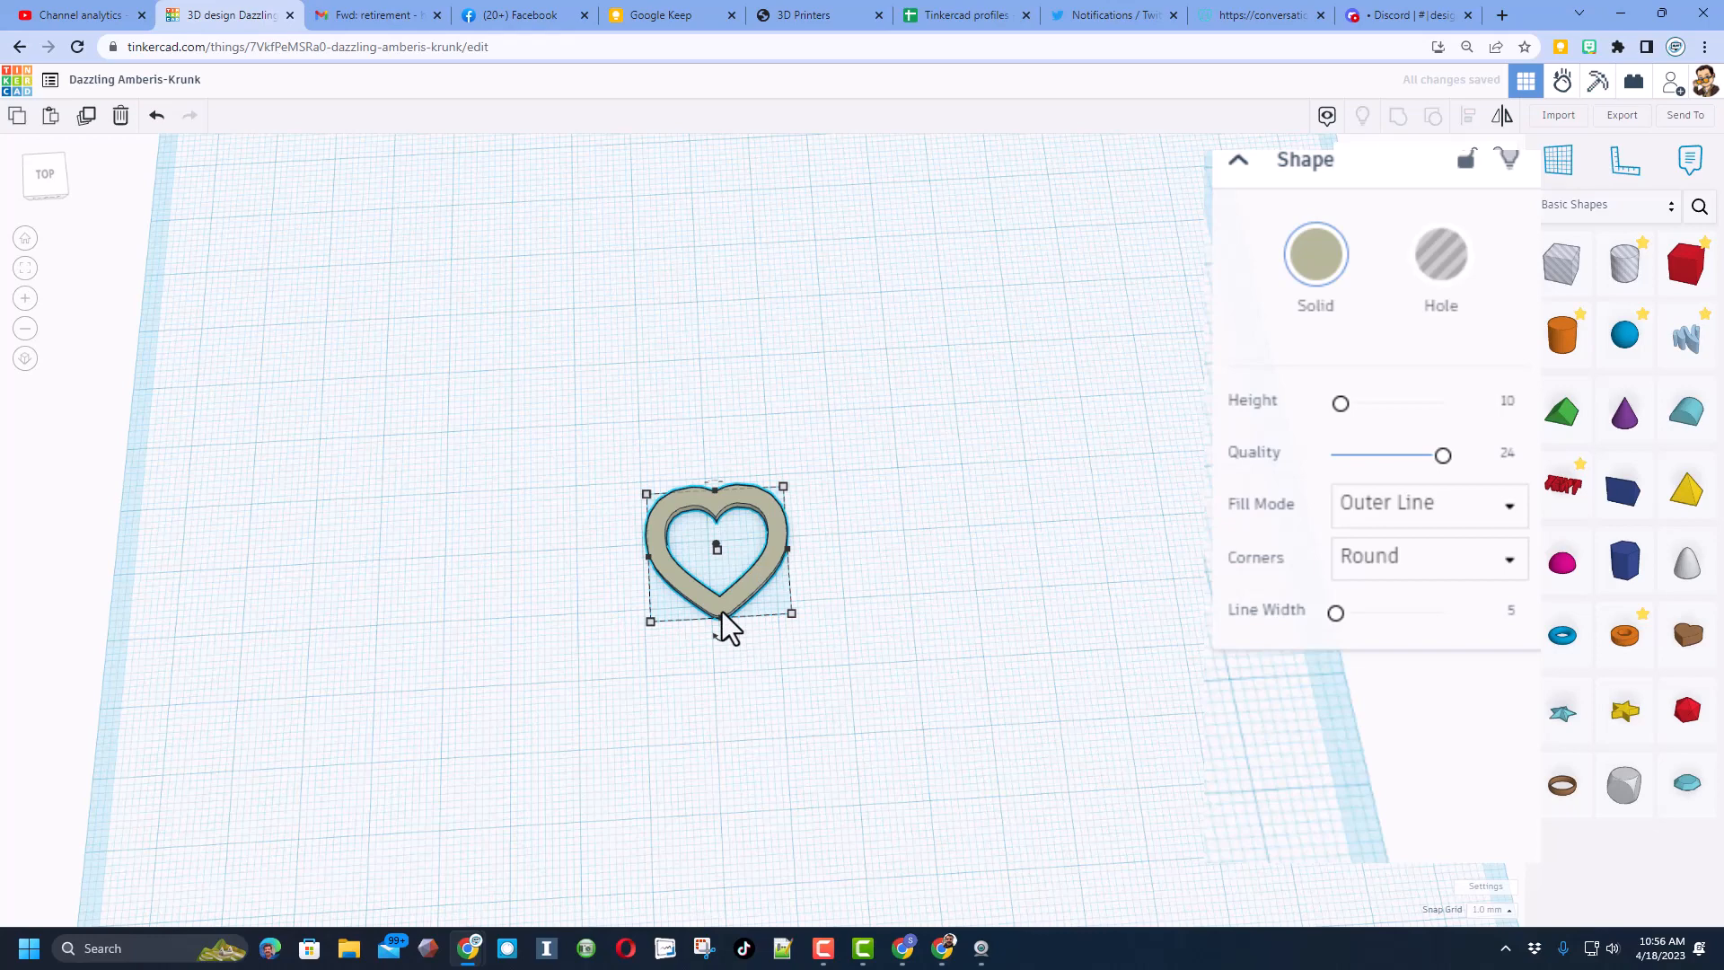
pyautogui.moveTo(840, 605)
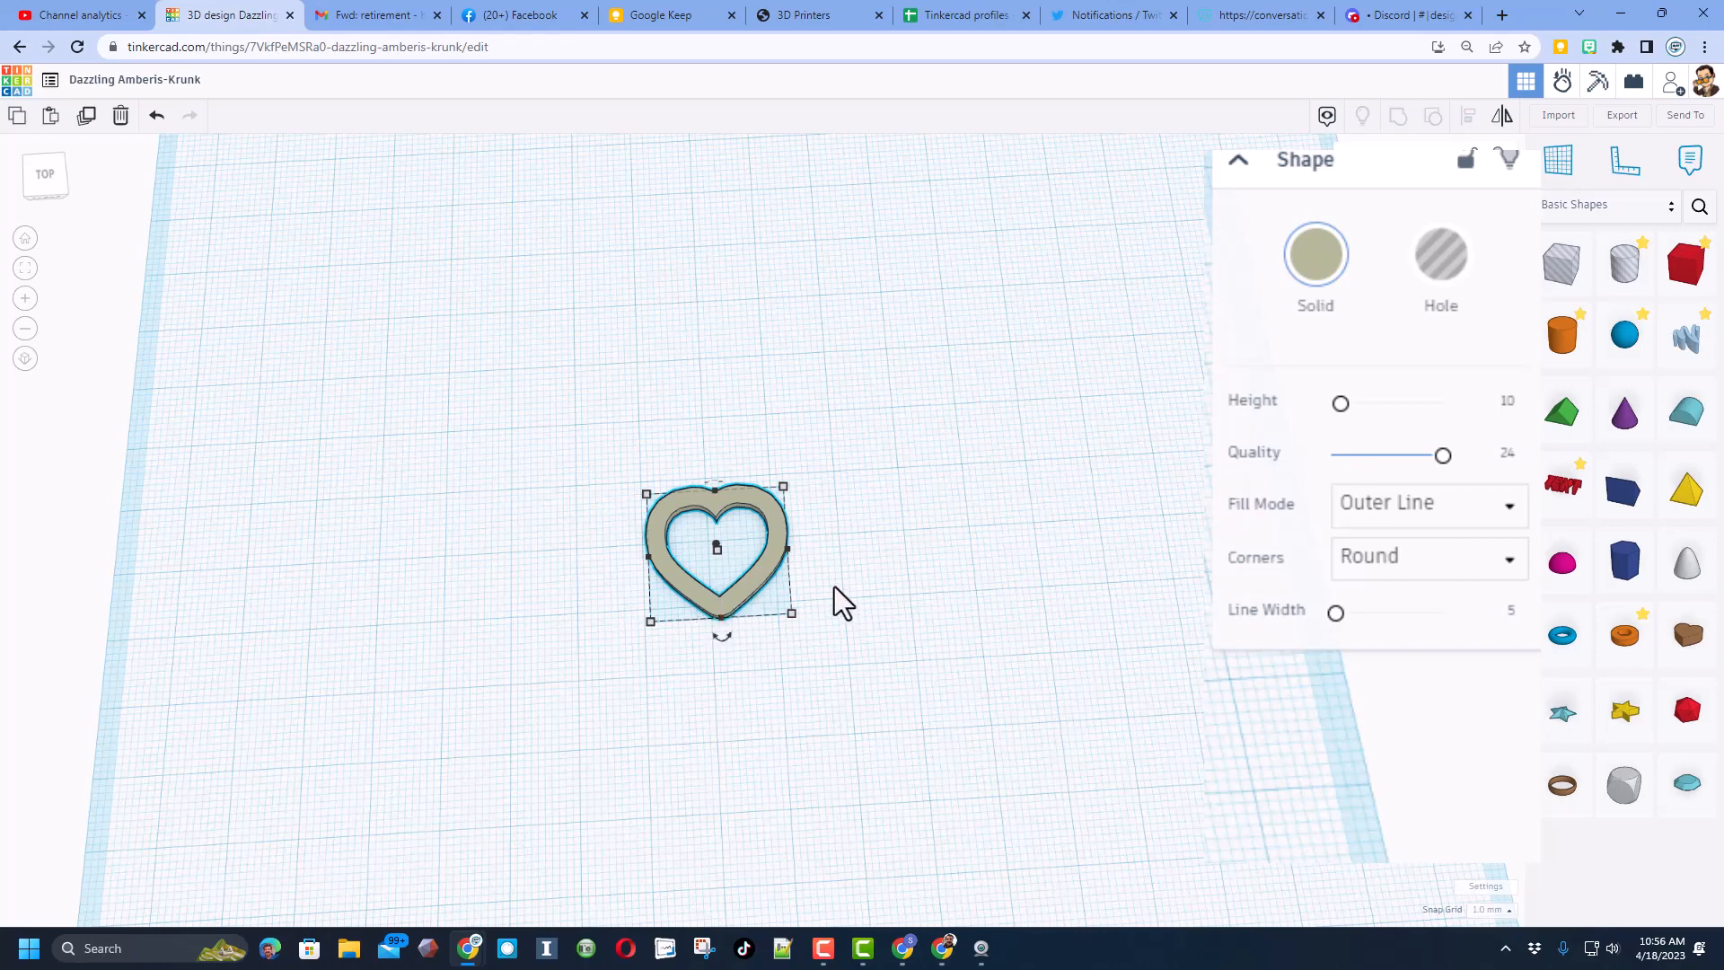
pyautogui.moveTo(1517, 653)
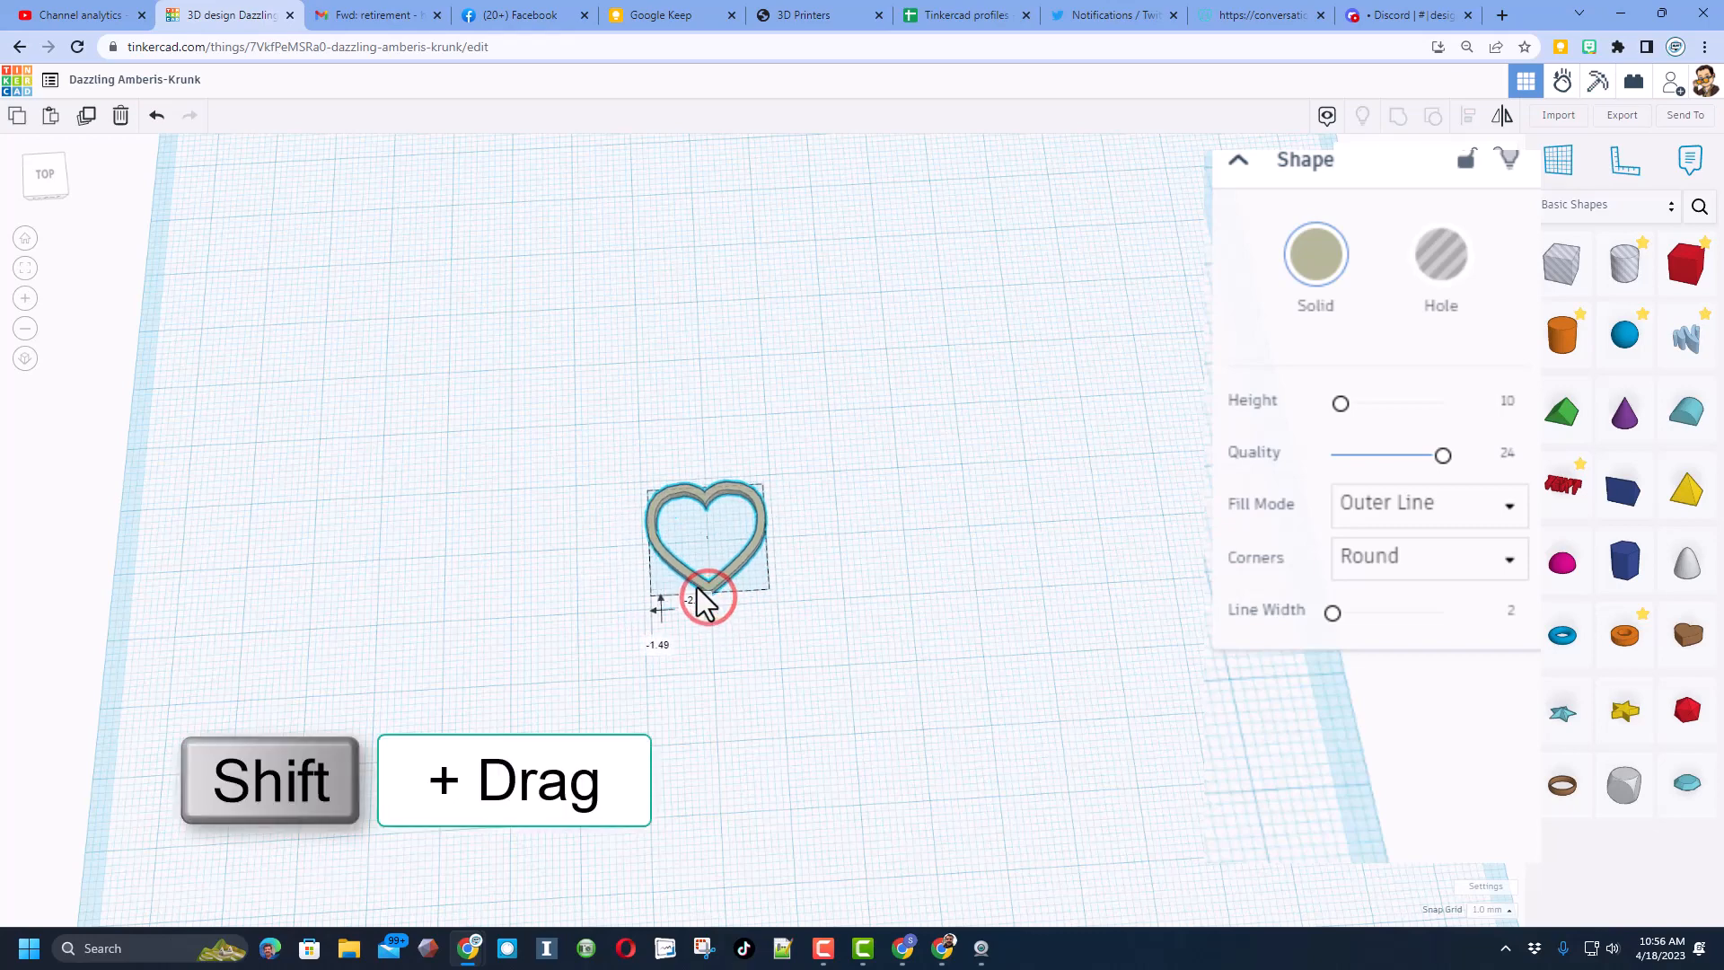
pyautogui.moveTo(704, 595); pyautogui.dragTo(770, 594)
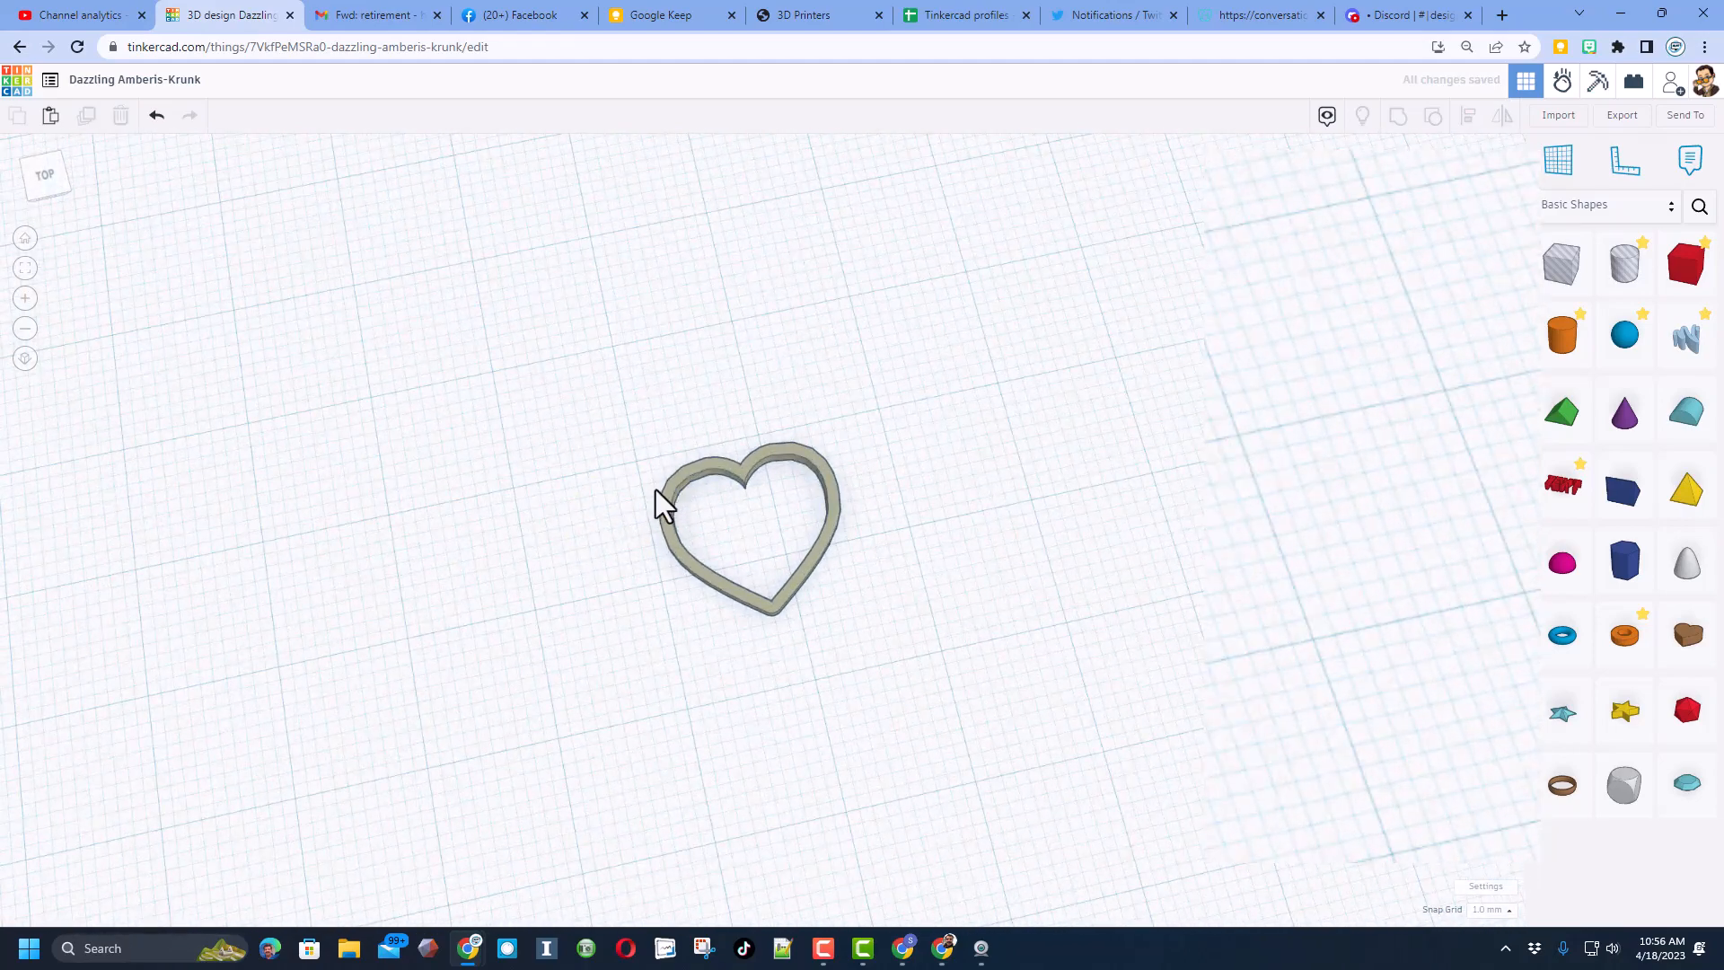
# Step: Add a tube with radius 4 and wall thickness 1 and move it beside the heart
pyautogui.click(752, 527)
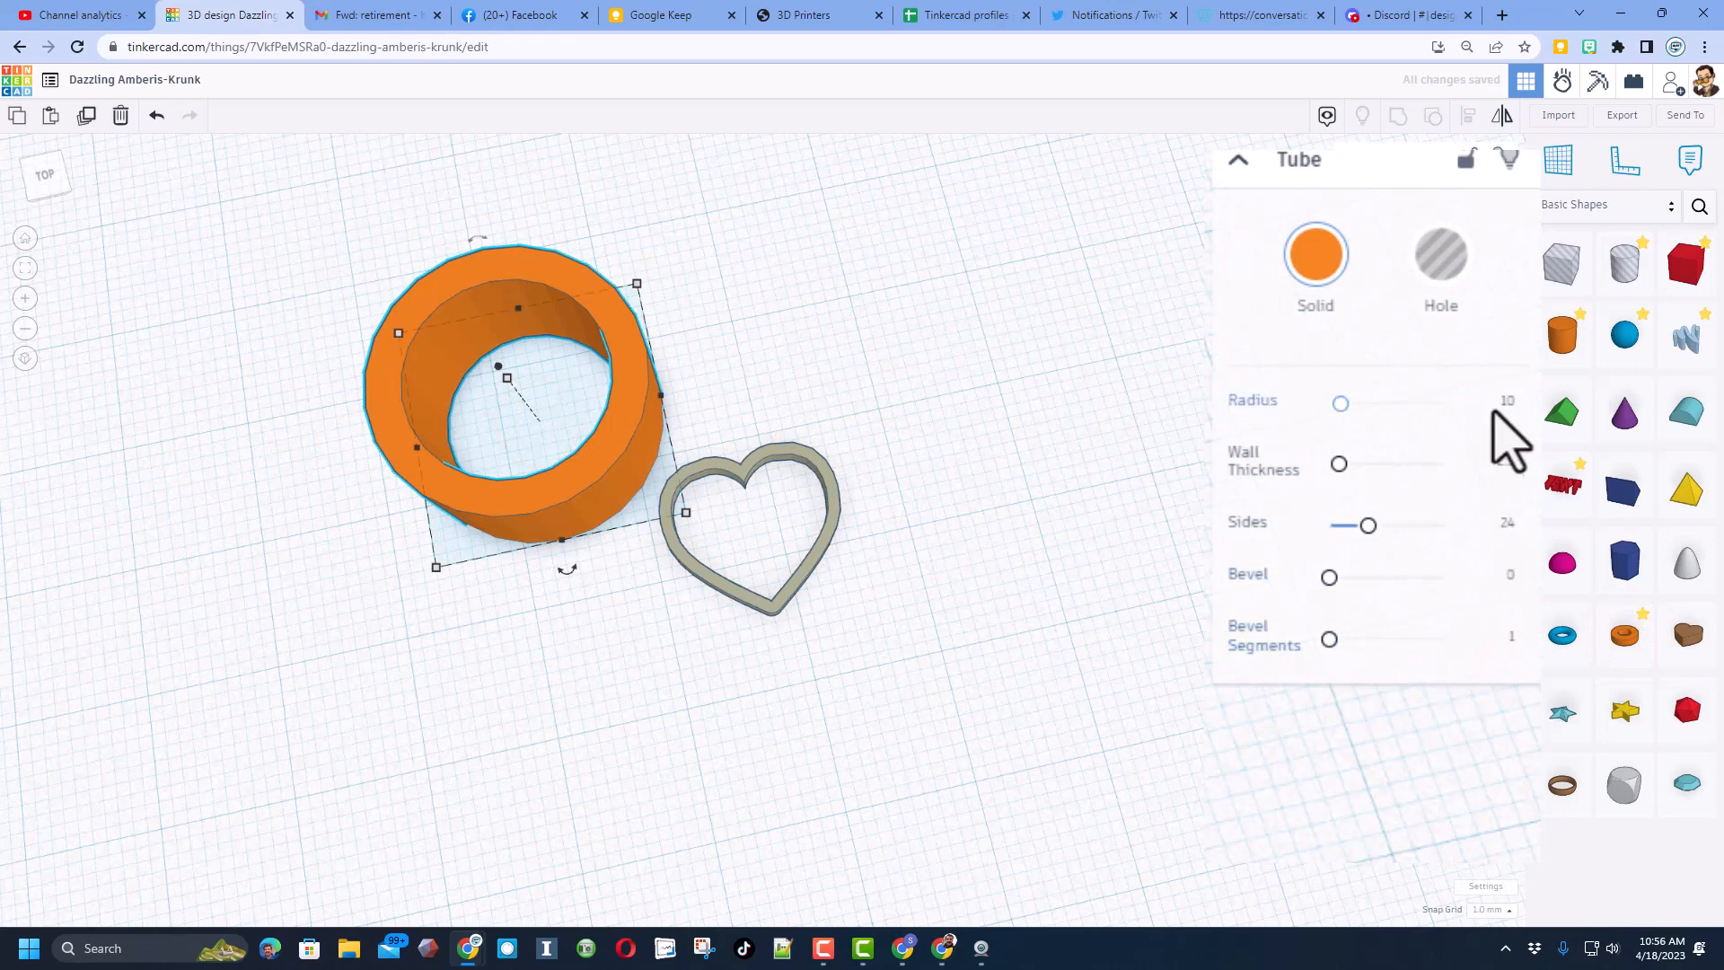
pyautogui.click(1490, 404)
pyautogui.write('4')
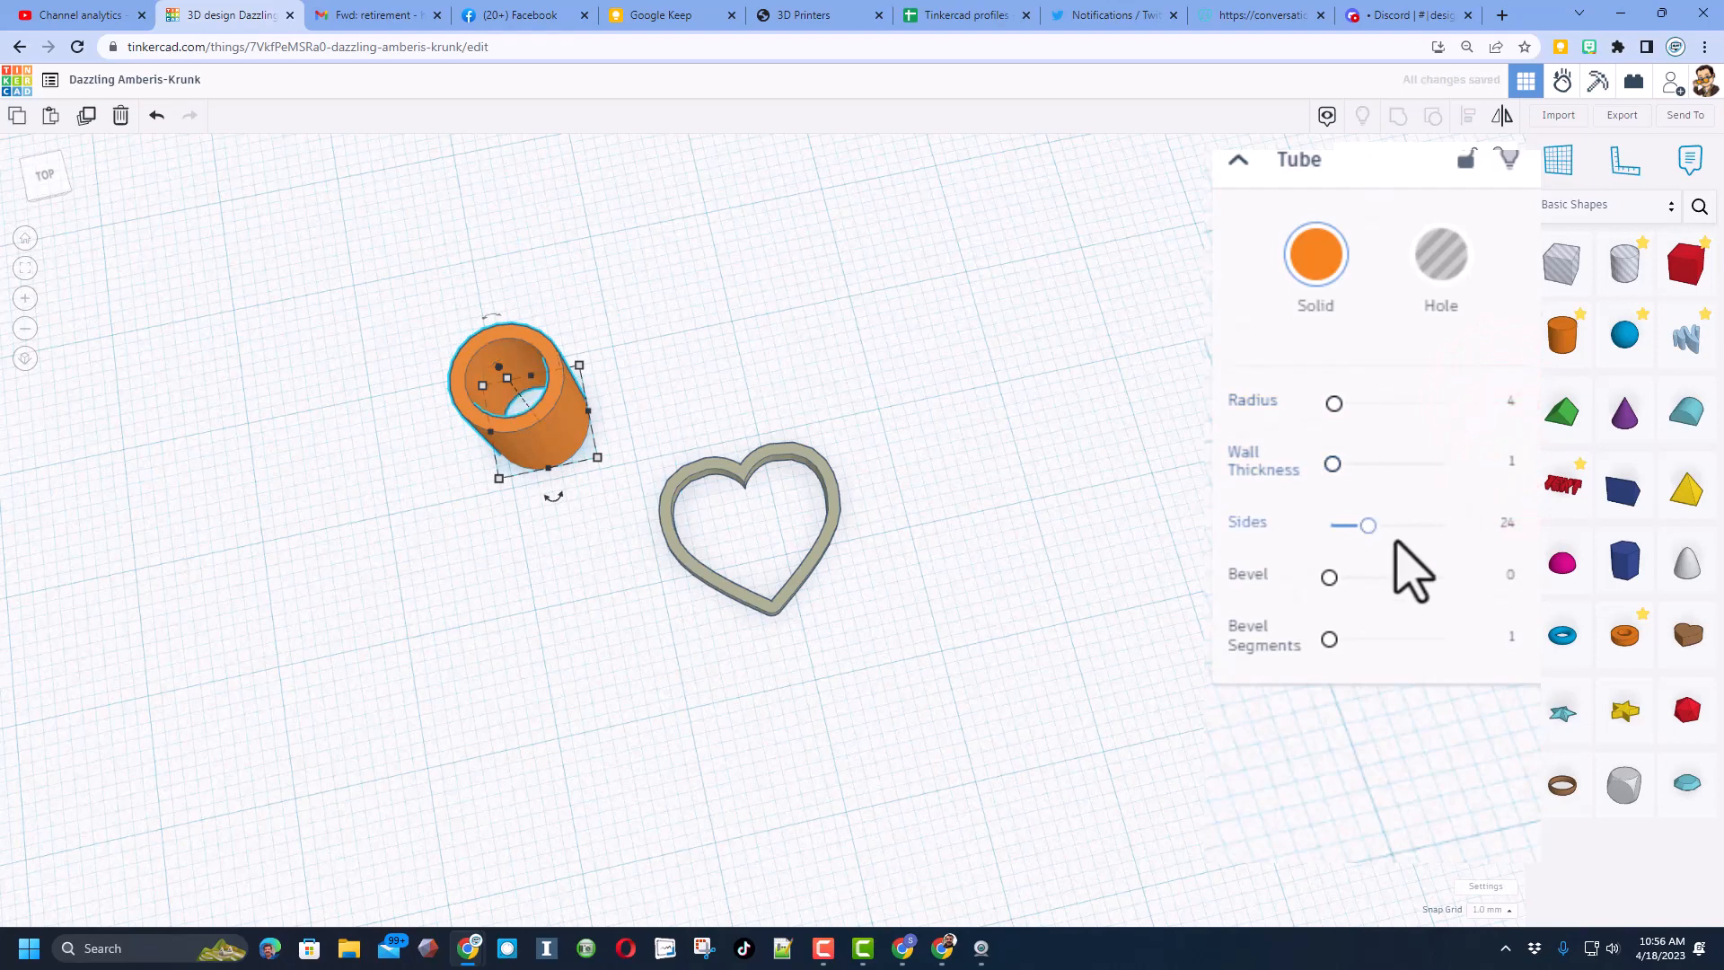
pyautogui.moveTo(1368, 526); pyautogui.dragTo(1444, 527)
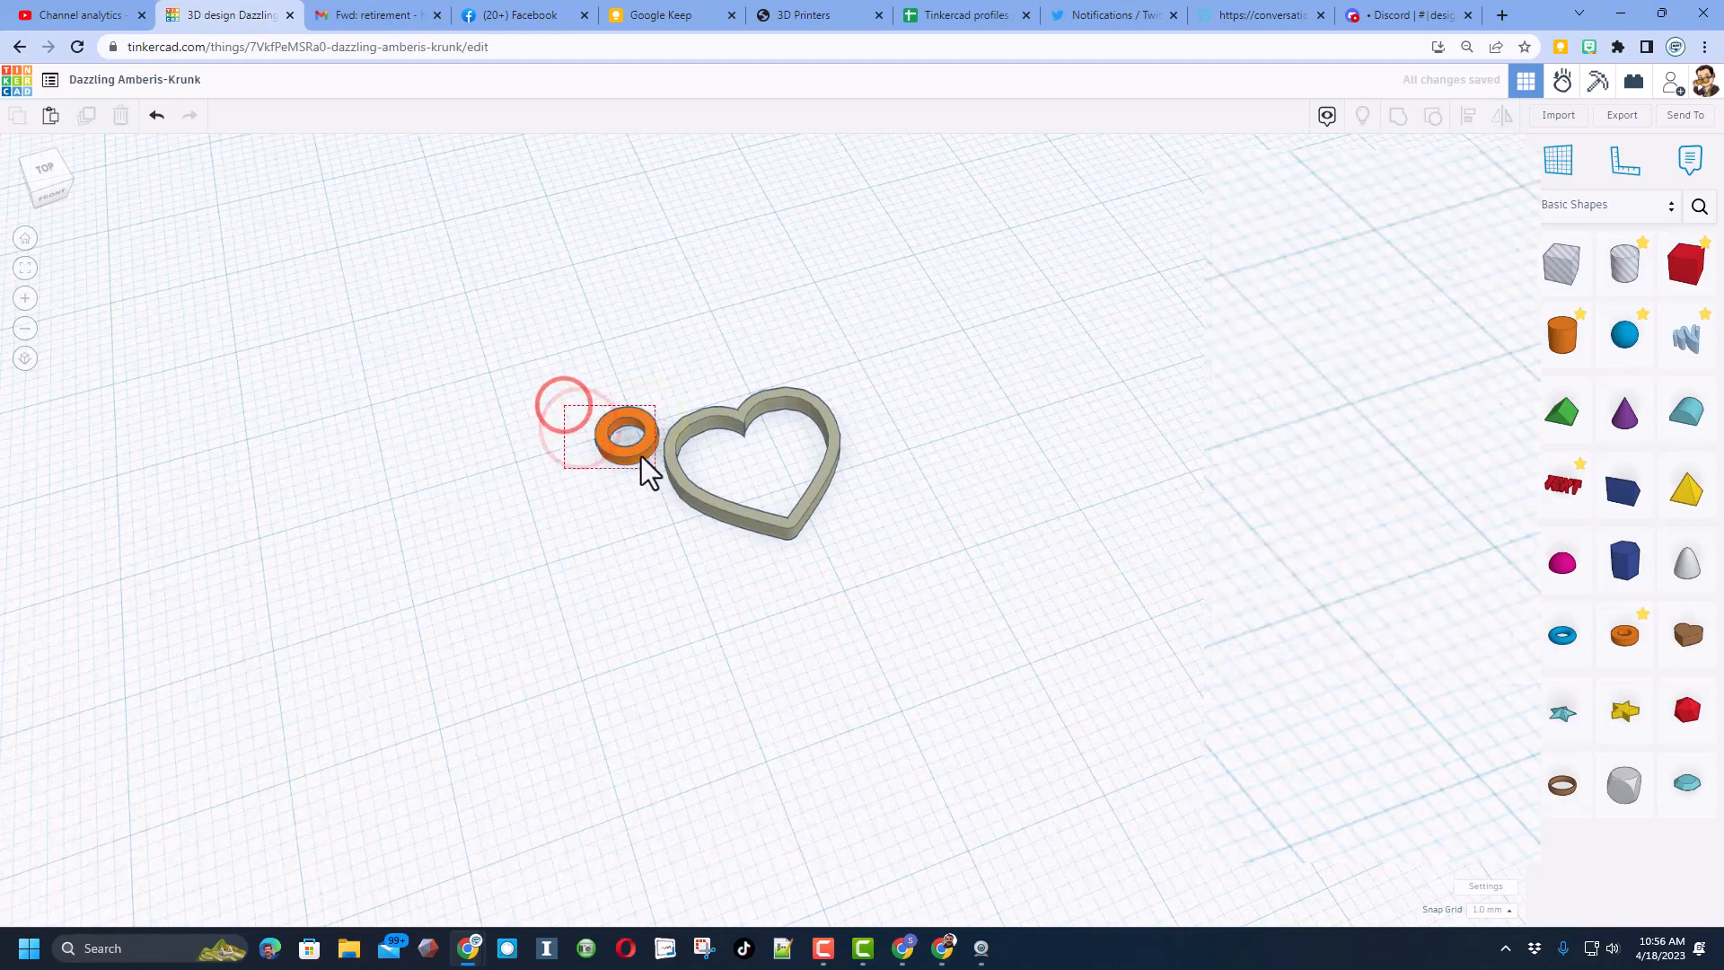
# Step: Lower the heights of the heart outline and the ring to flatten them
pyautogui.click(627, 432)
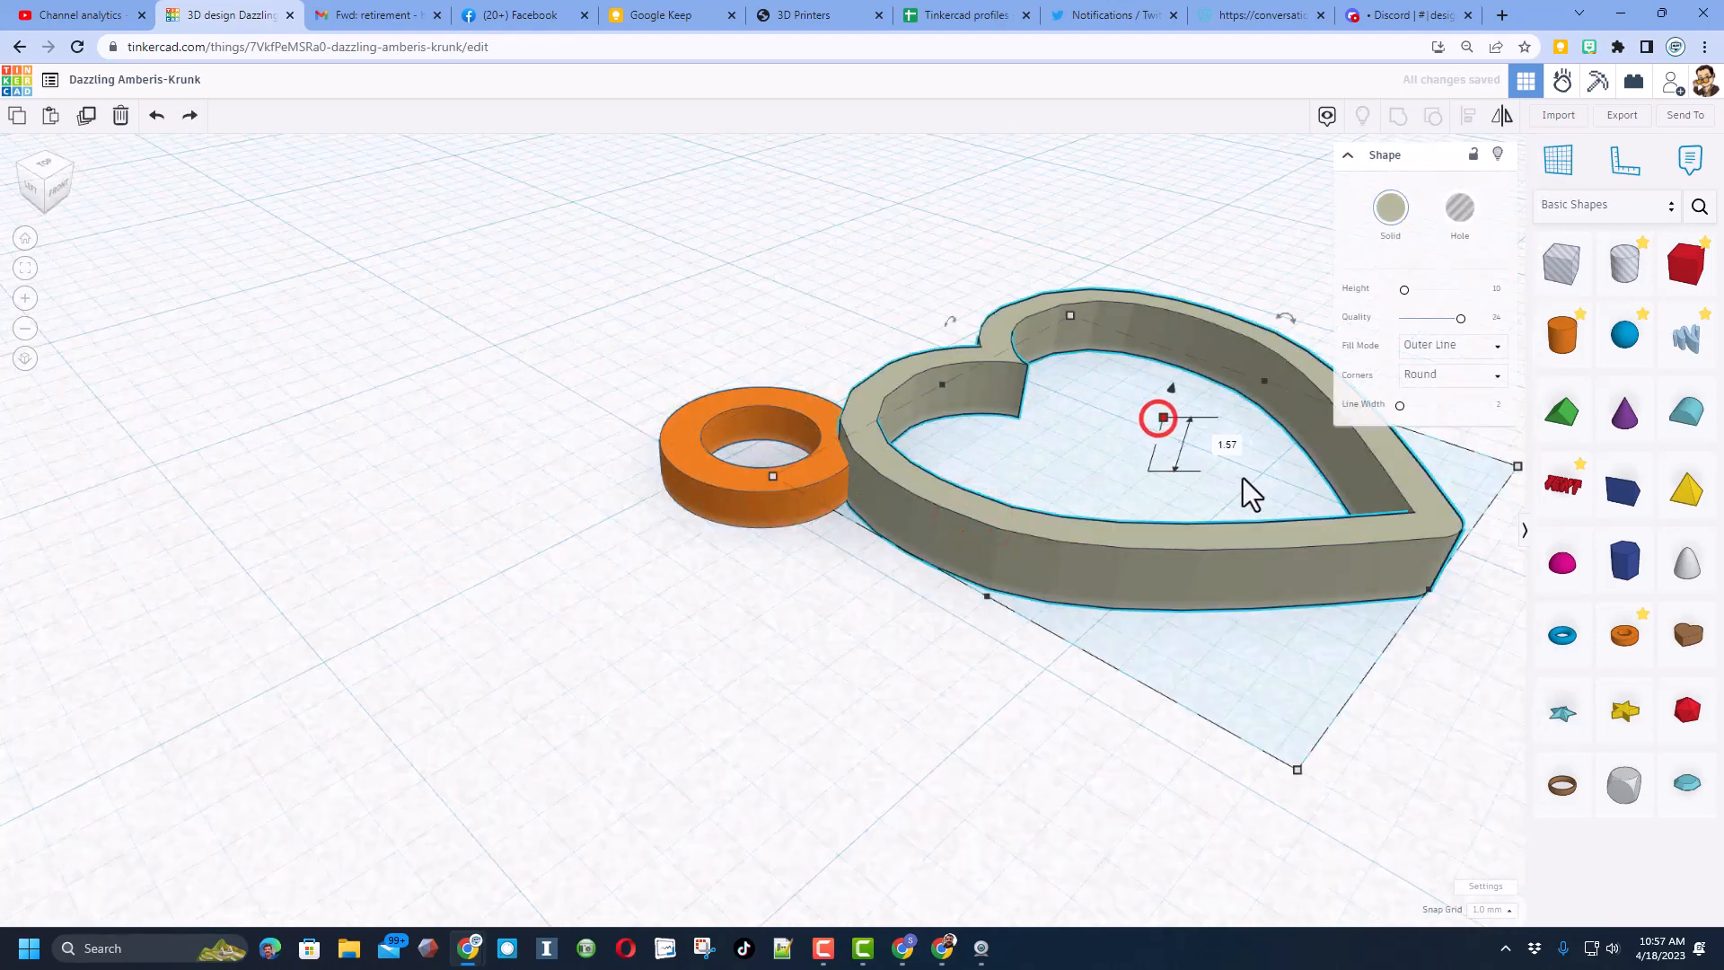
pyautogui.moveTo(1156, 418); pyautogui.dragTo(1166, 402)
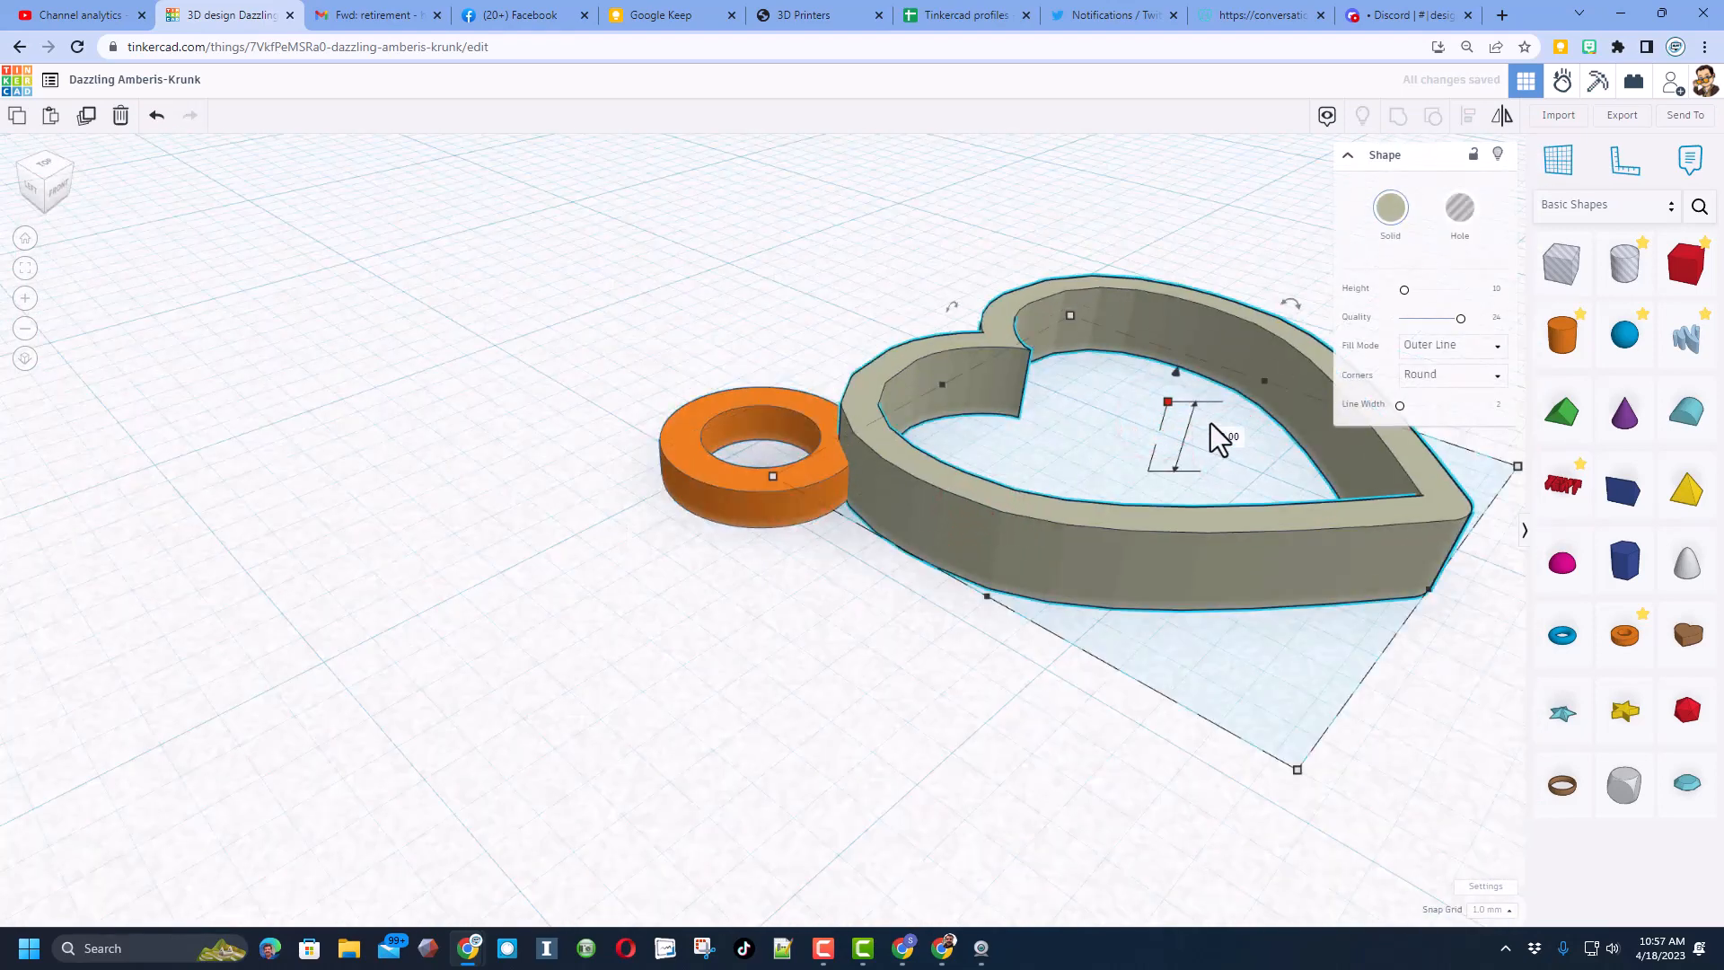
pyautogui.click(757, 440)
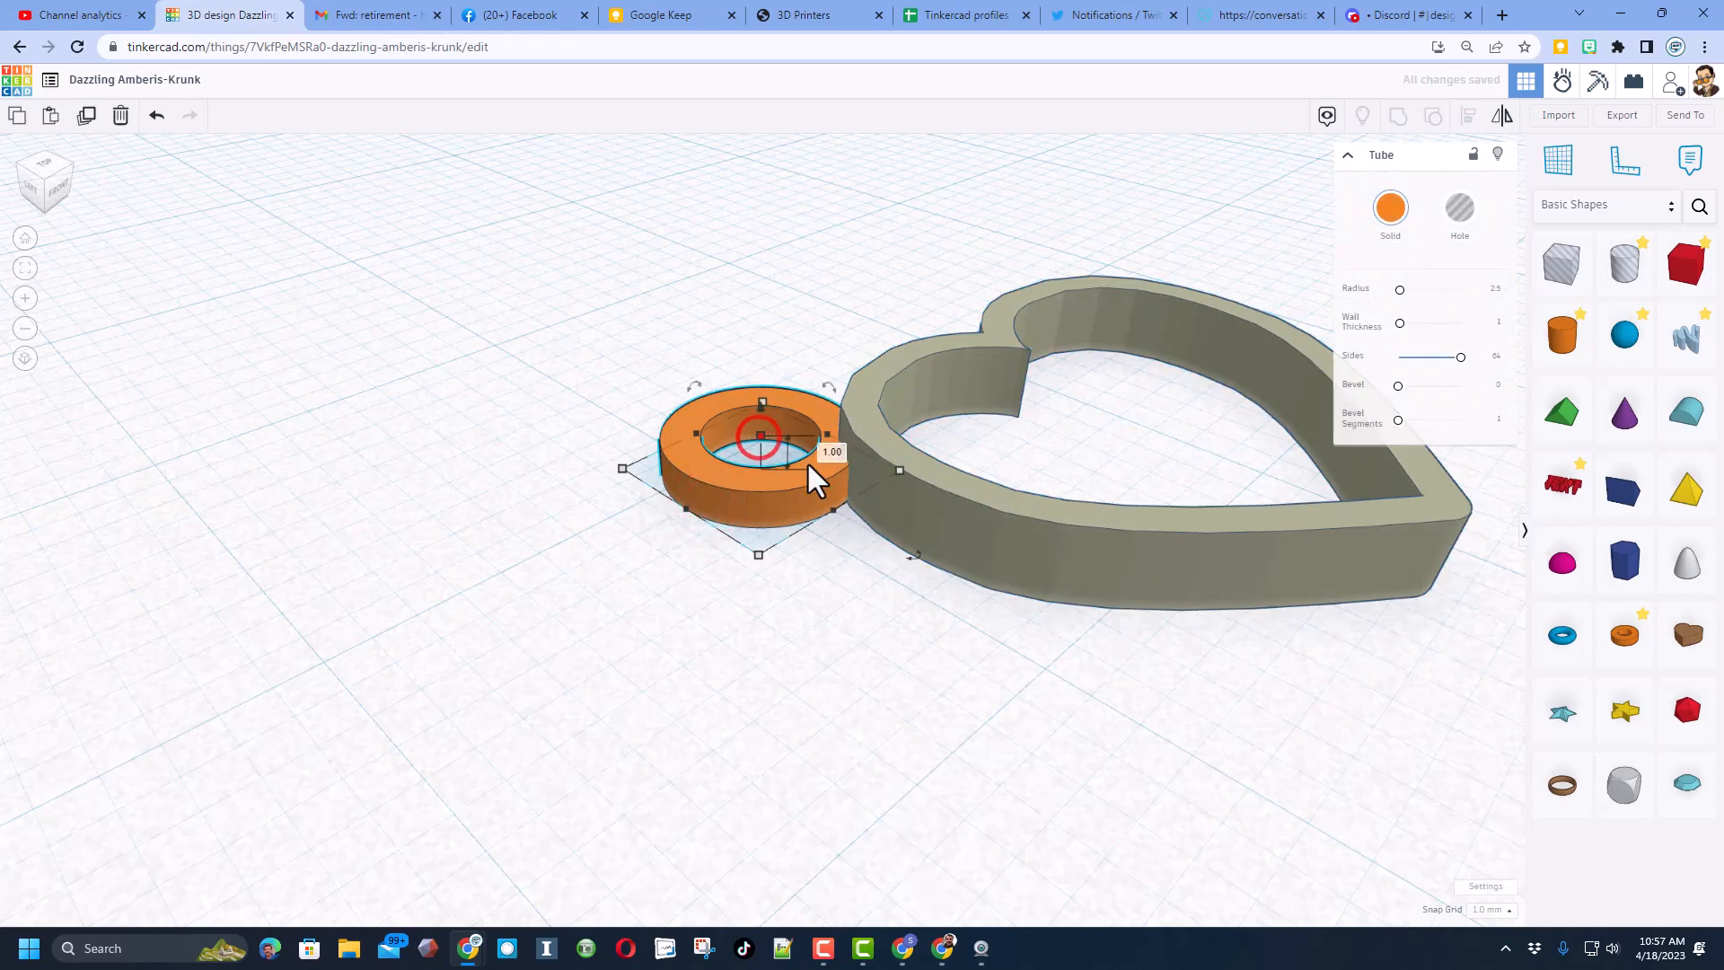
pyautogui.moveTo(788, 466); pyautogui.dragTo(788, 400)
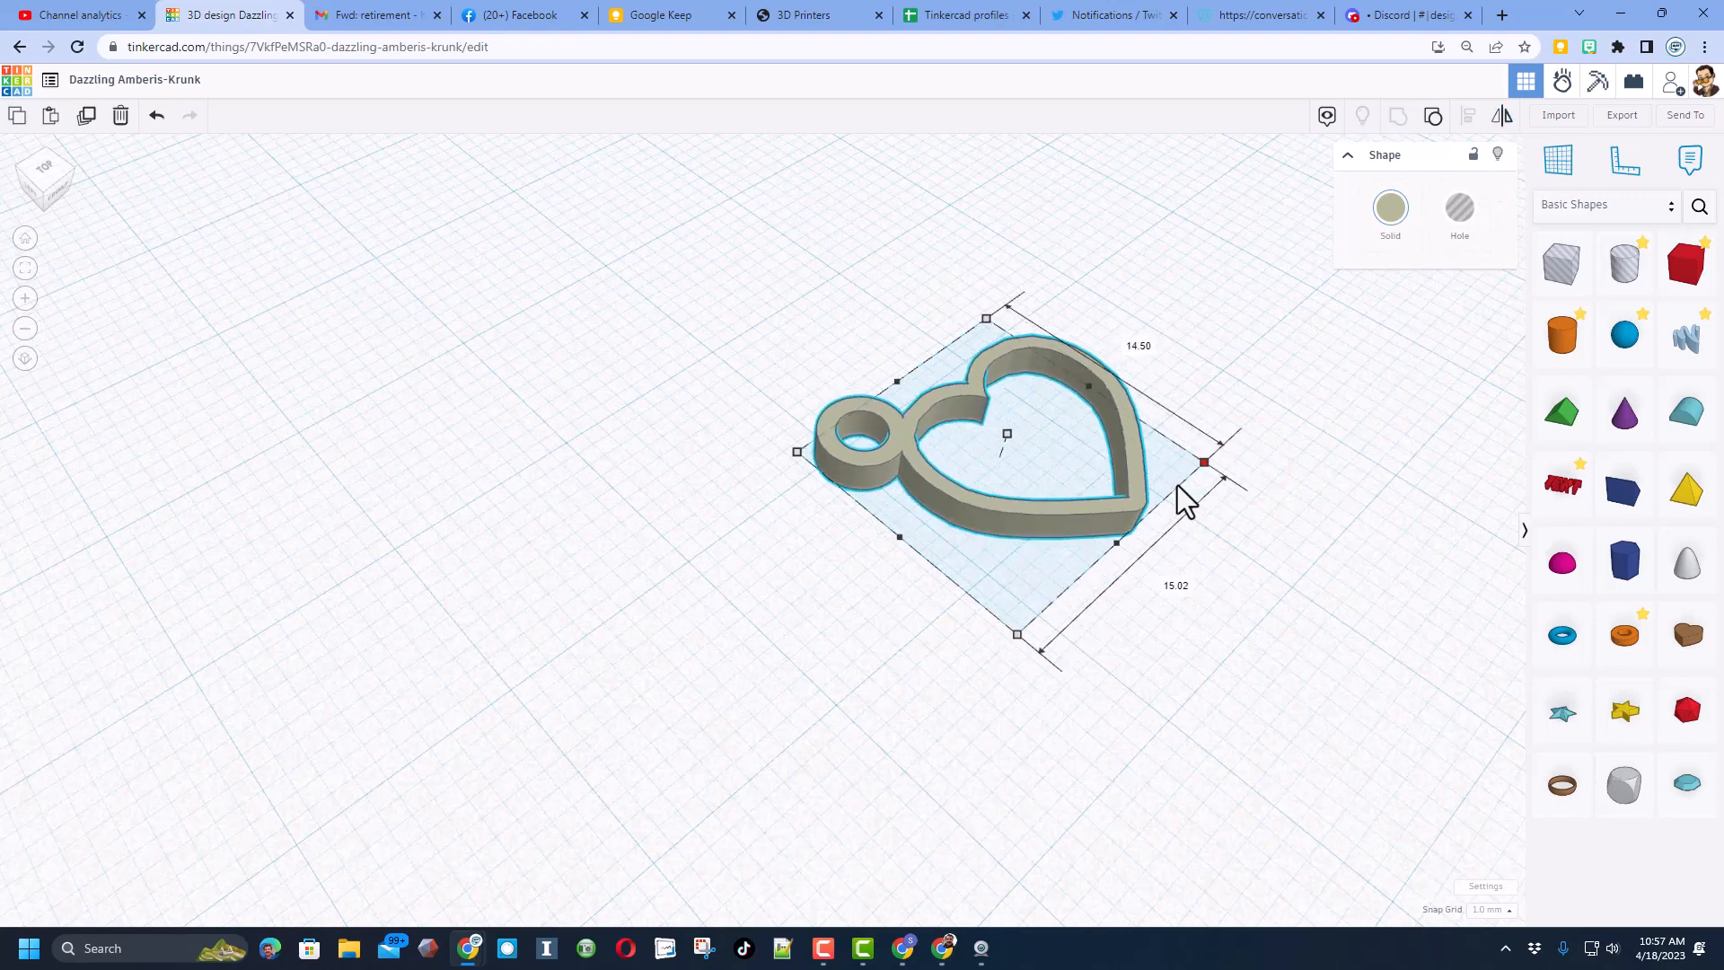
# Step: Rename the design to 'heart earring'
pyautogui.click(1201, 537)
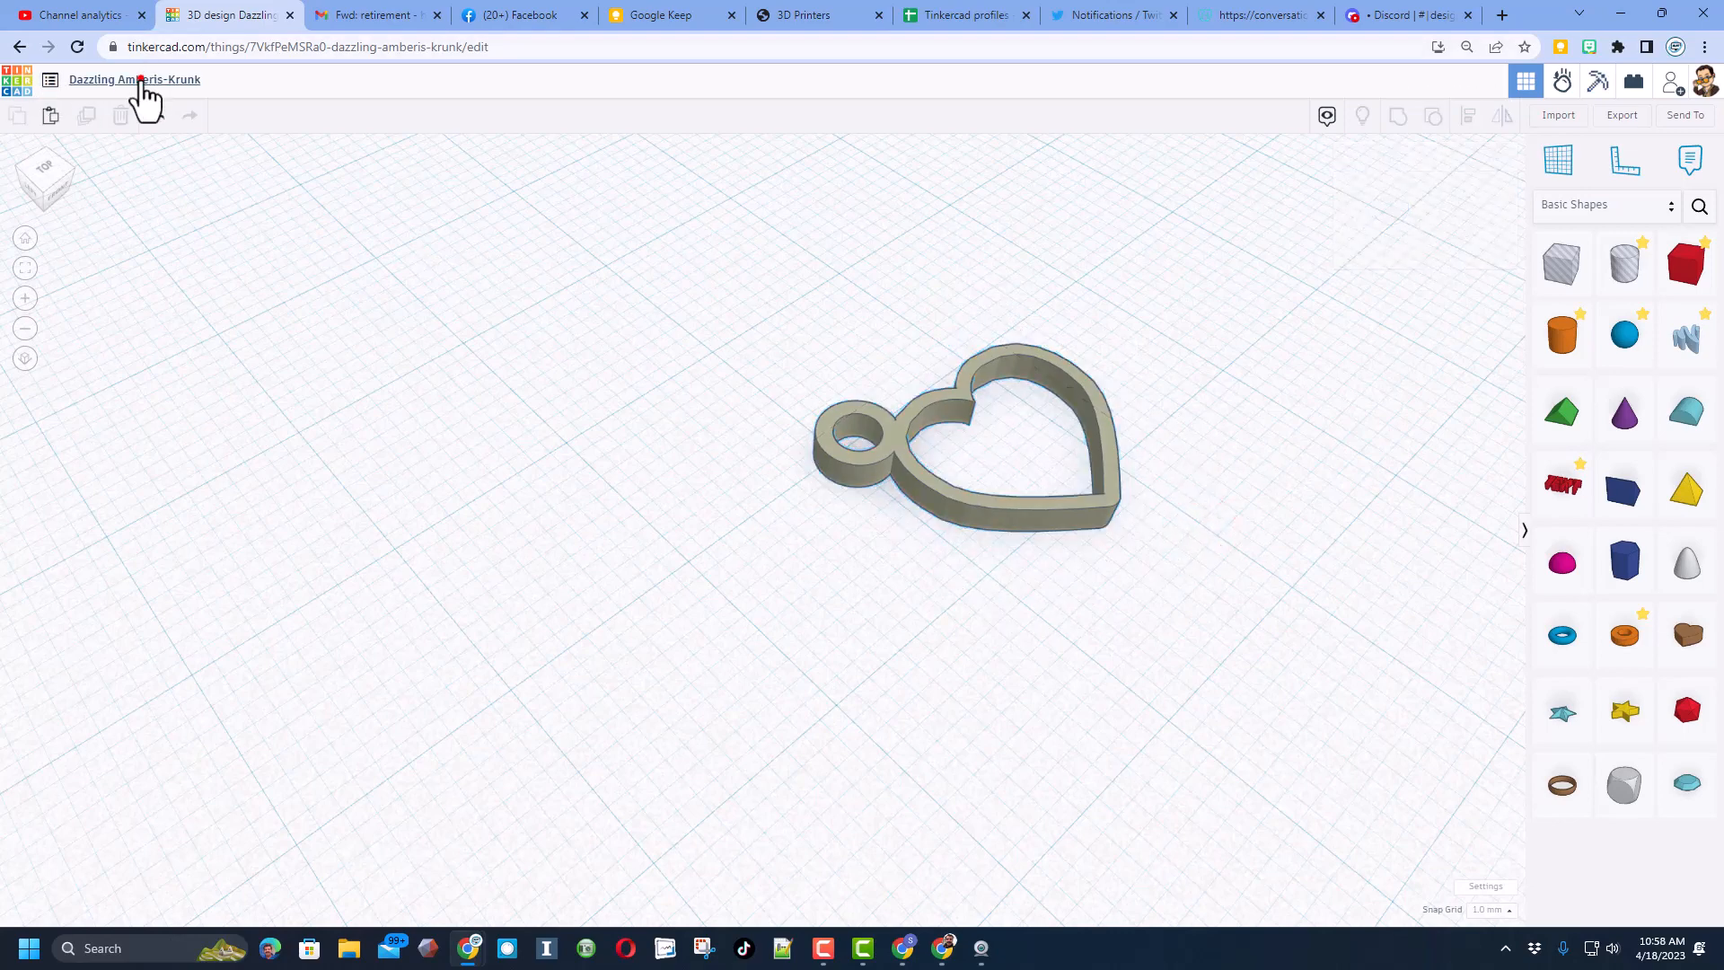
pyautogui.write('heart earring')
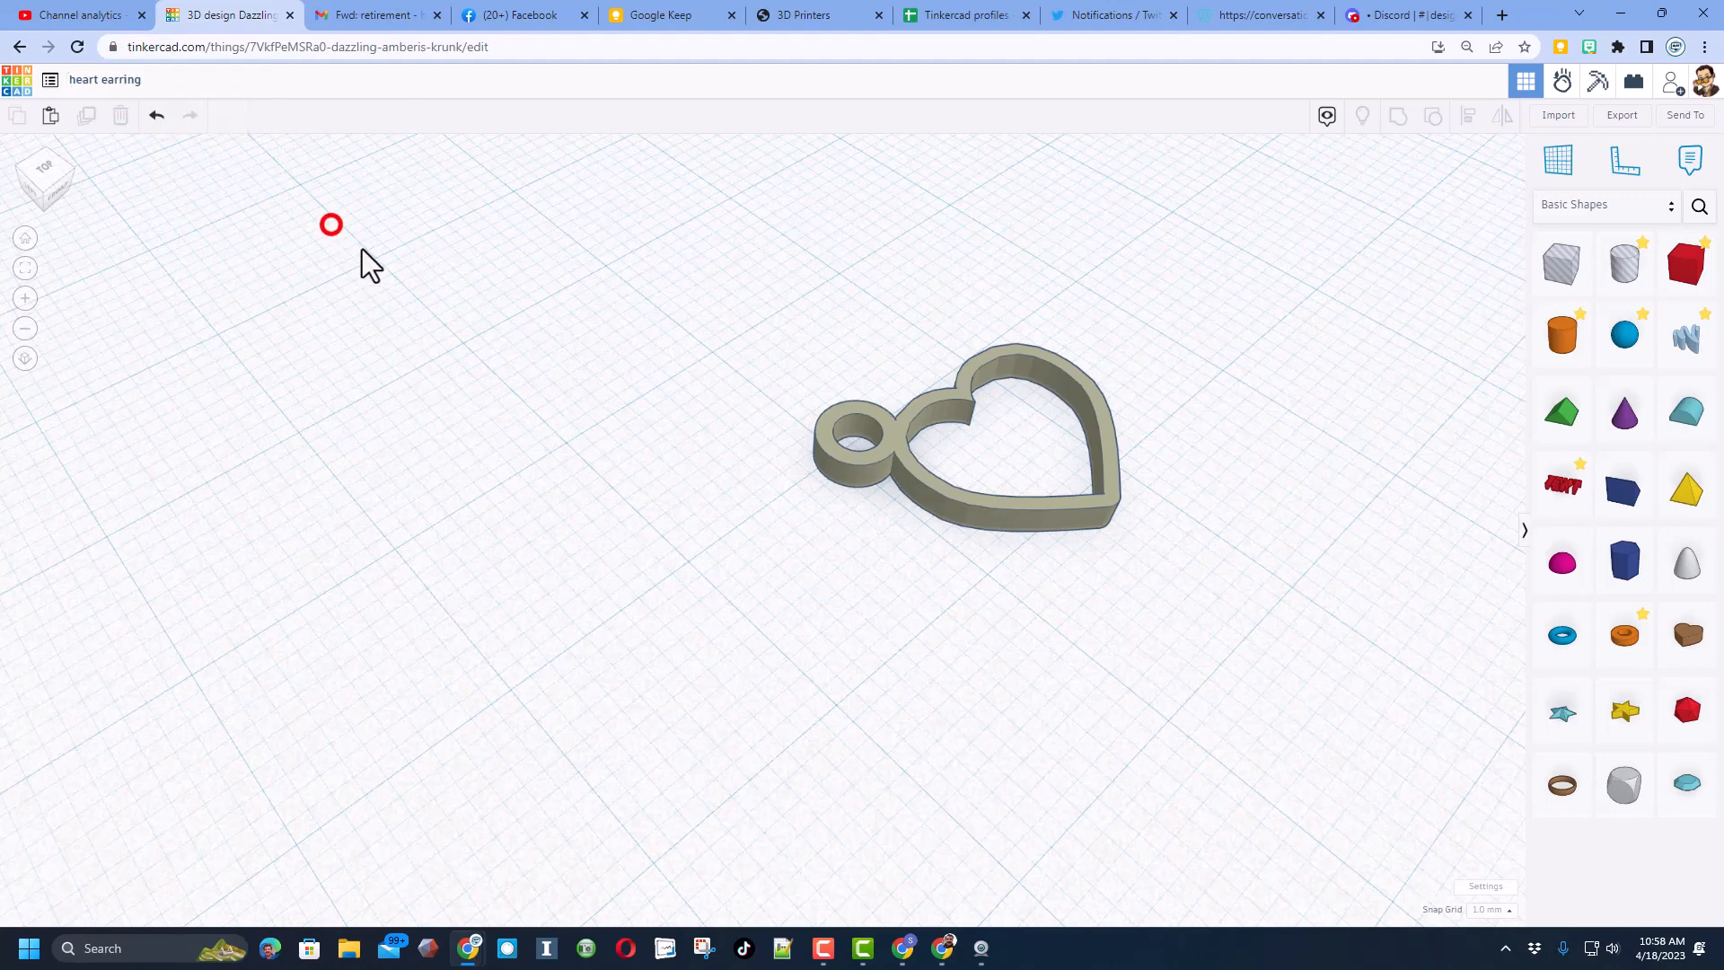
# Step: Export the selected earring as heart earring.stl into the 3dmodeling folder
pyautogui.click(967, 439)
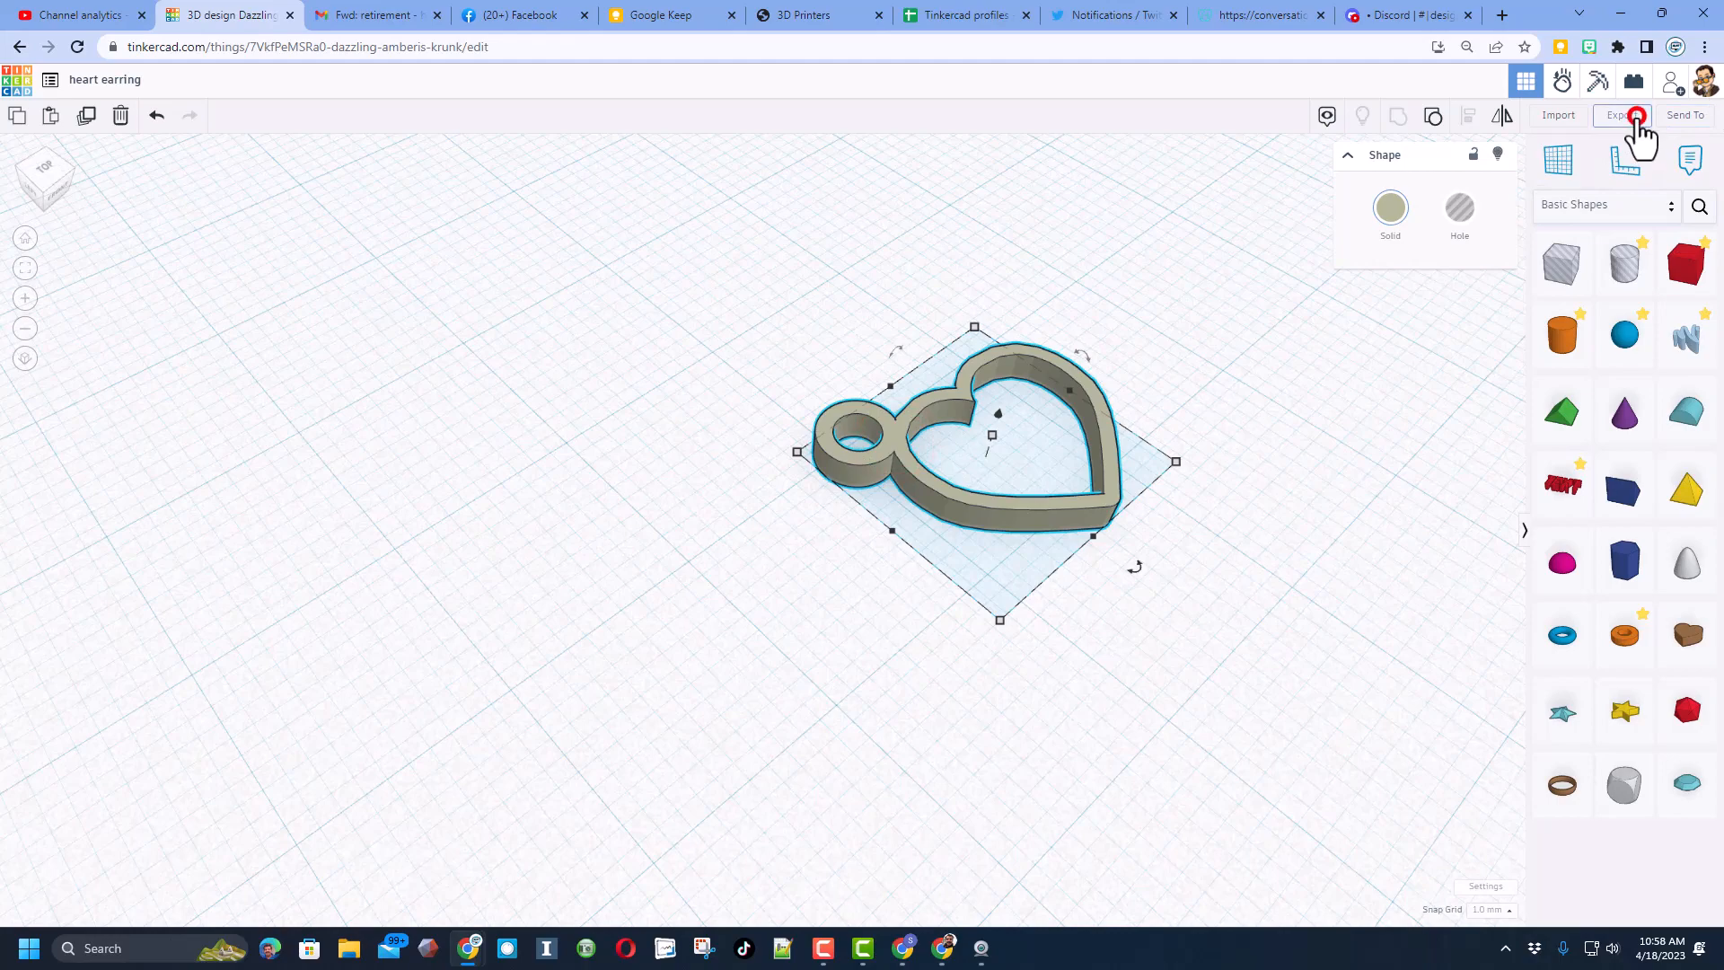
pyautogui.click(1621, 115)
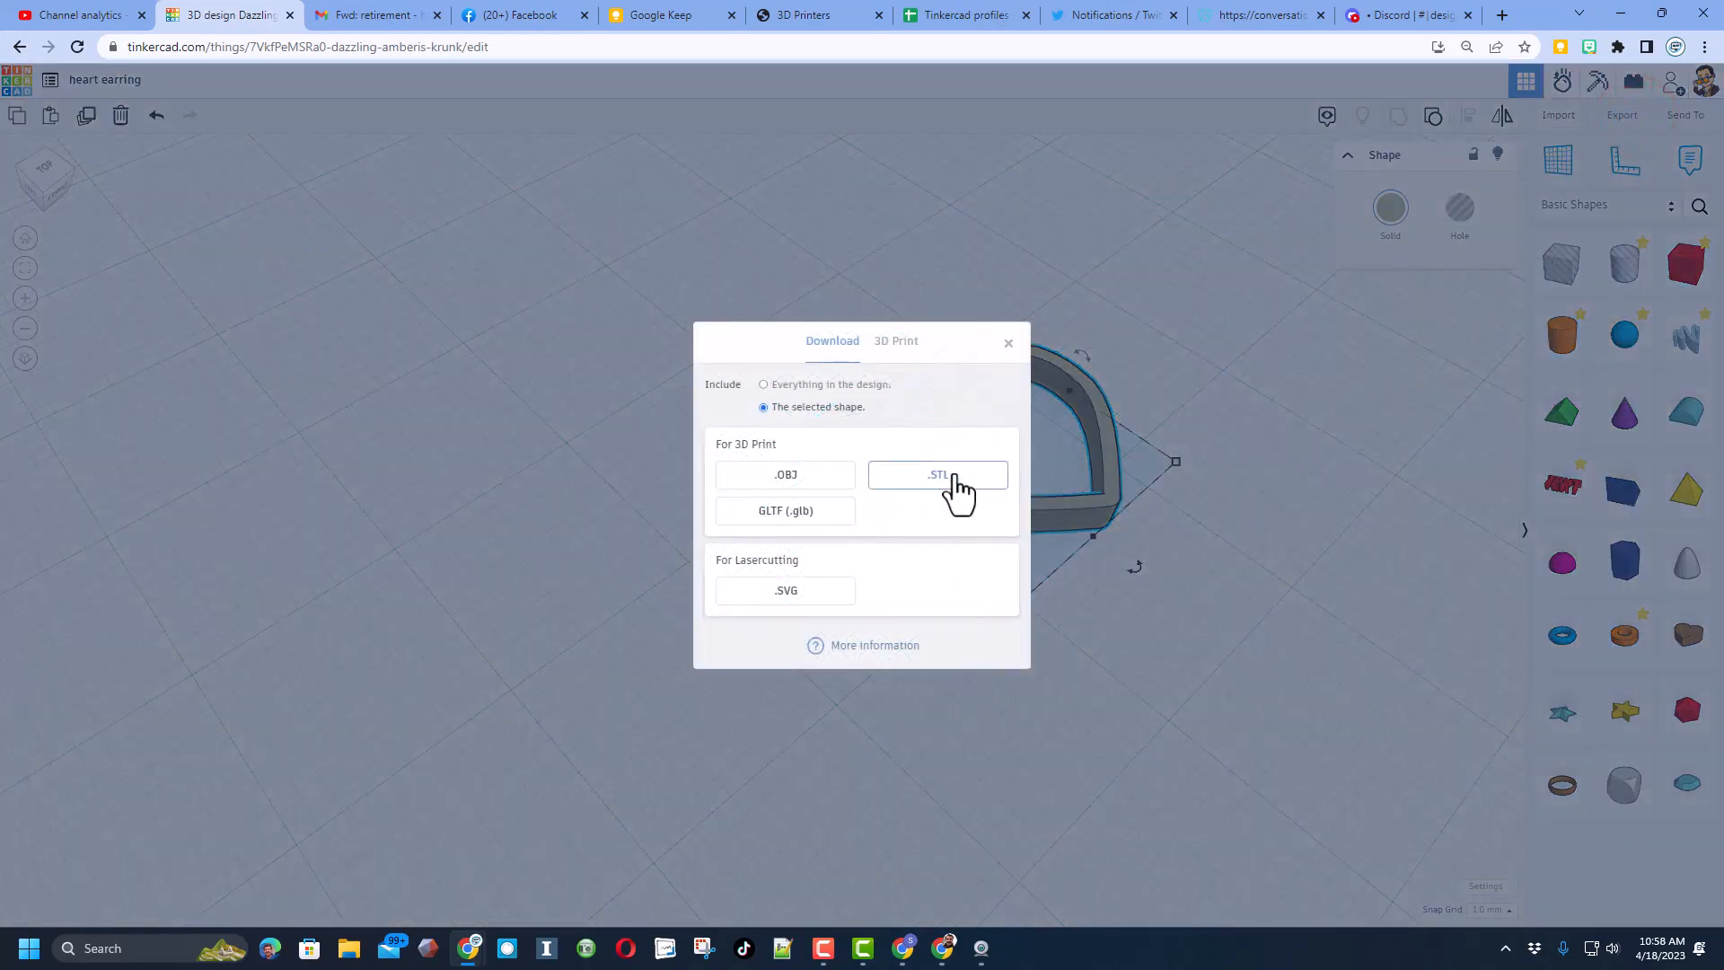
pyautogui.click(938, 474)
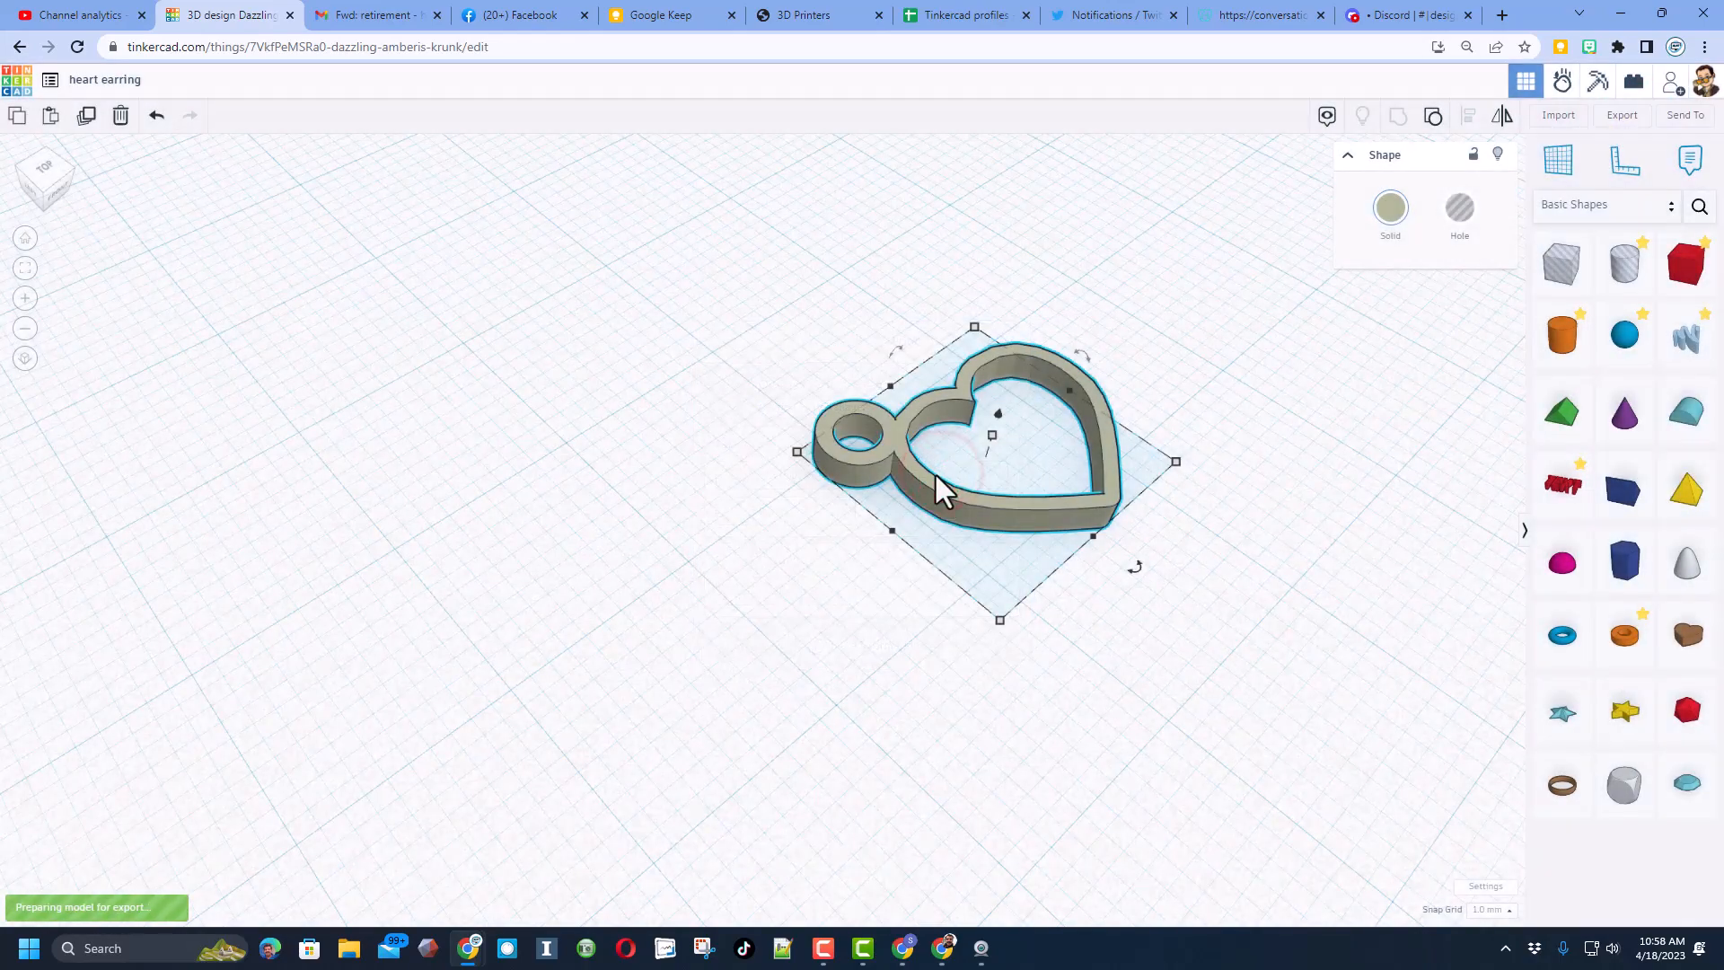
pyautogui.click(1619, 115)
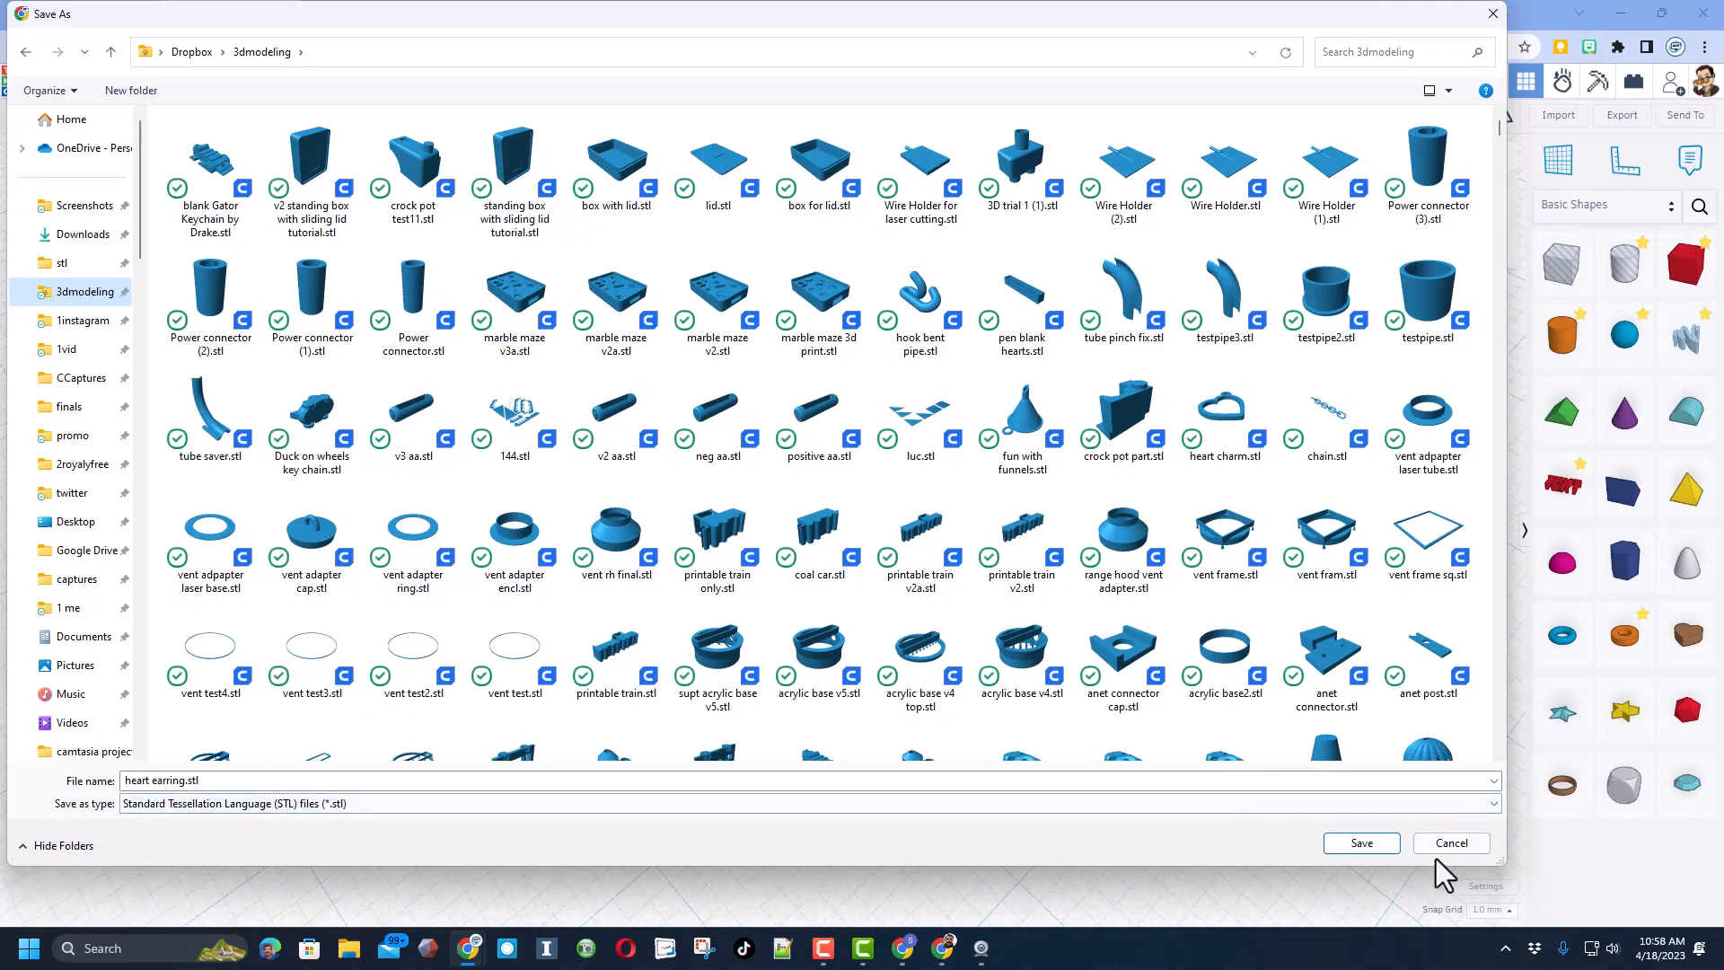
pyautogui.click(1359, 842)
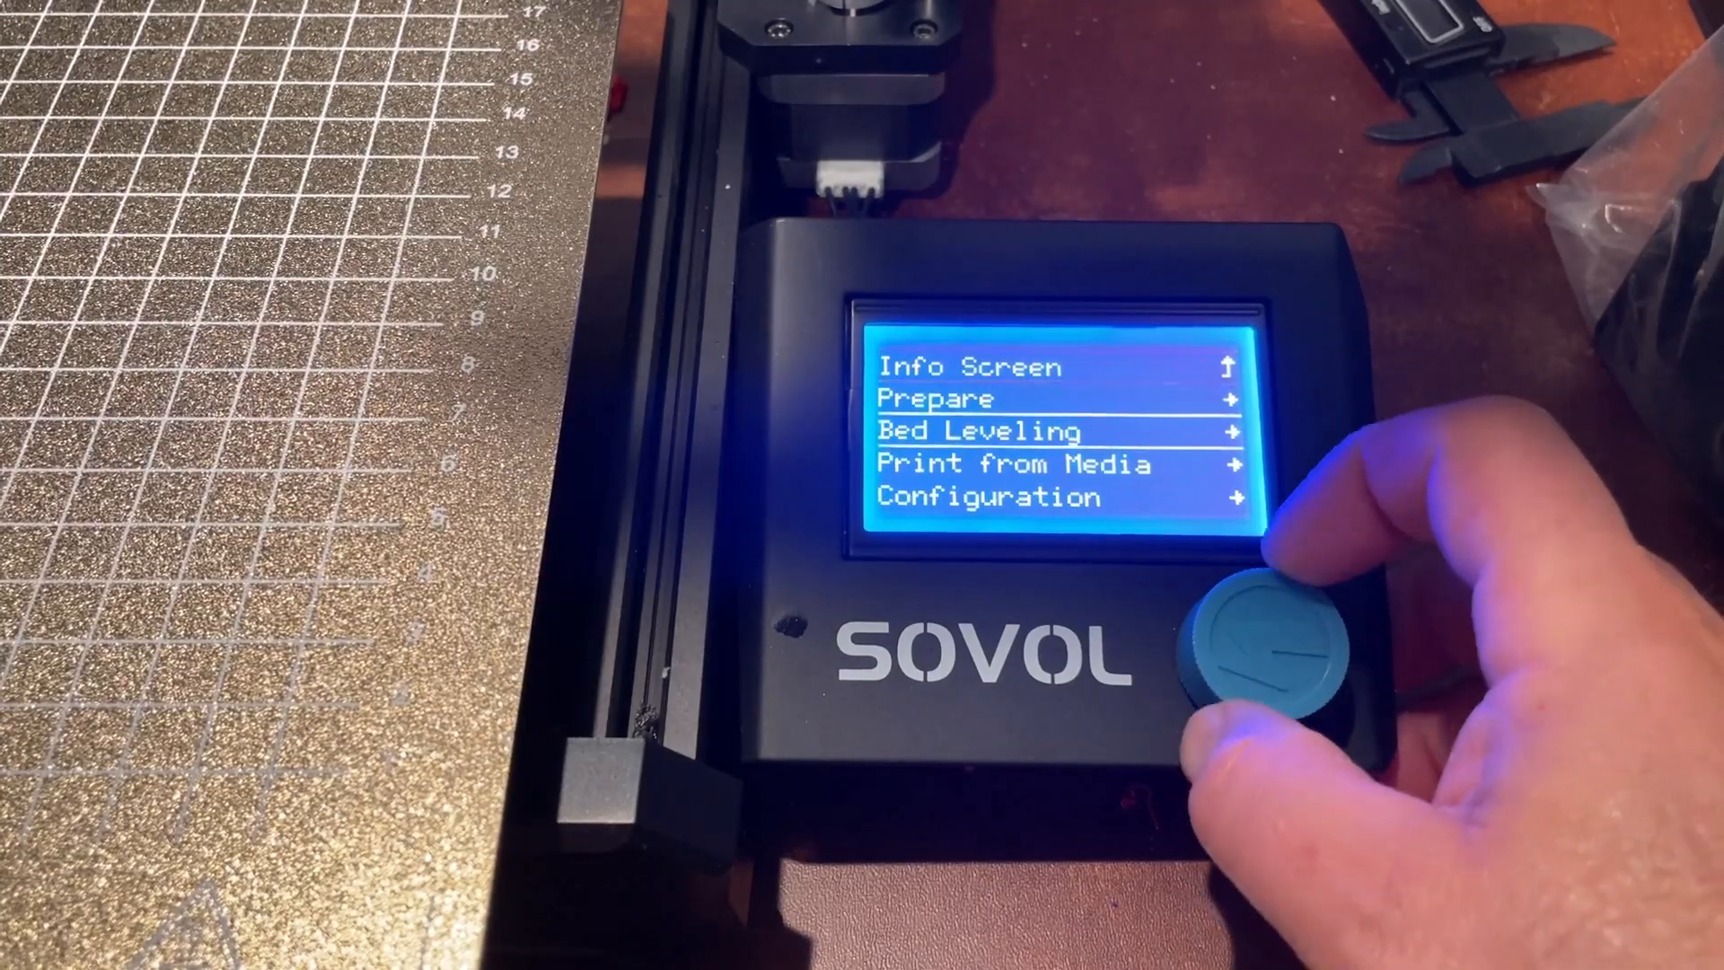
# Step: Start the Change Filament routine with the nozzle heated to 240°C
pyautogui.scroll(-3)
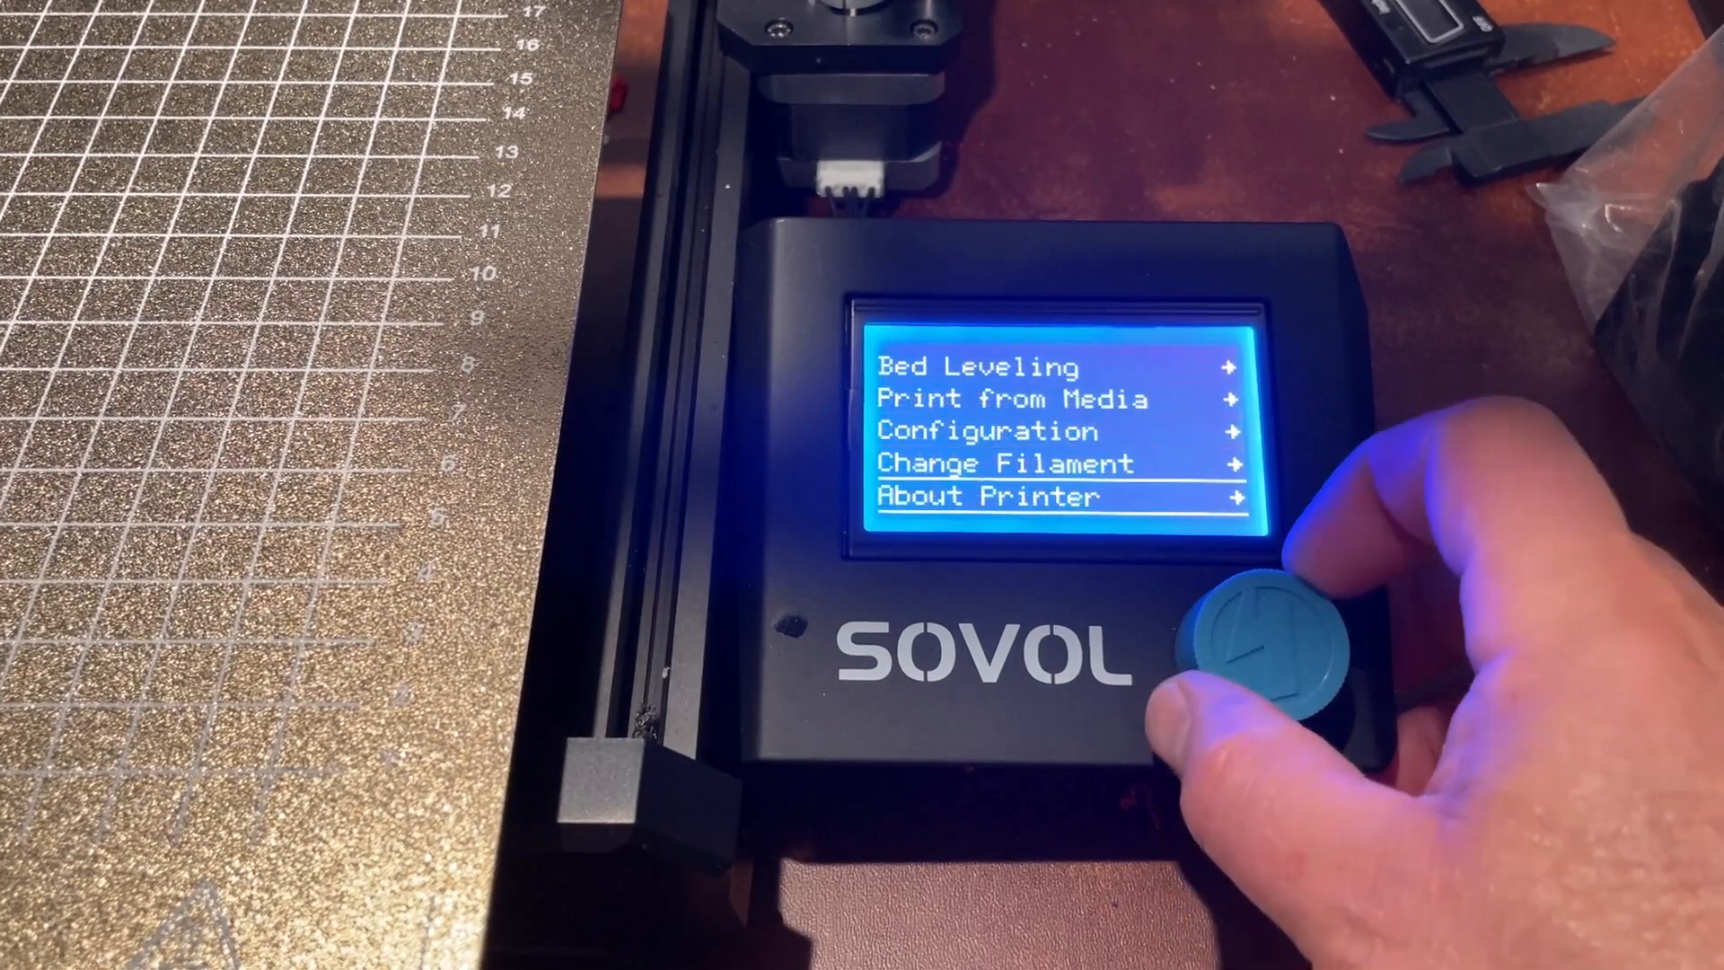
pyautogui.click(1264, 638)
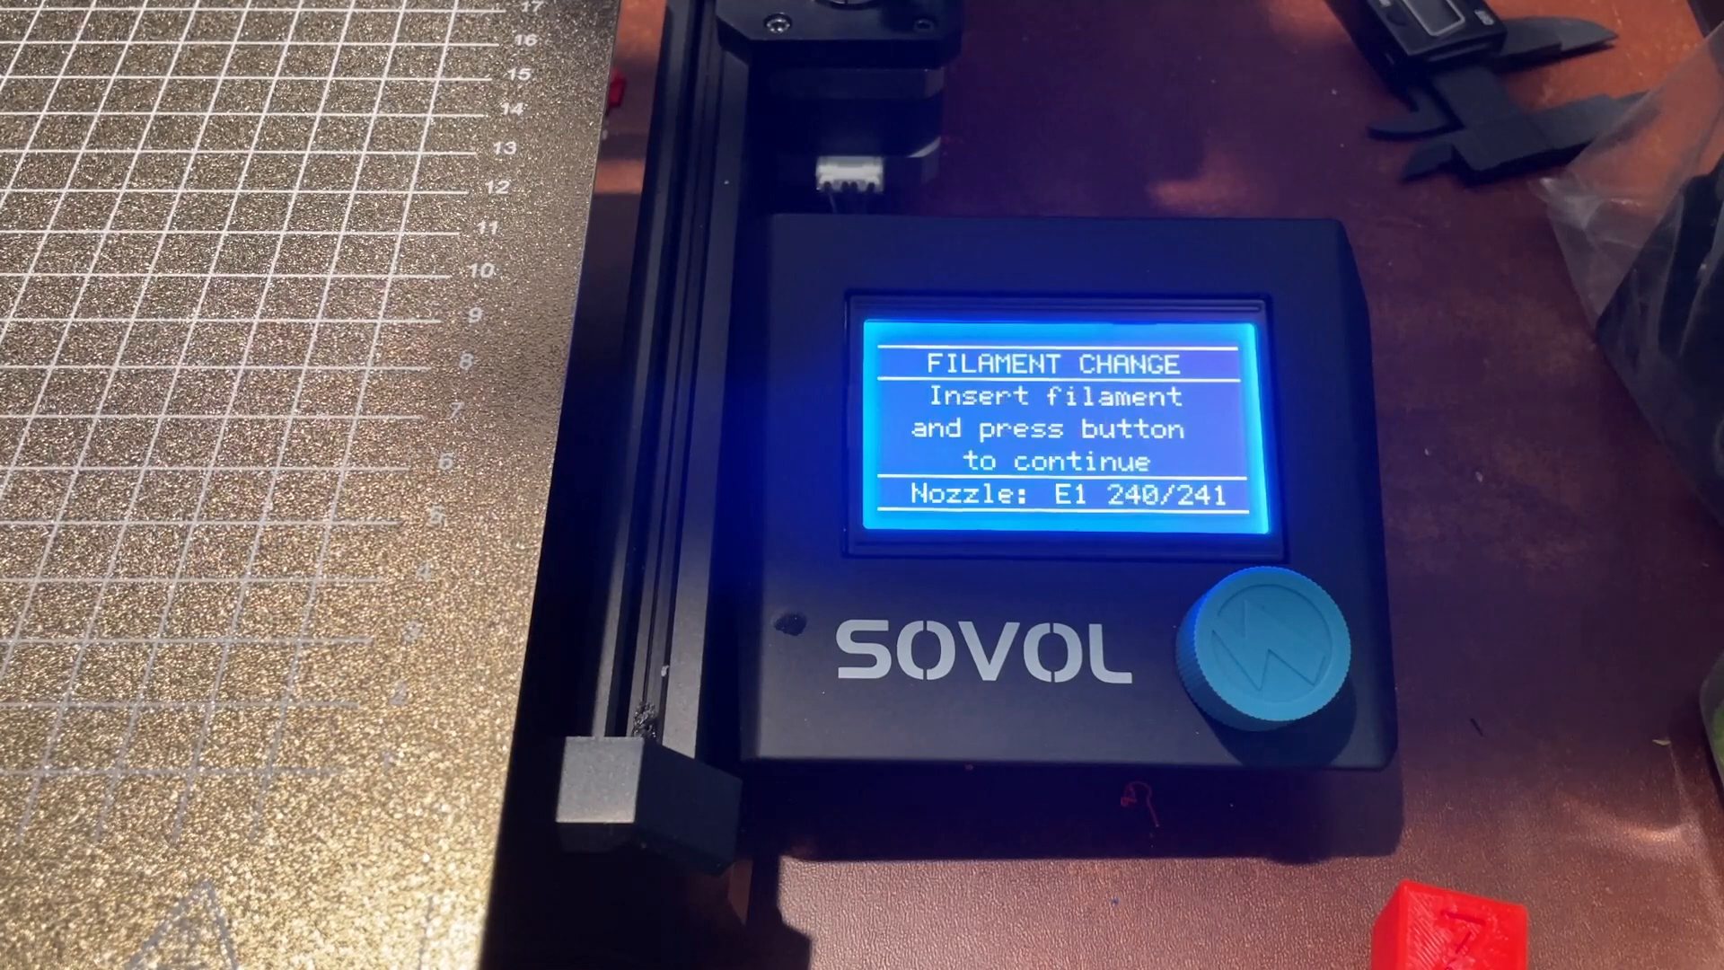
# Step: Confirm the new filament is inserted so purging continues, then return to Tinkercad
pyautogui.click(1271, 643)
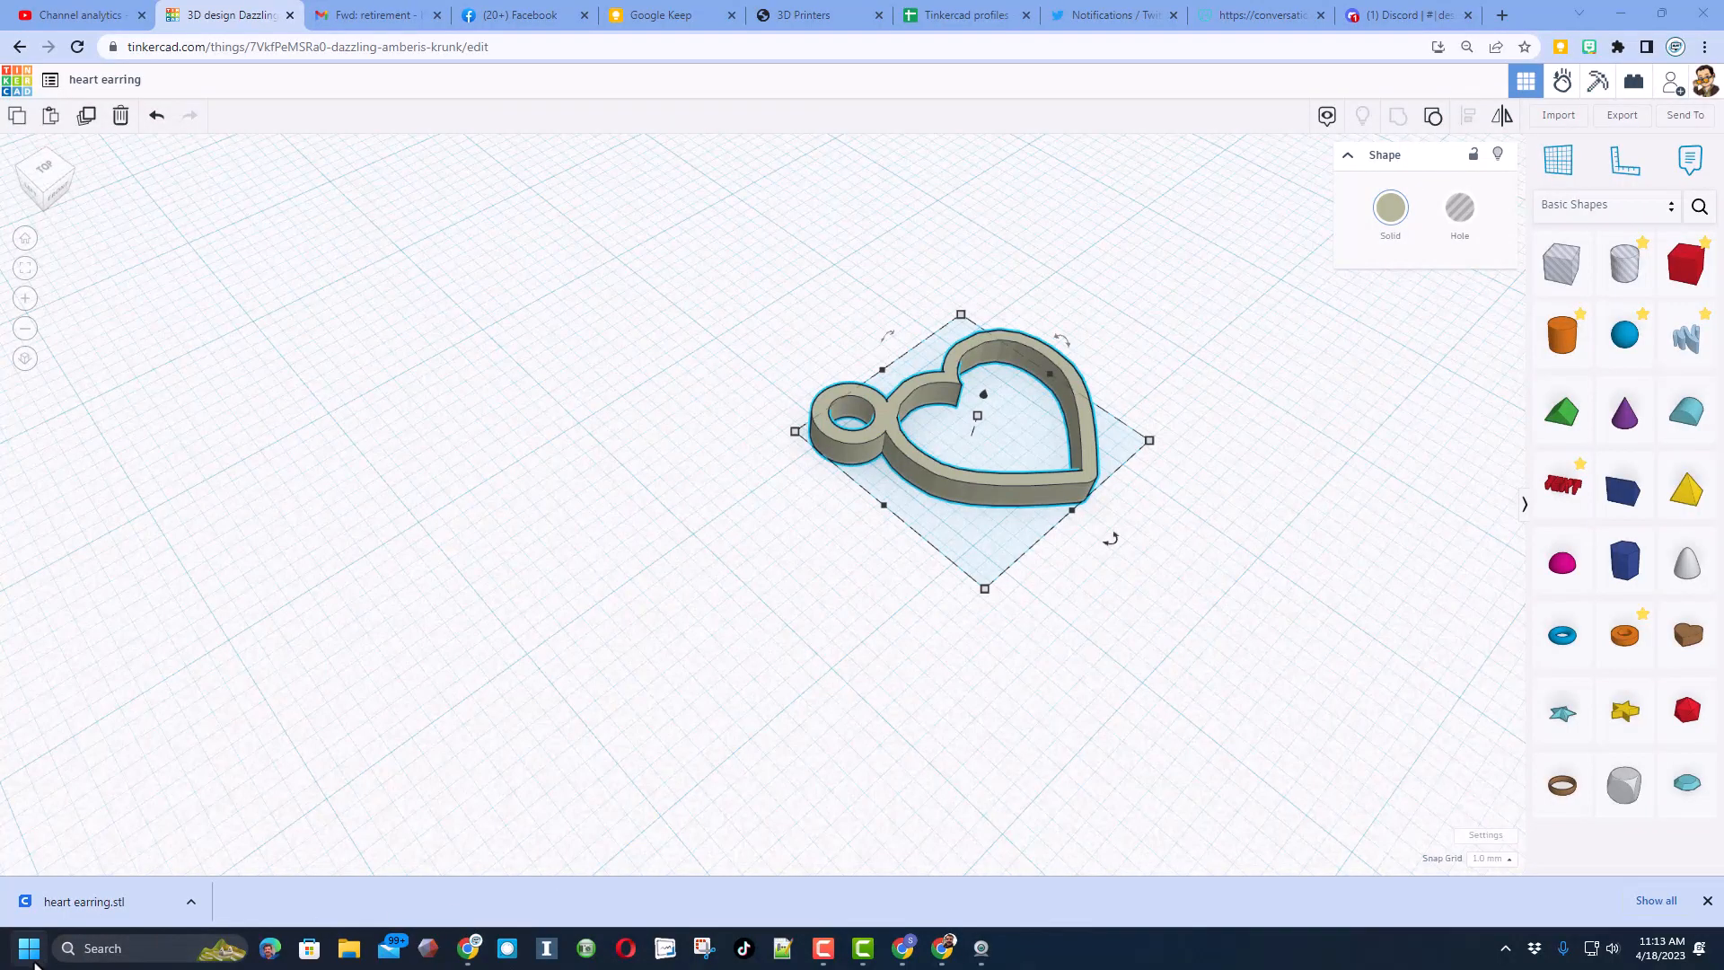
# Step: Load heart earring.stl onto the Sovol SV06 build plate and scroll to the Material settings
pyautogui.click(29, 948)
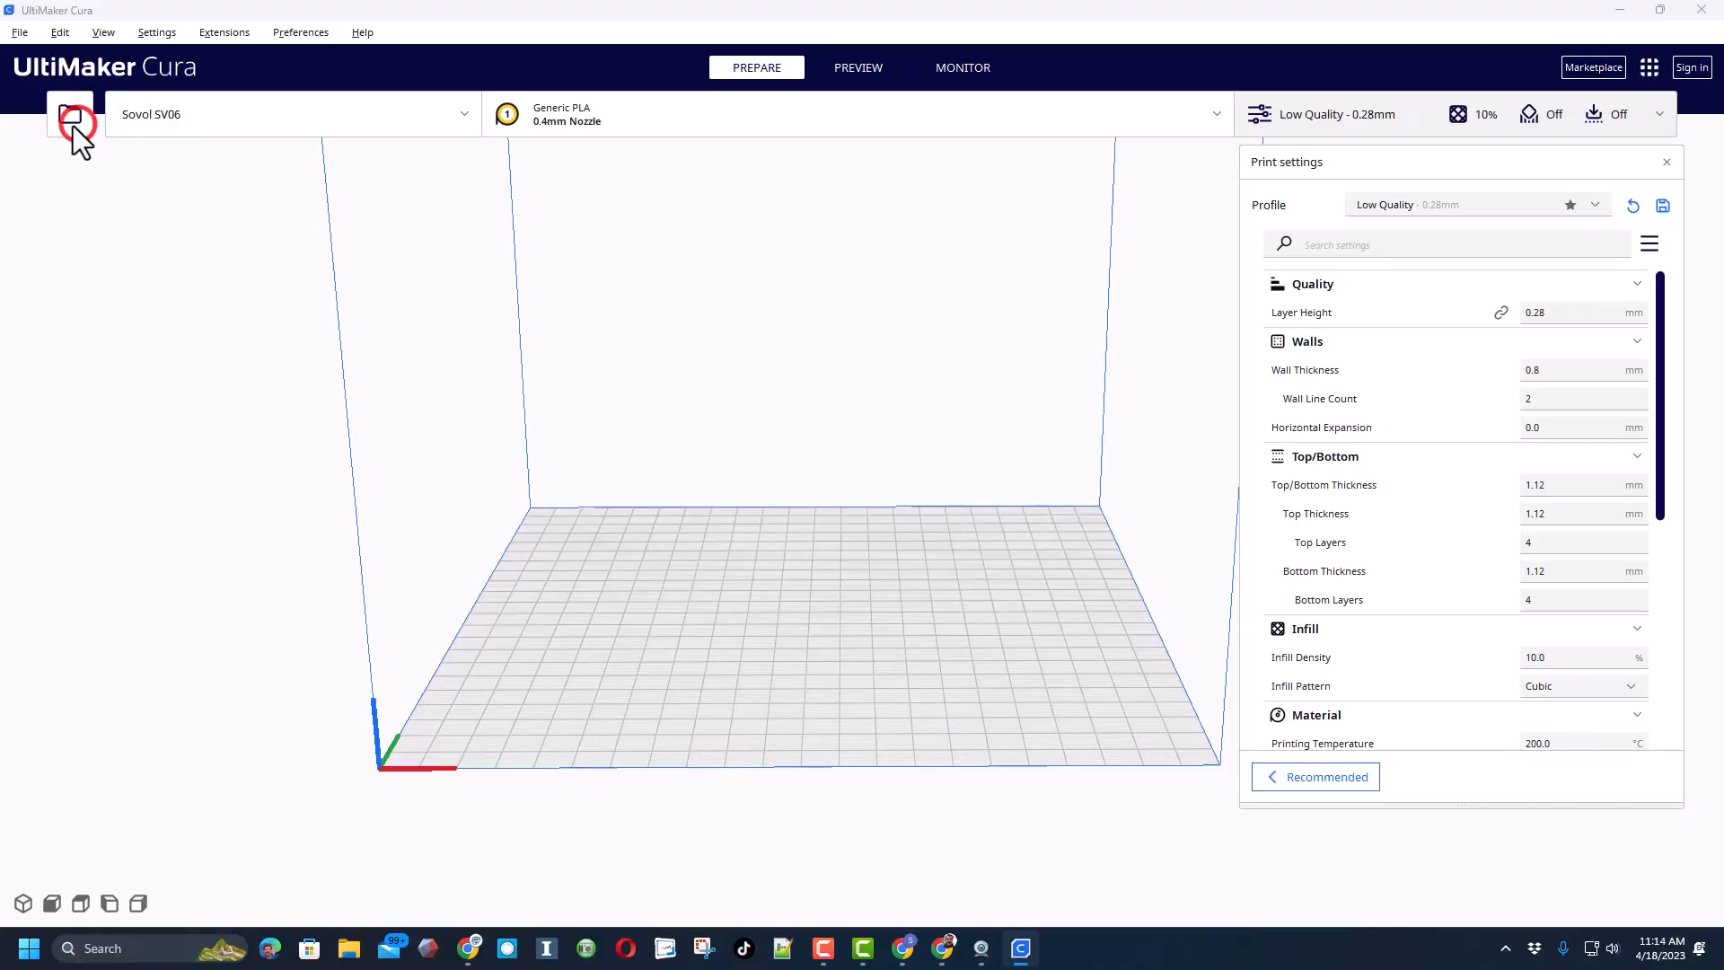
pyautogui.click(70, 113)
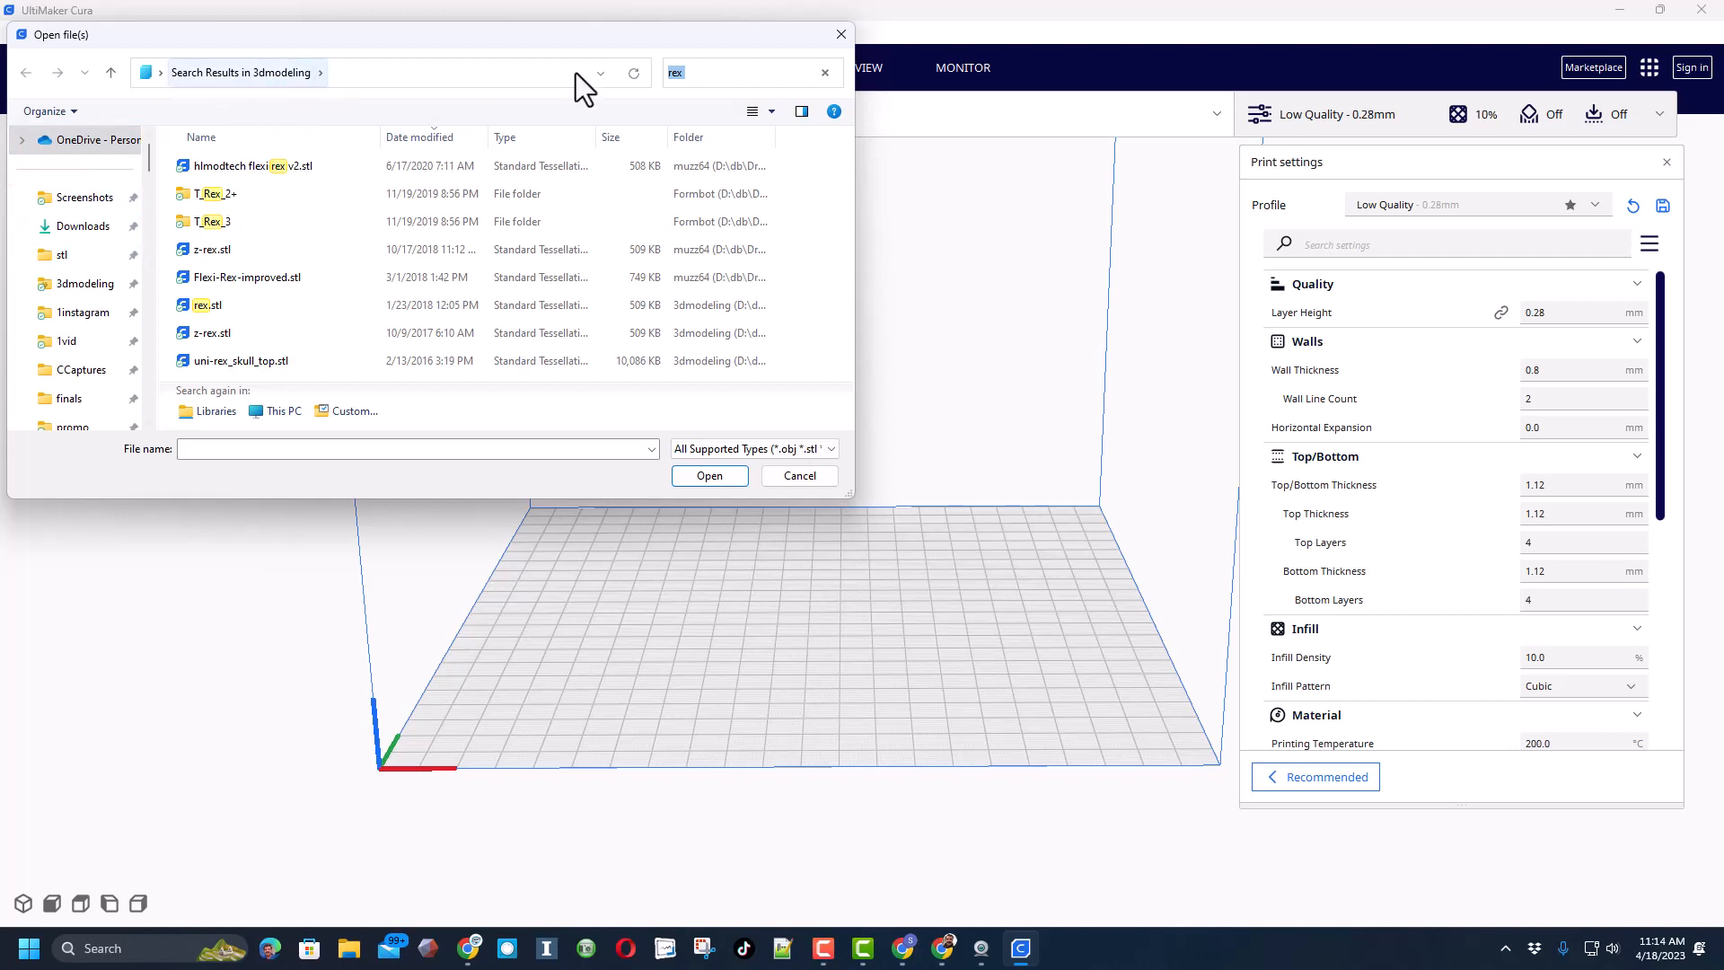
pyautogui.click(824, 72)
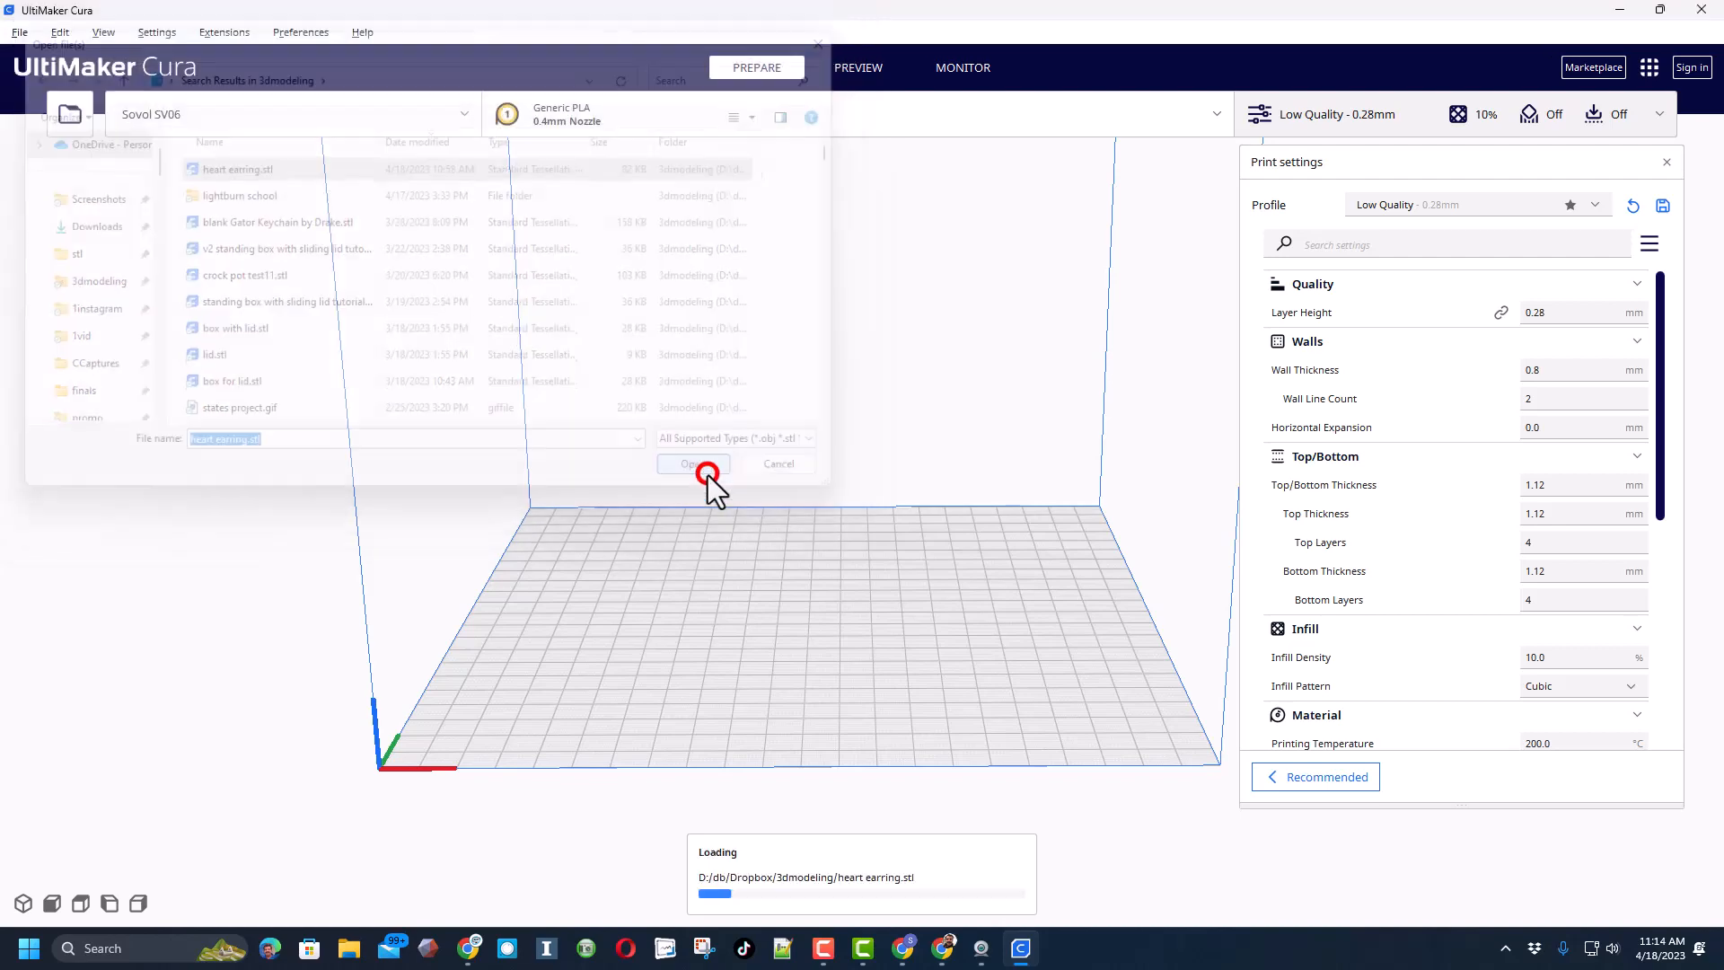
pyautogui.click(691, 463)
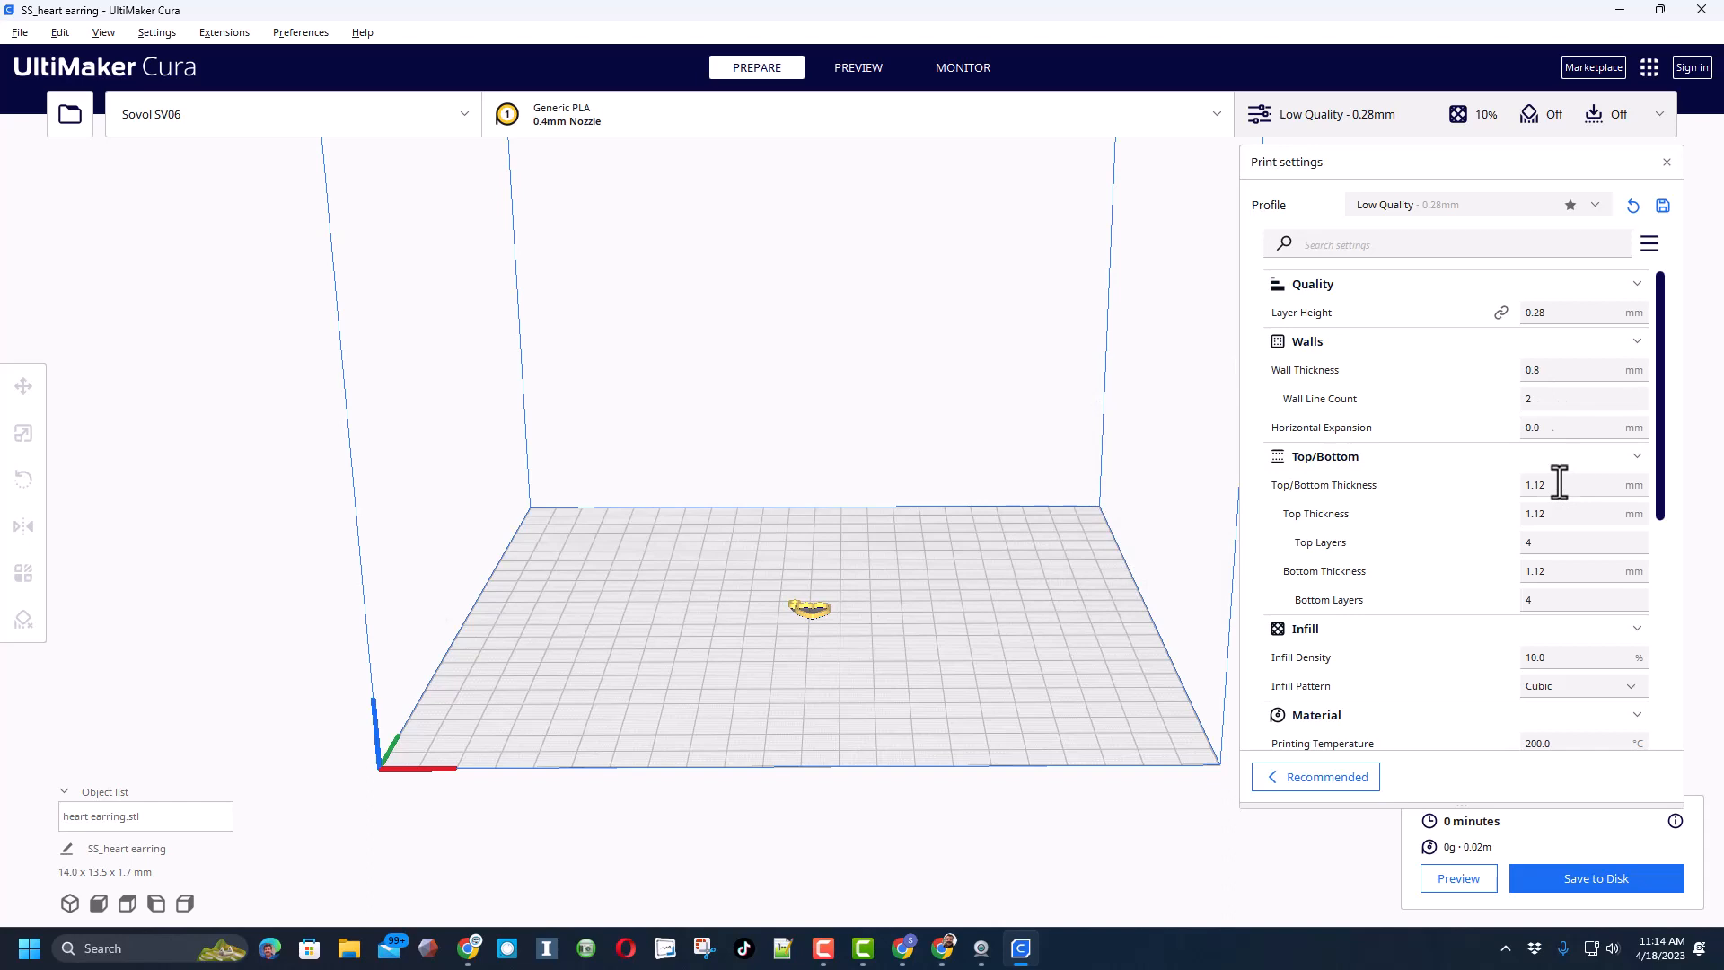
pyautogui.scroll(-3)
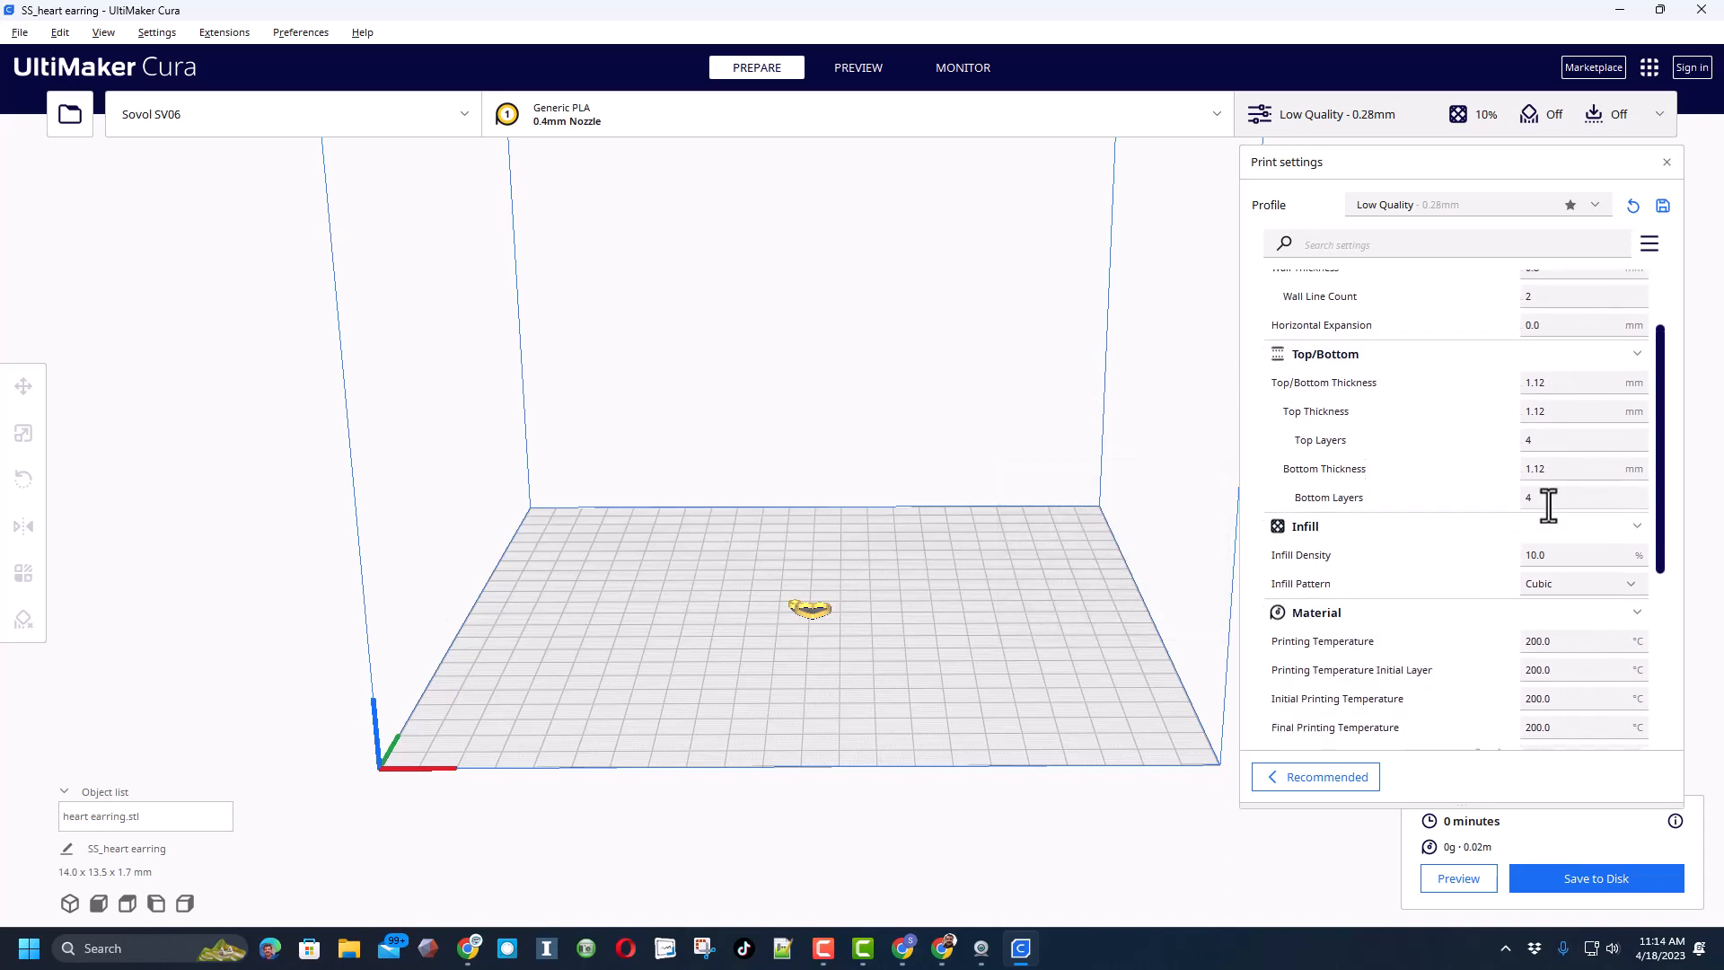
pyautogui.scroll(-3)
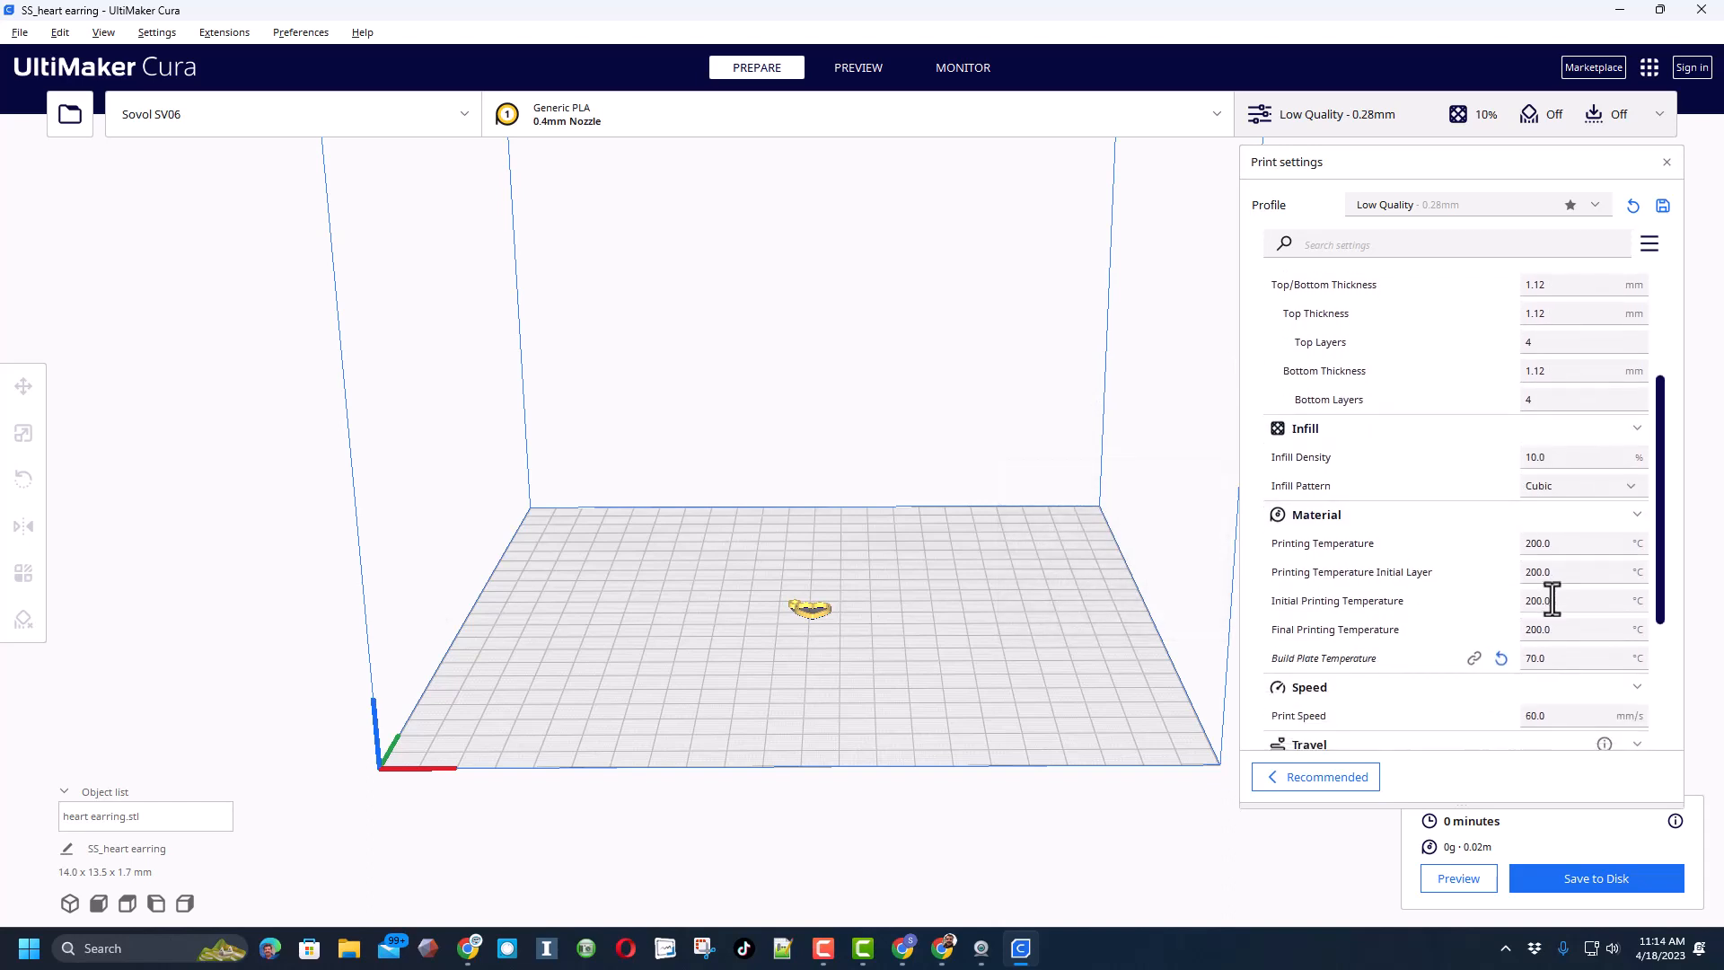
pyautogui.scroll(-3)
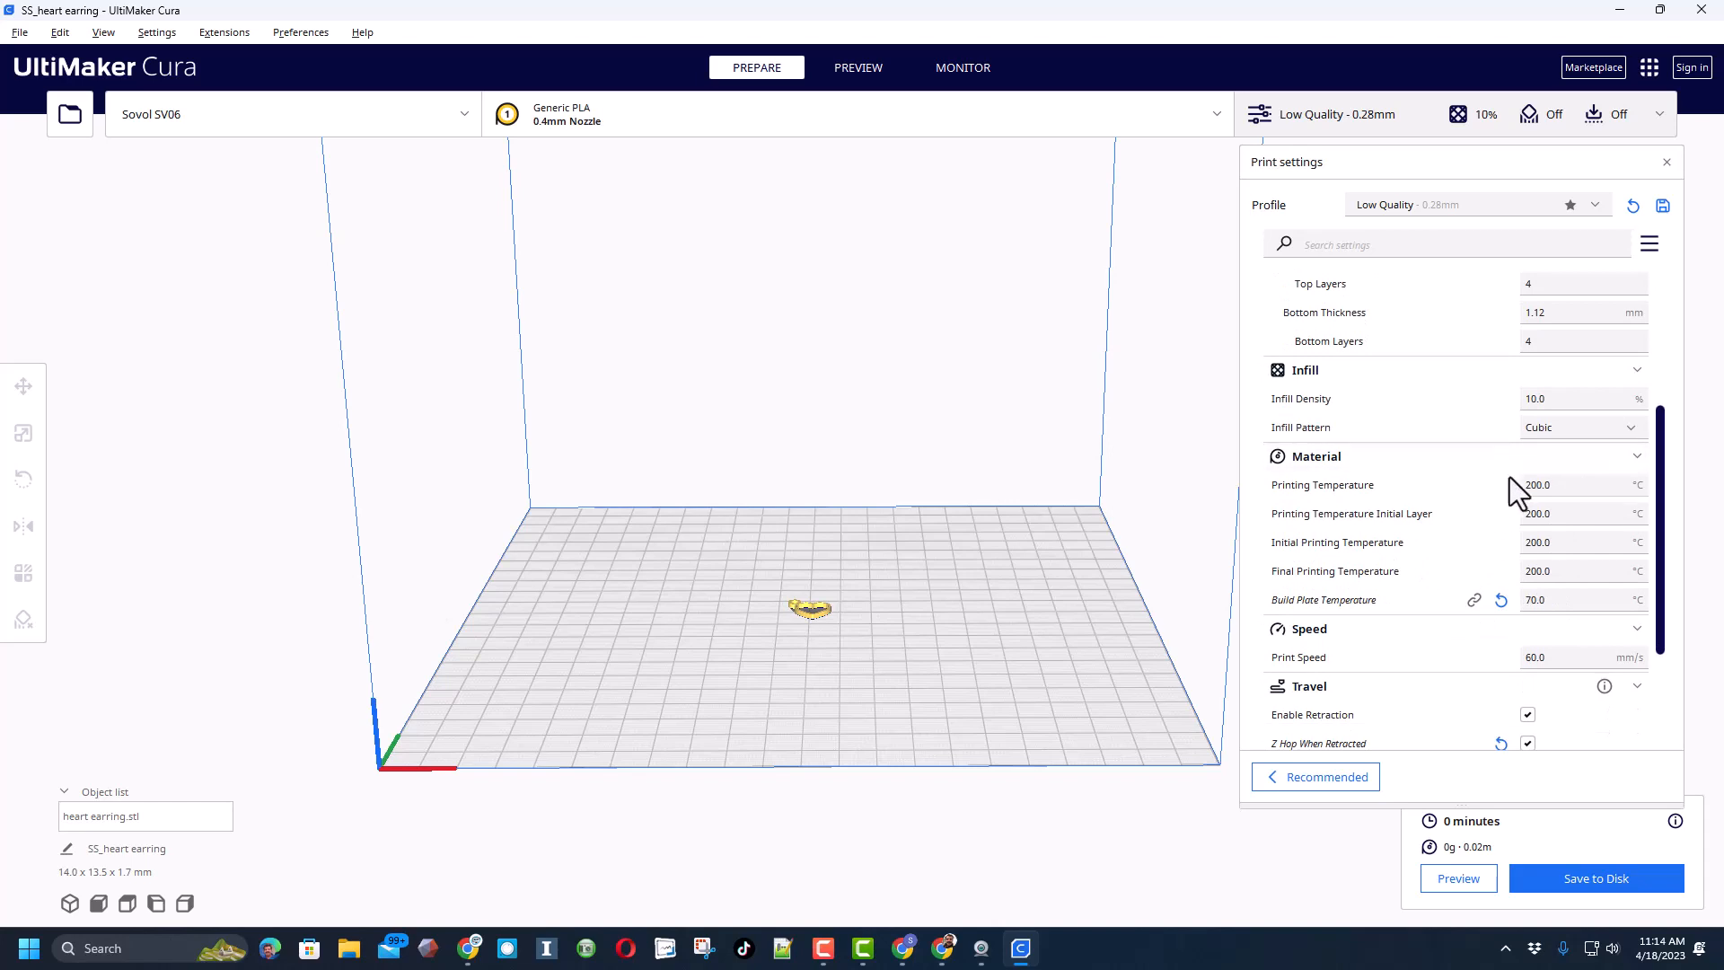
pyautogui.moveTo(1546, 472)
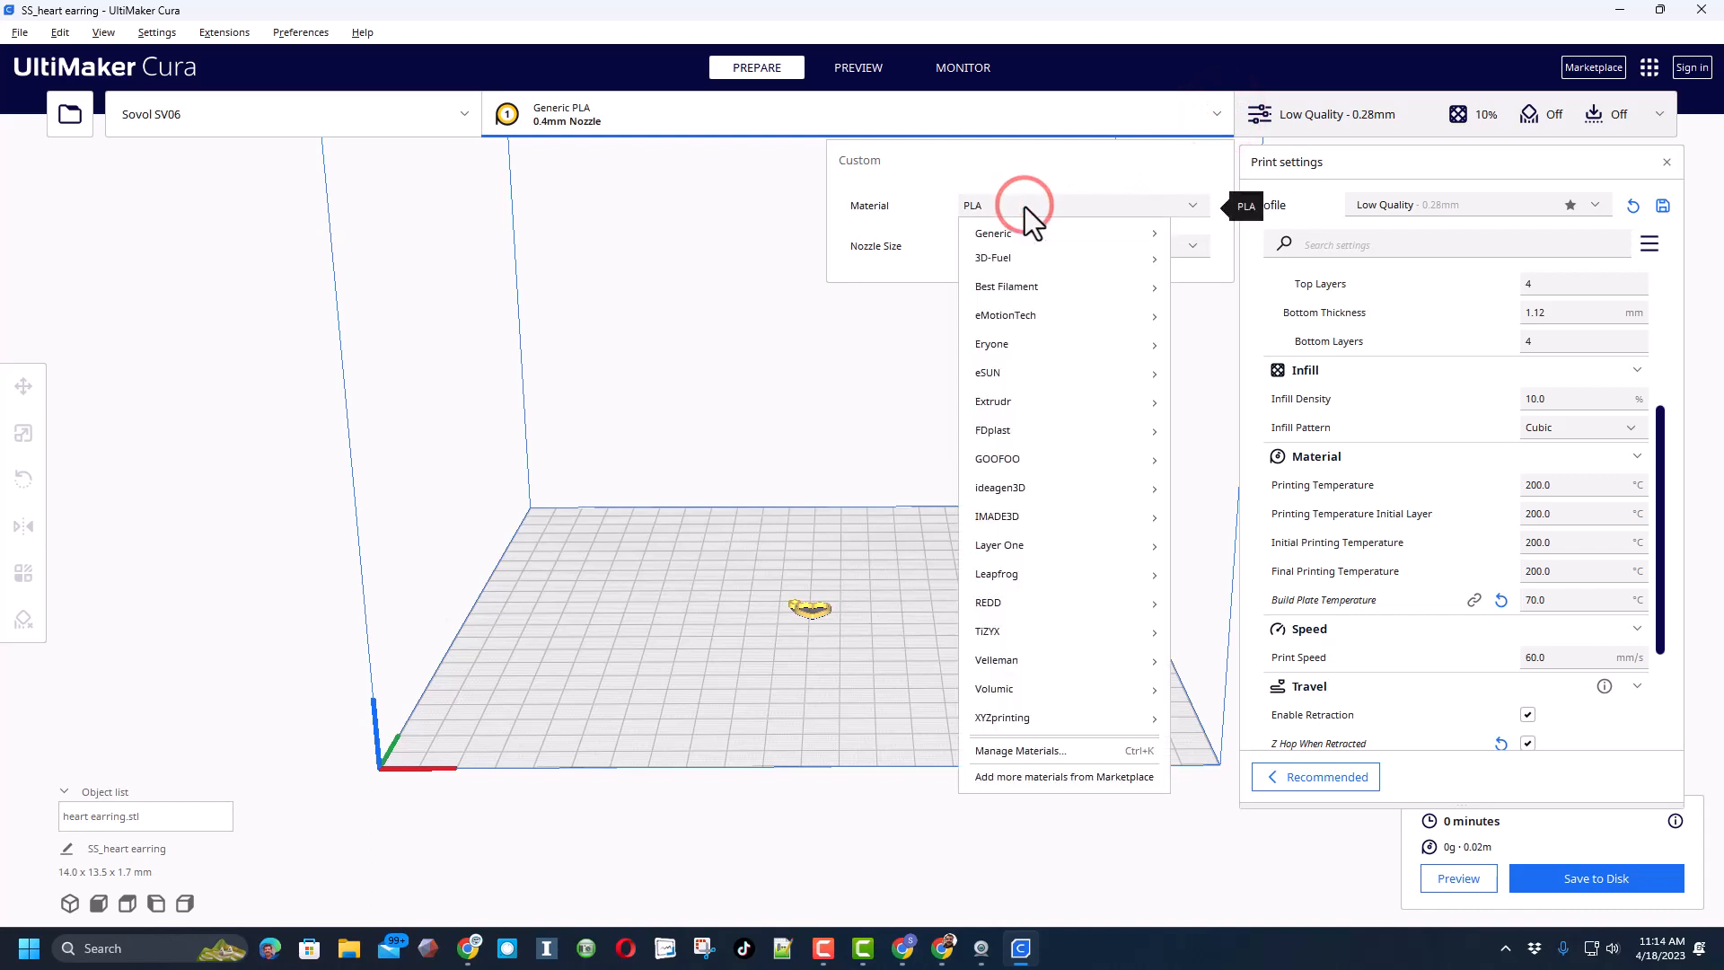
pyautogui.moveTo(993, 232)
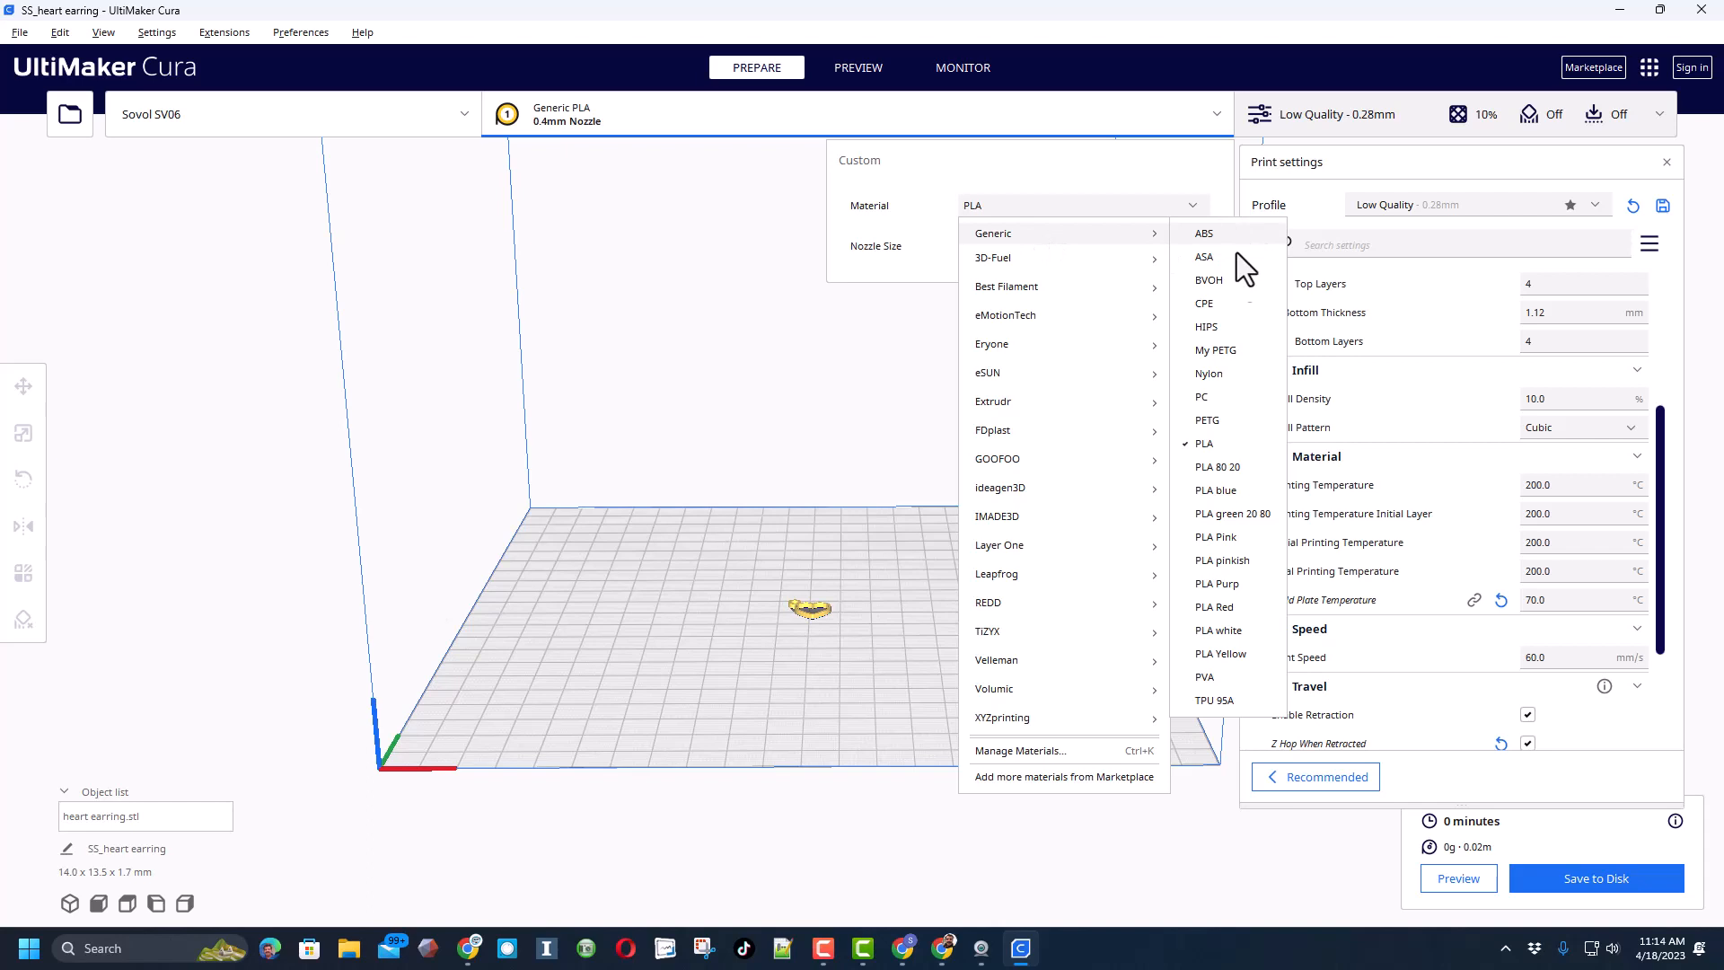
# Step: Set the material to Generic PETG with a printing temperature of 240°C
pyautogui.click(1207, 418)
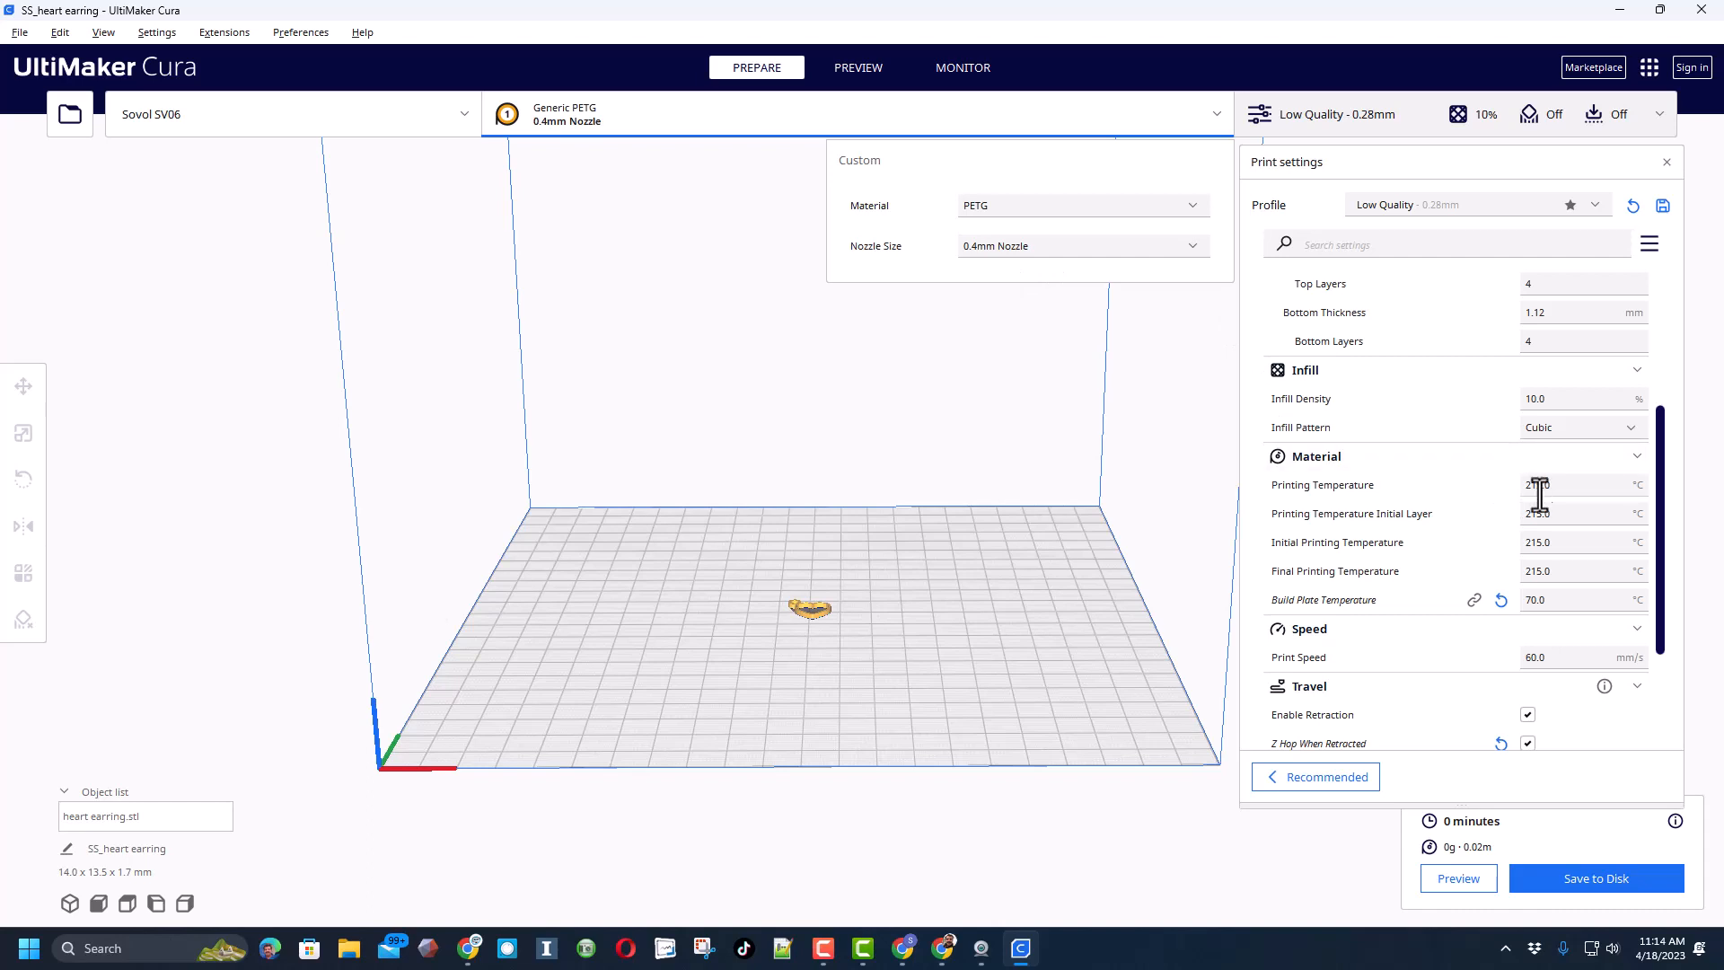
pyautogui.moveTo(1549, 599)
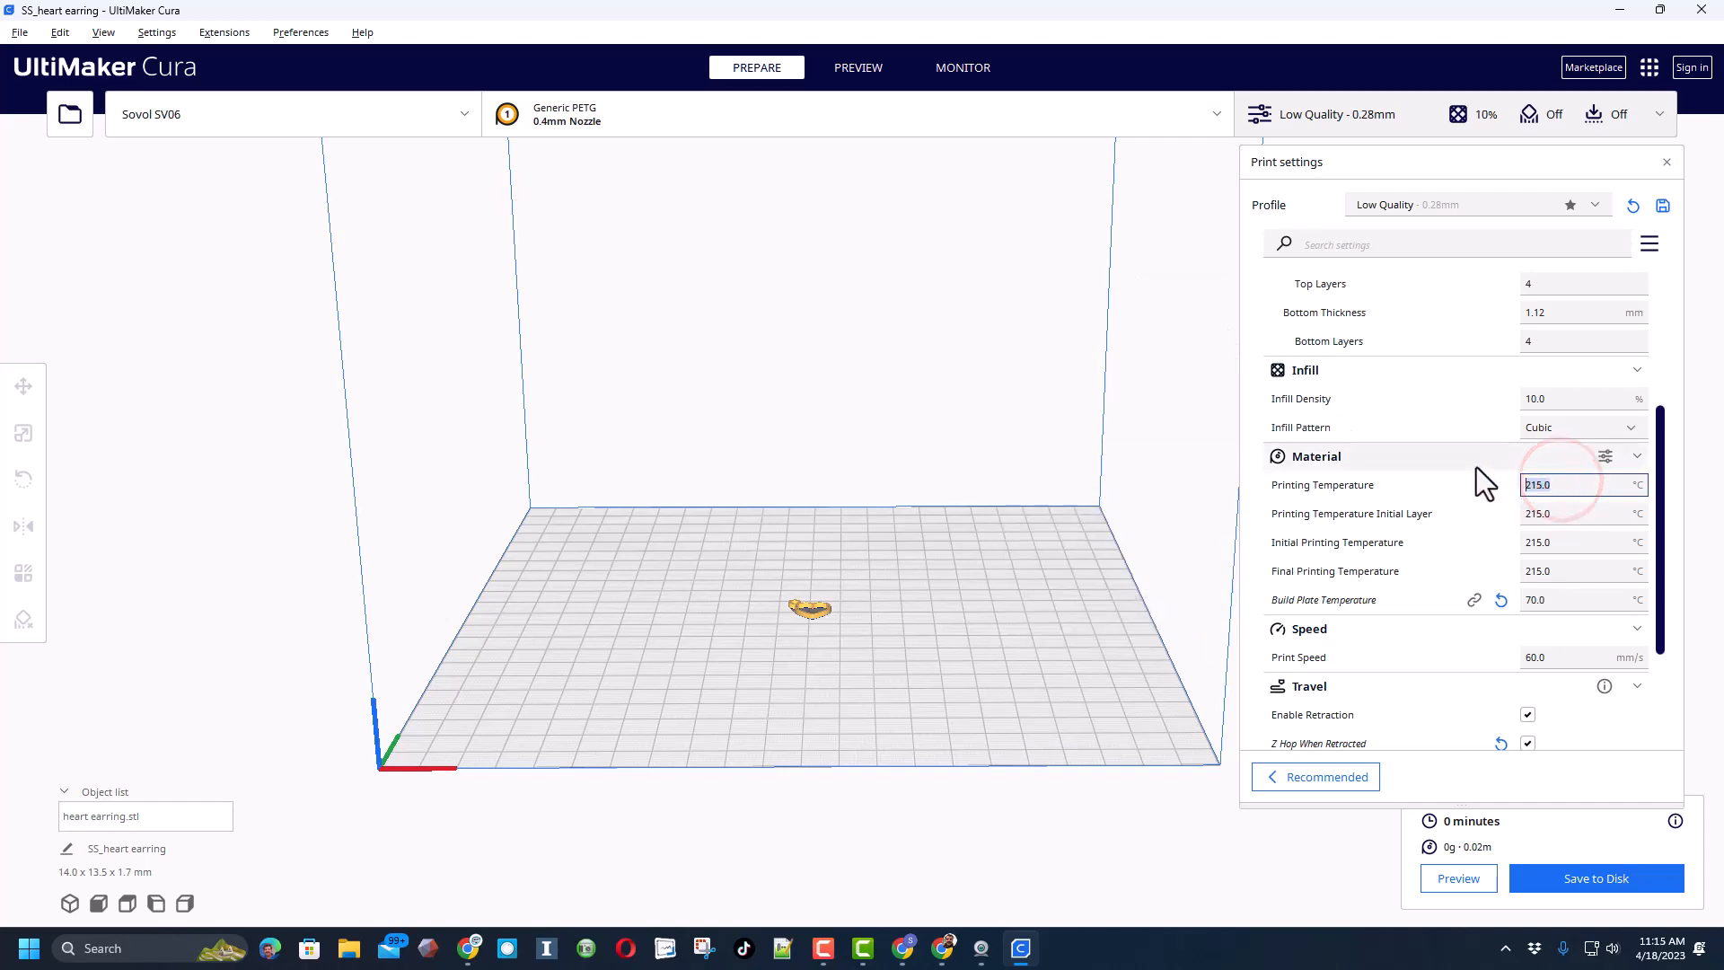
pyautogui.write('240')
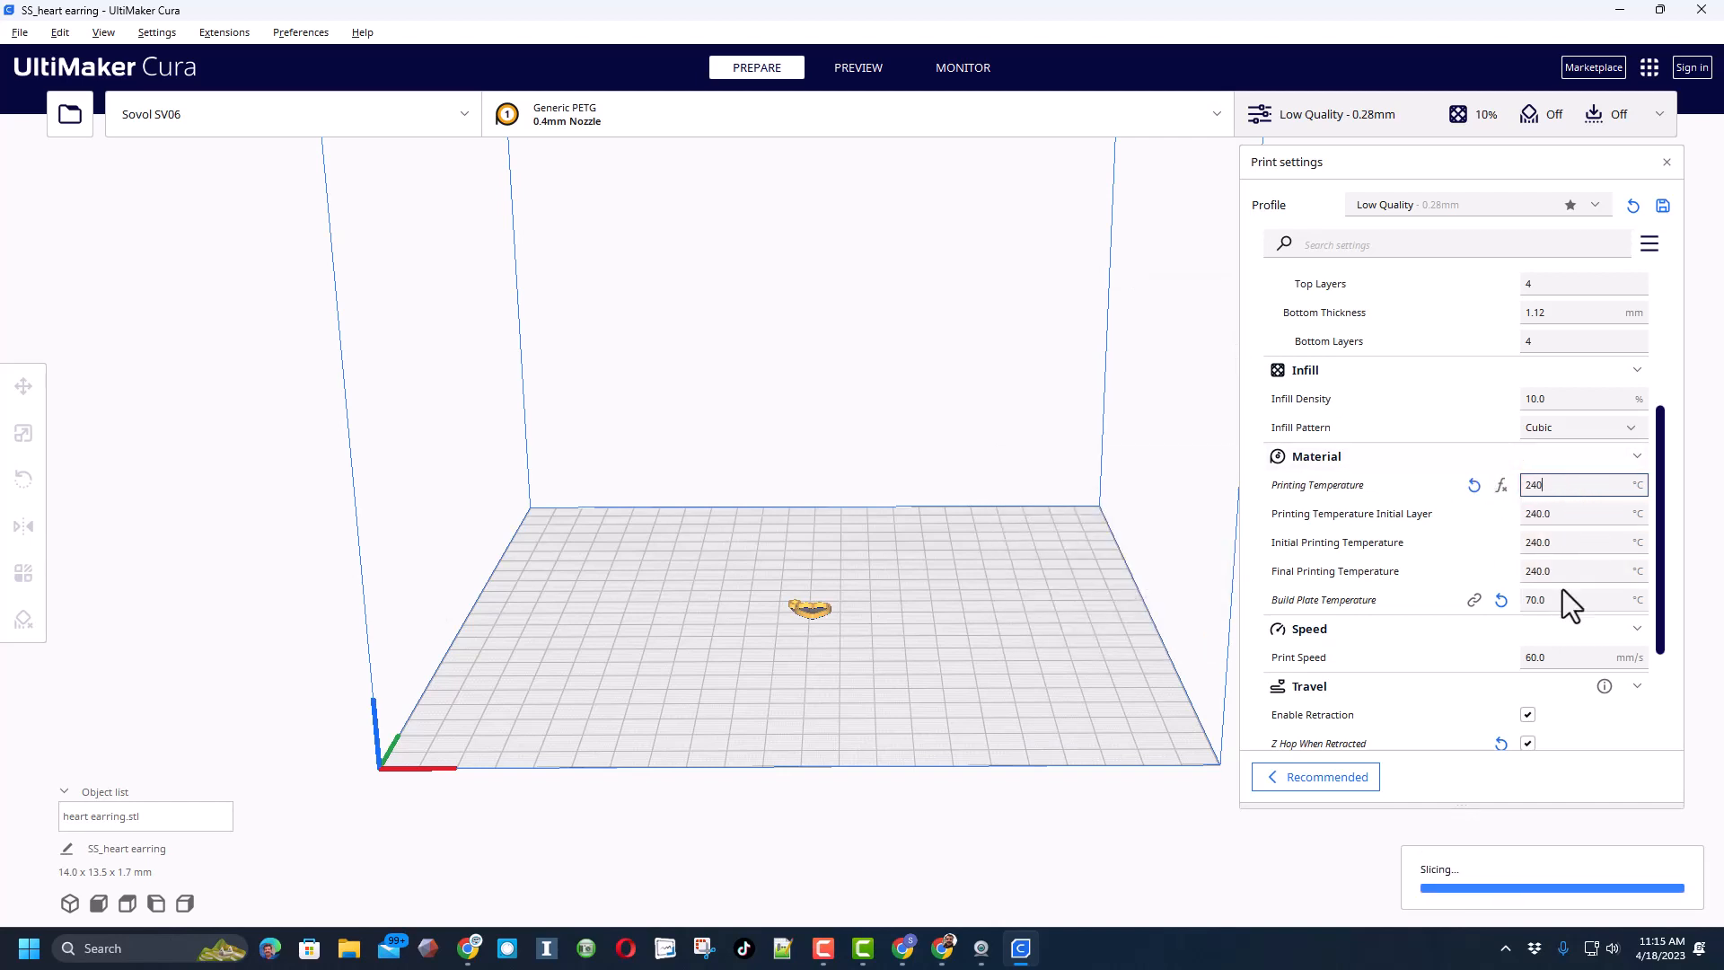
pyautogui.scroll(-3)
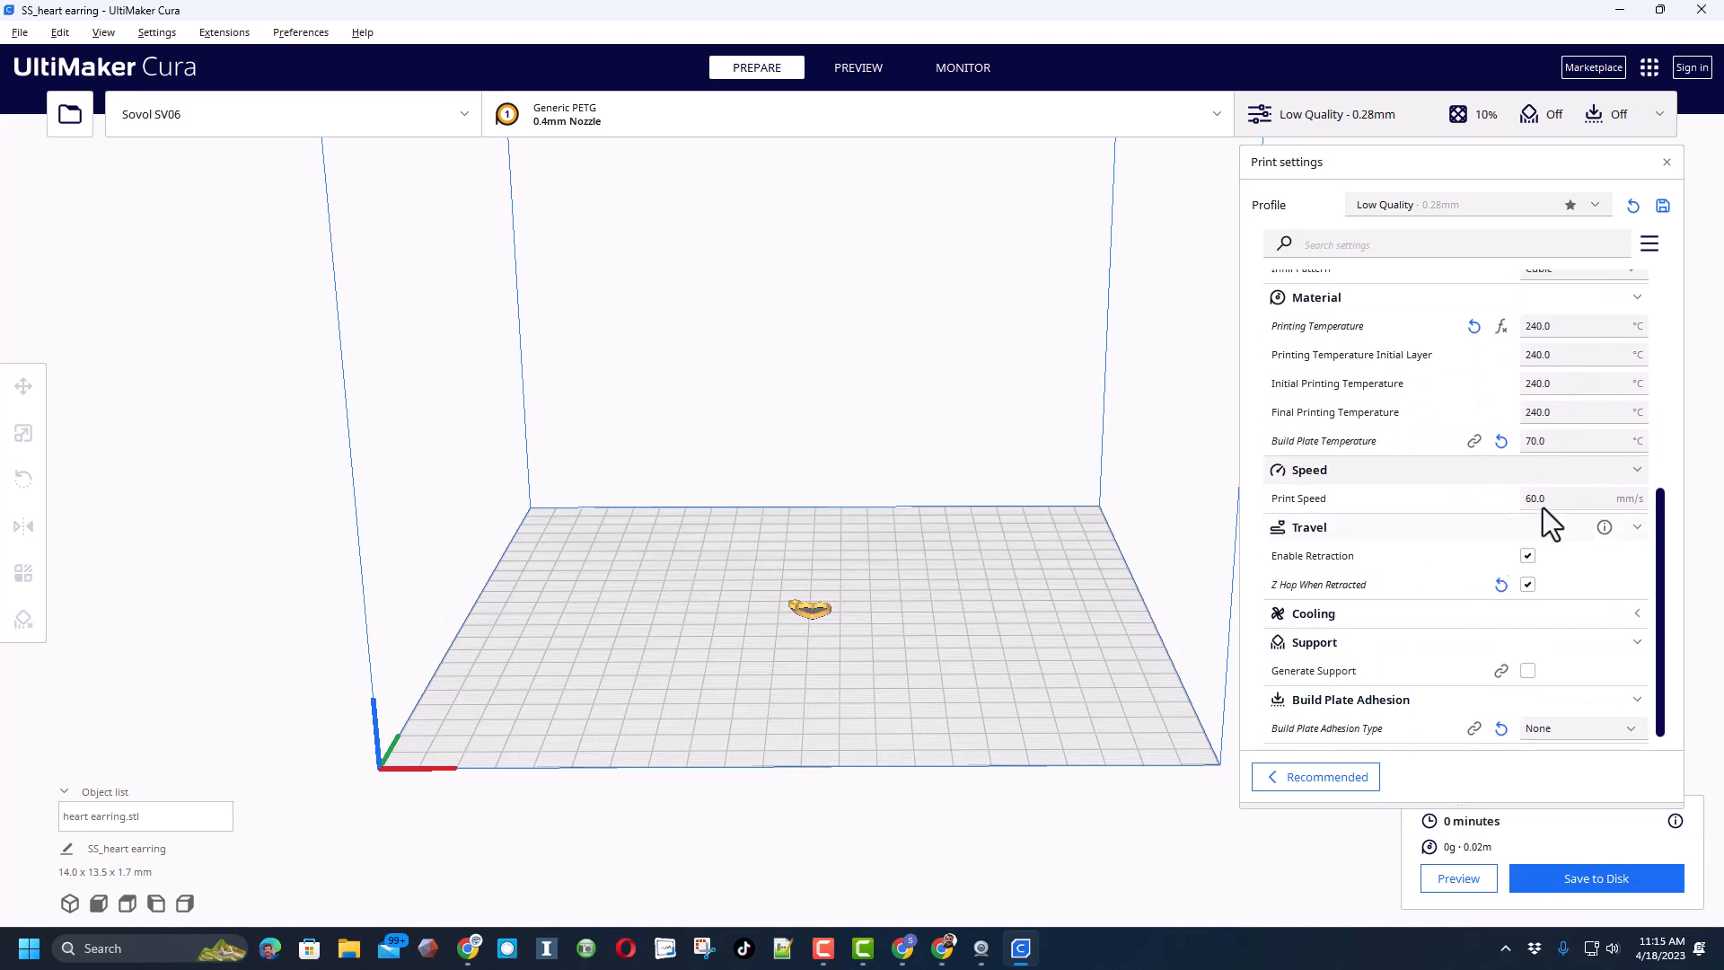
pyautogui.scroll(-3)
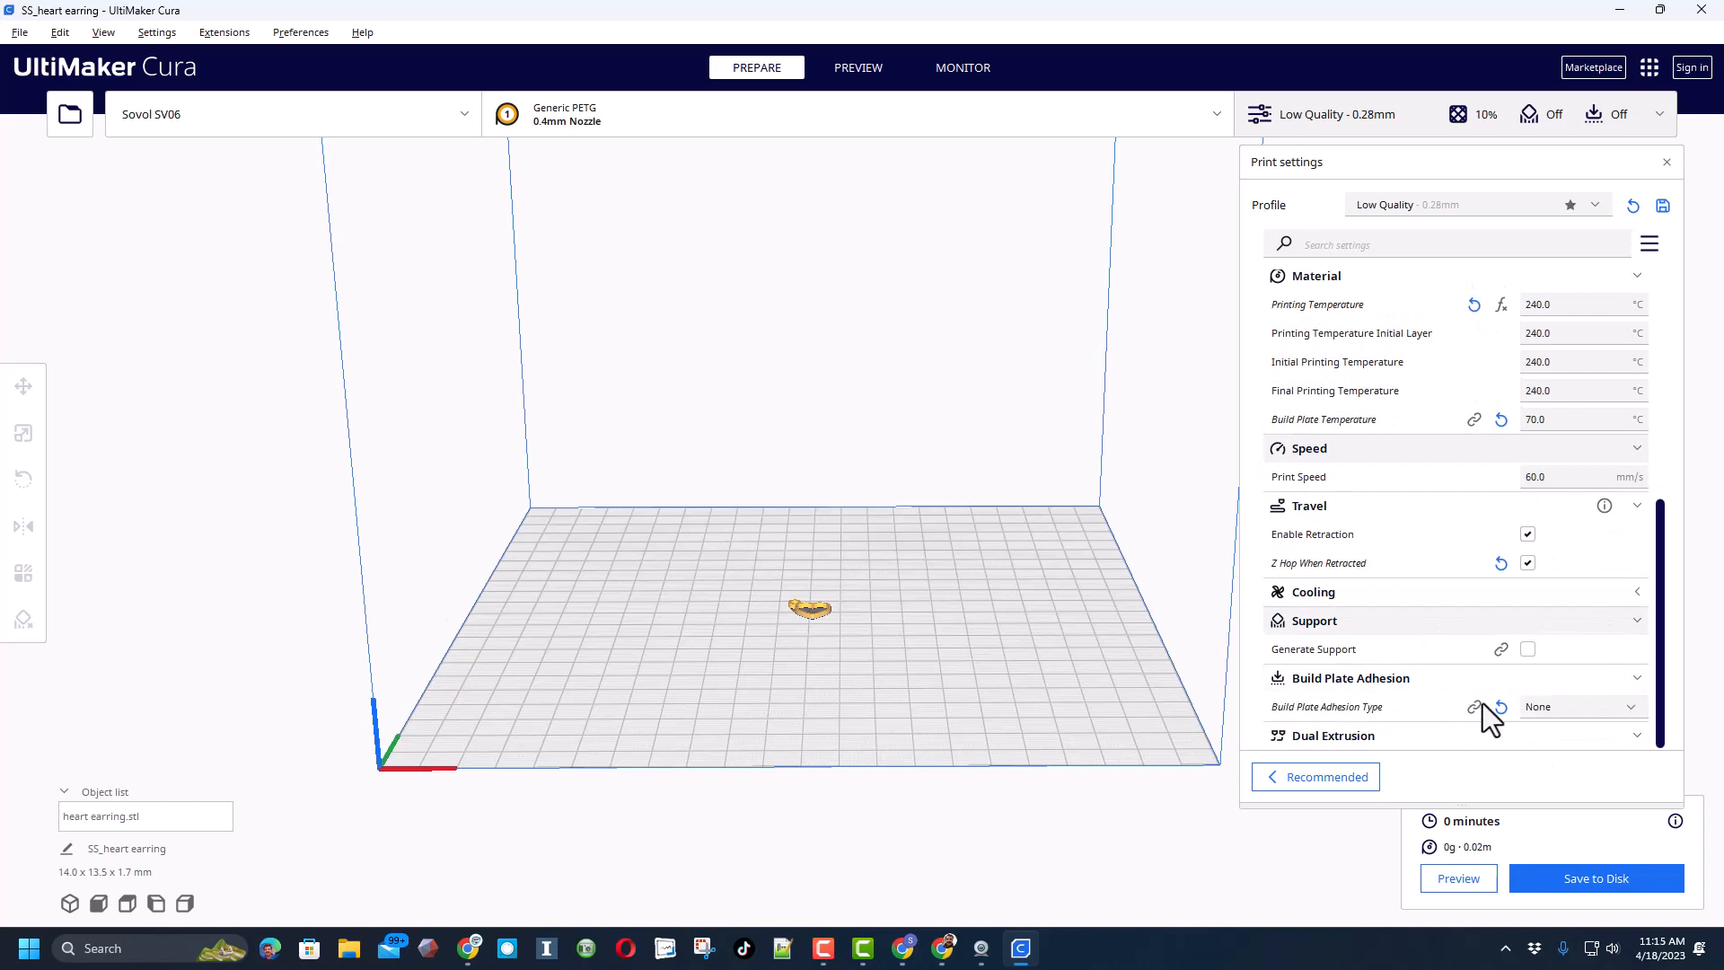
pyautogui.moveTo(1594, 878)
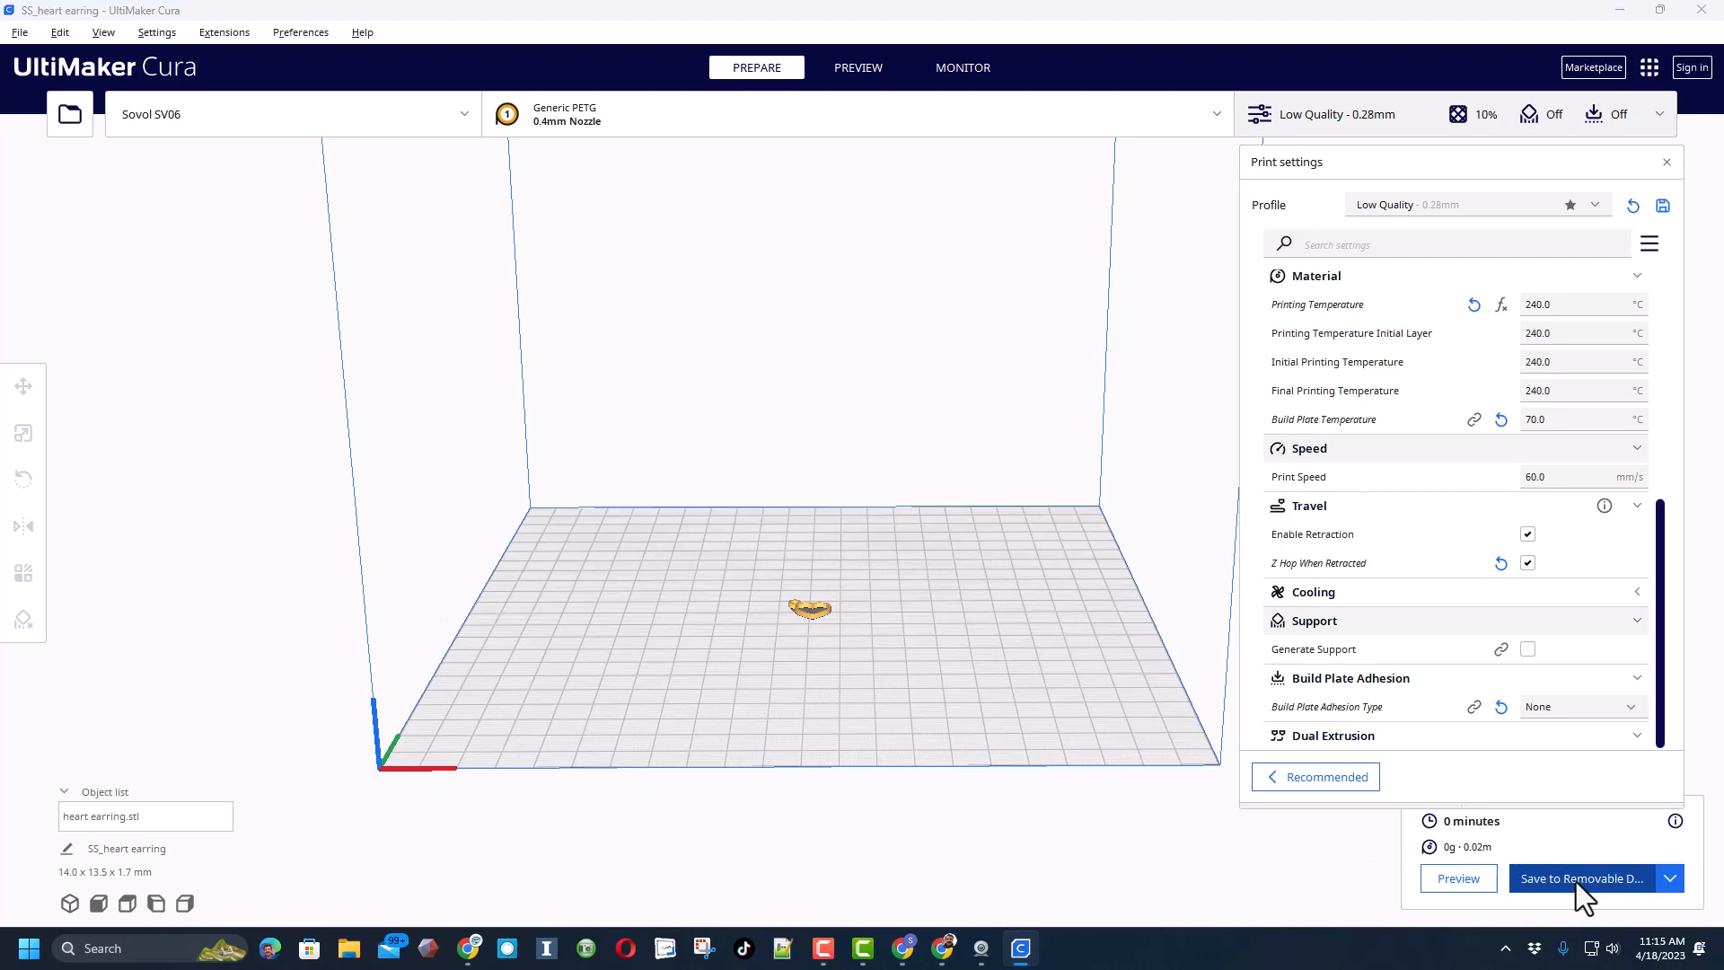
# Step: Save SS_heart earring.gcode to the removable drive and eject it
pyautogui.click(1580, 878)
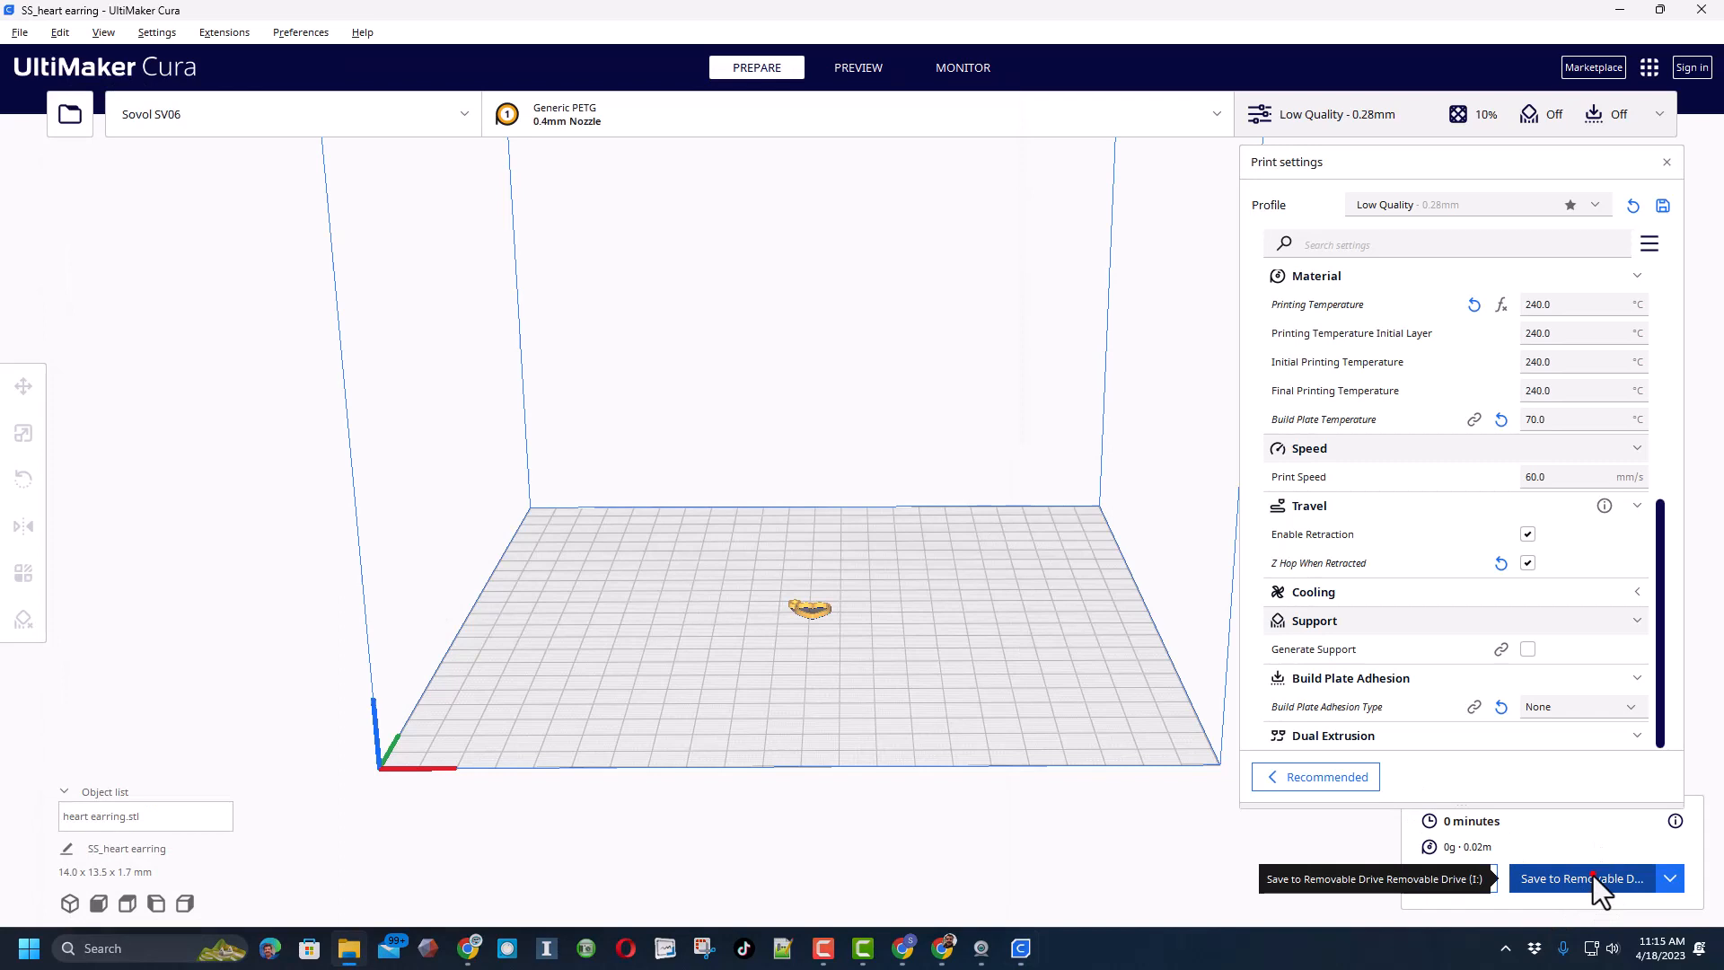
pyautogui.click(1580, 878)
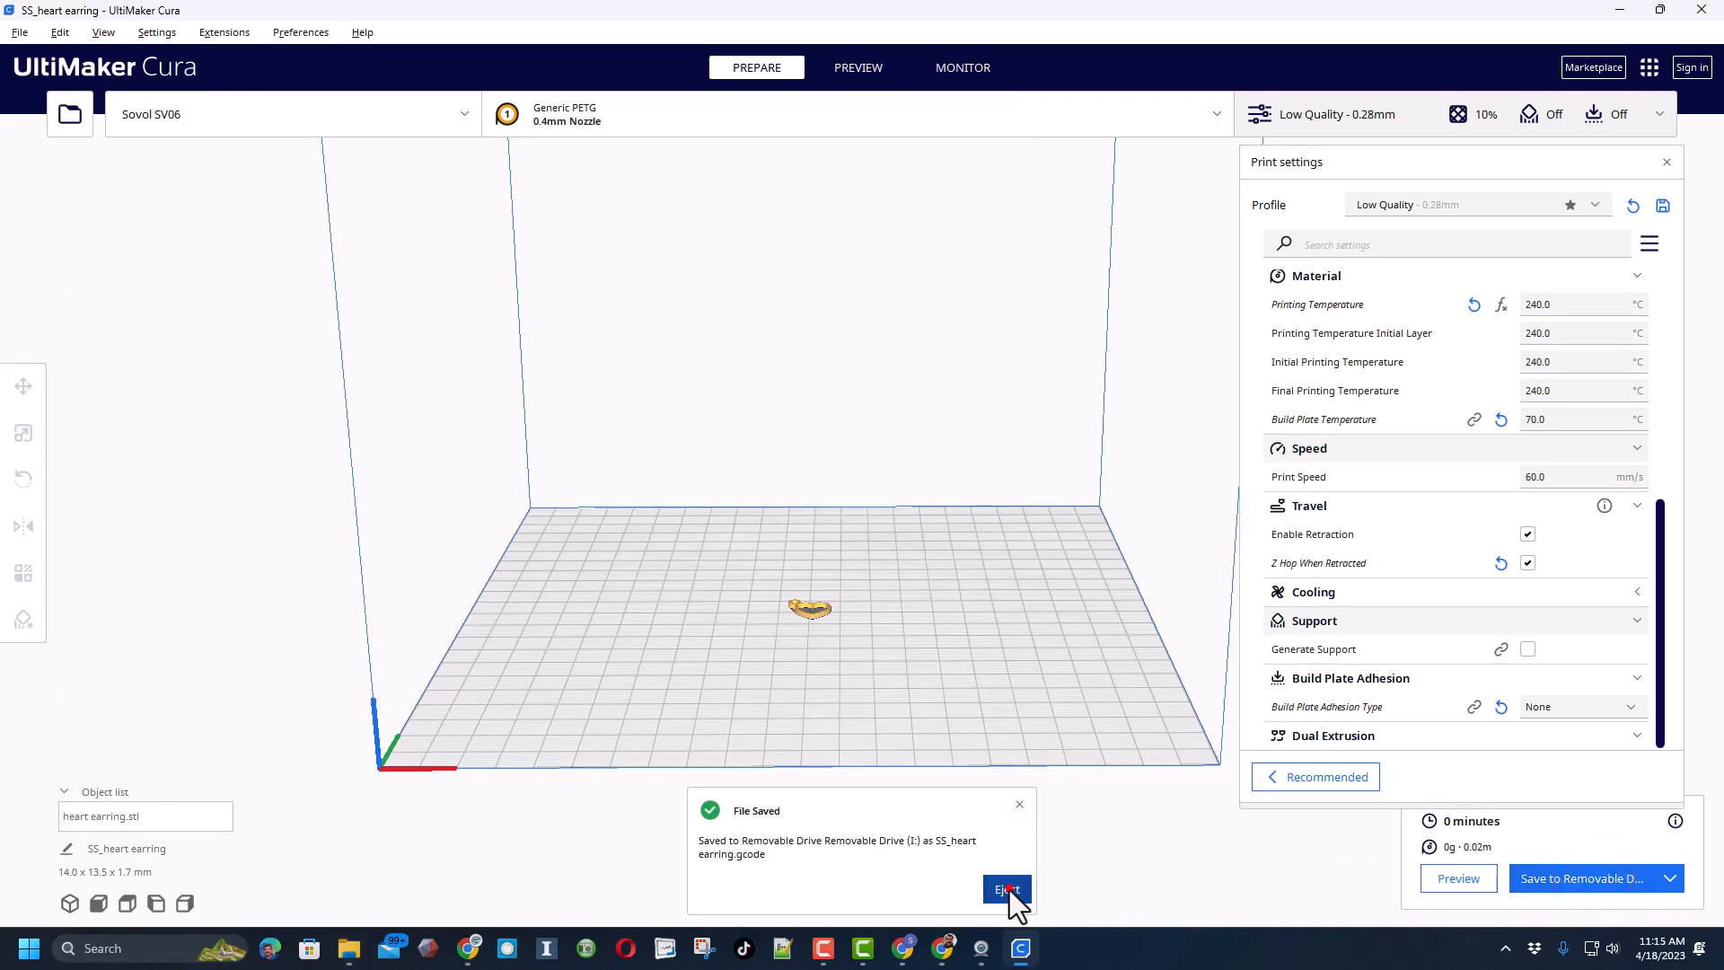
pyautogui.click(1006, 888)
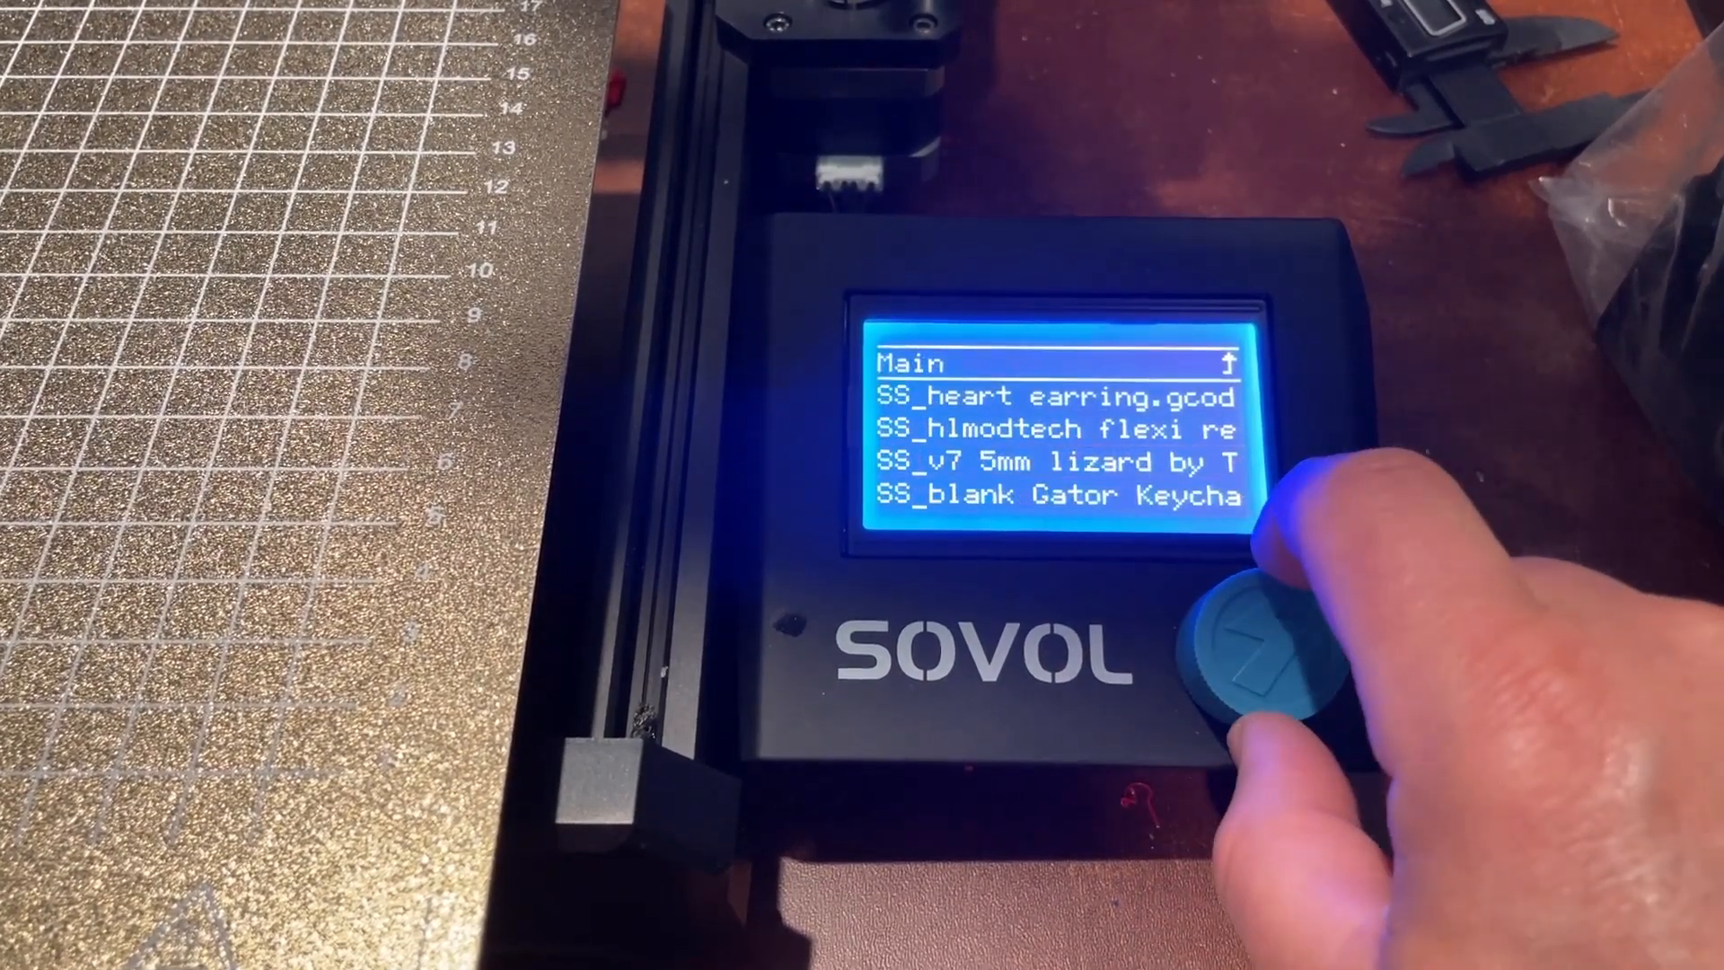
# Step: Select SS_heart earring.gcode on the card and confirm Start Print
pyautogui.click(1275, 649)
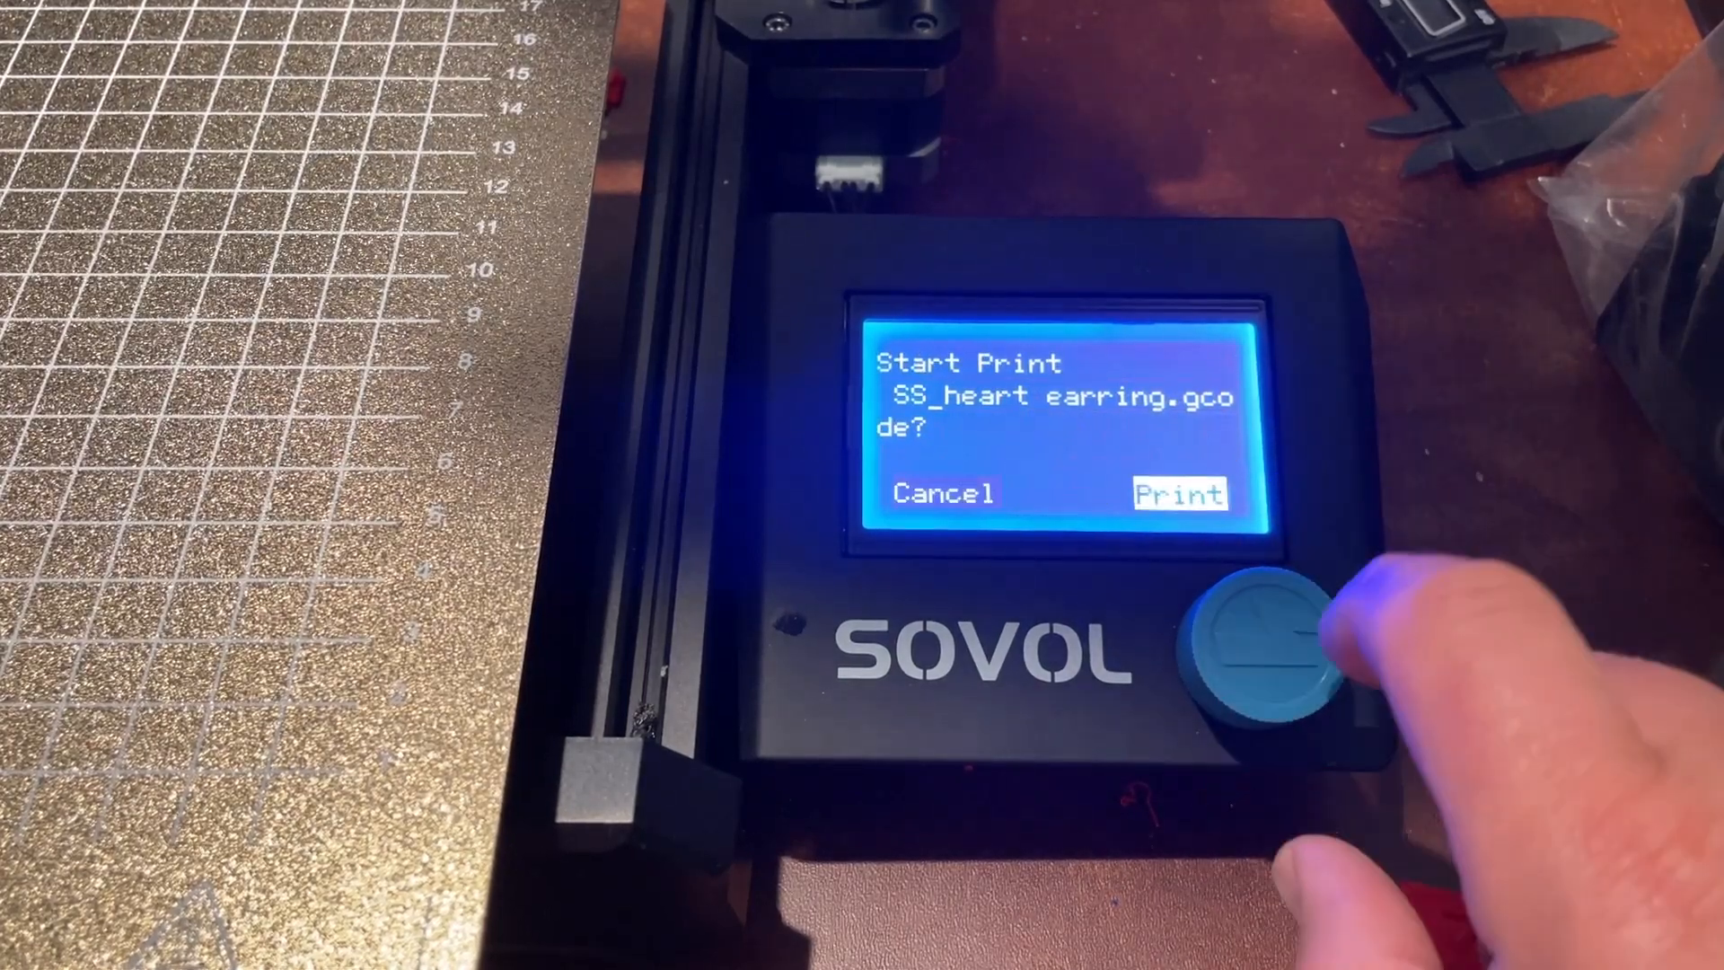
pyautogui.click(1269, 654)
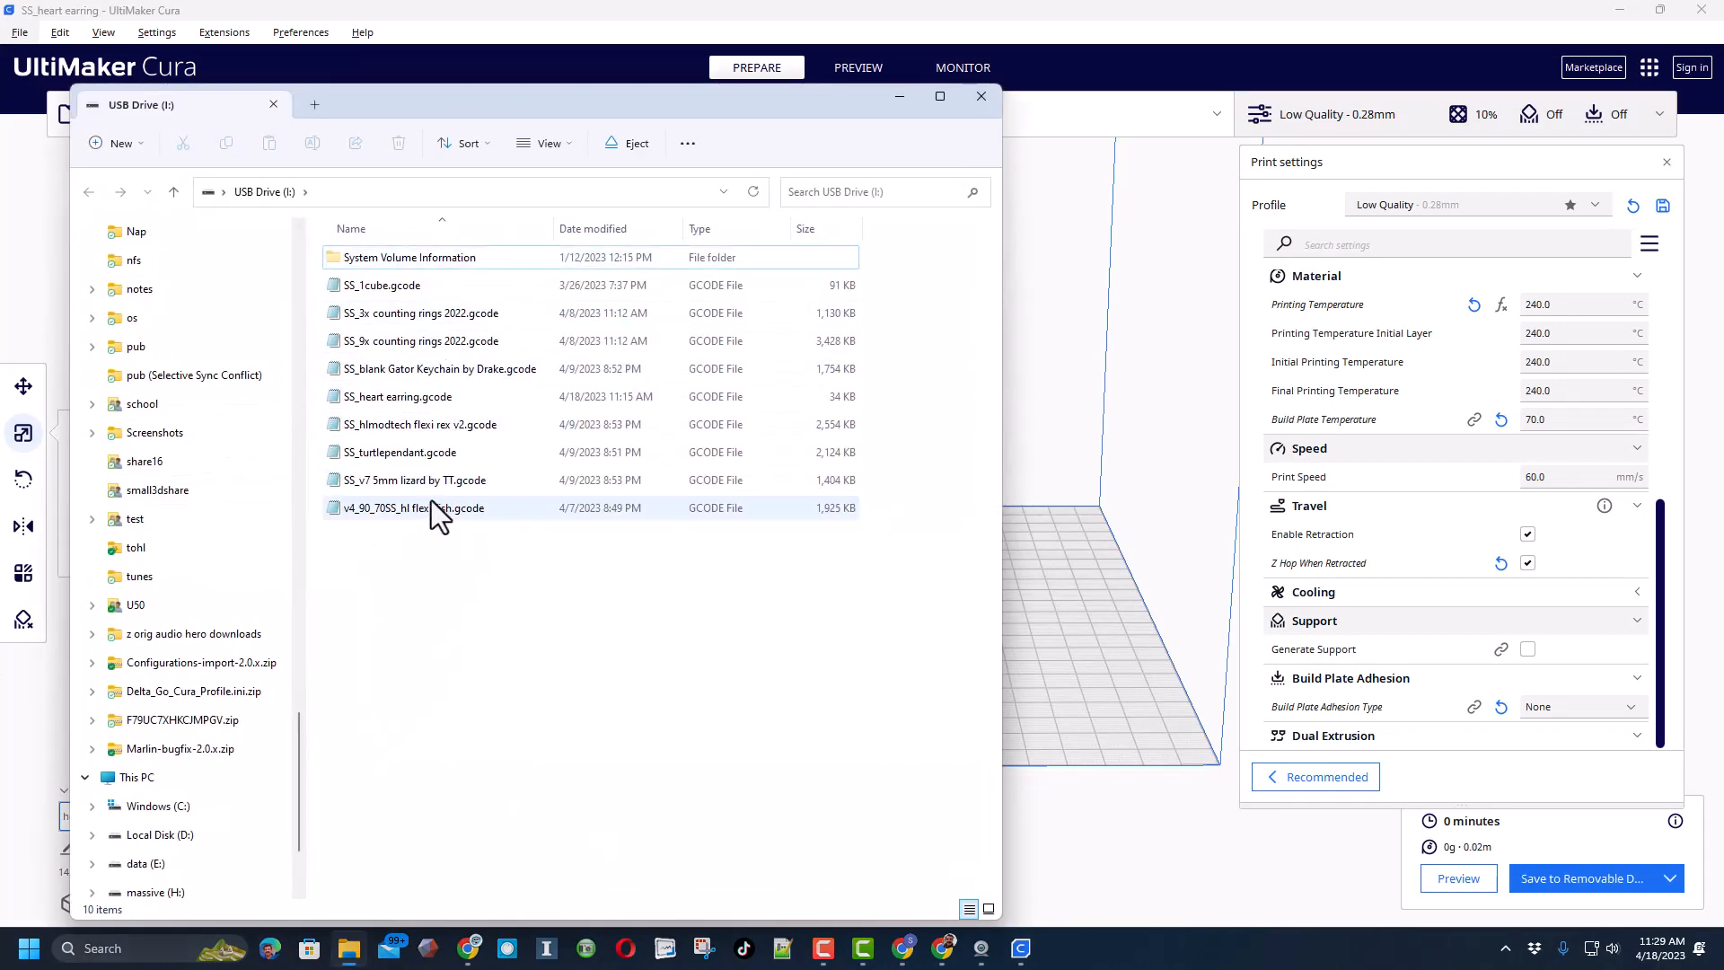
# Step: Pick out SS_heart earring.gcode on the USB drive, then close File Explorer
pyautogui.click(413, 395)
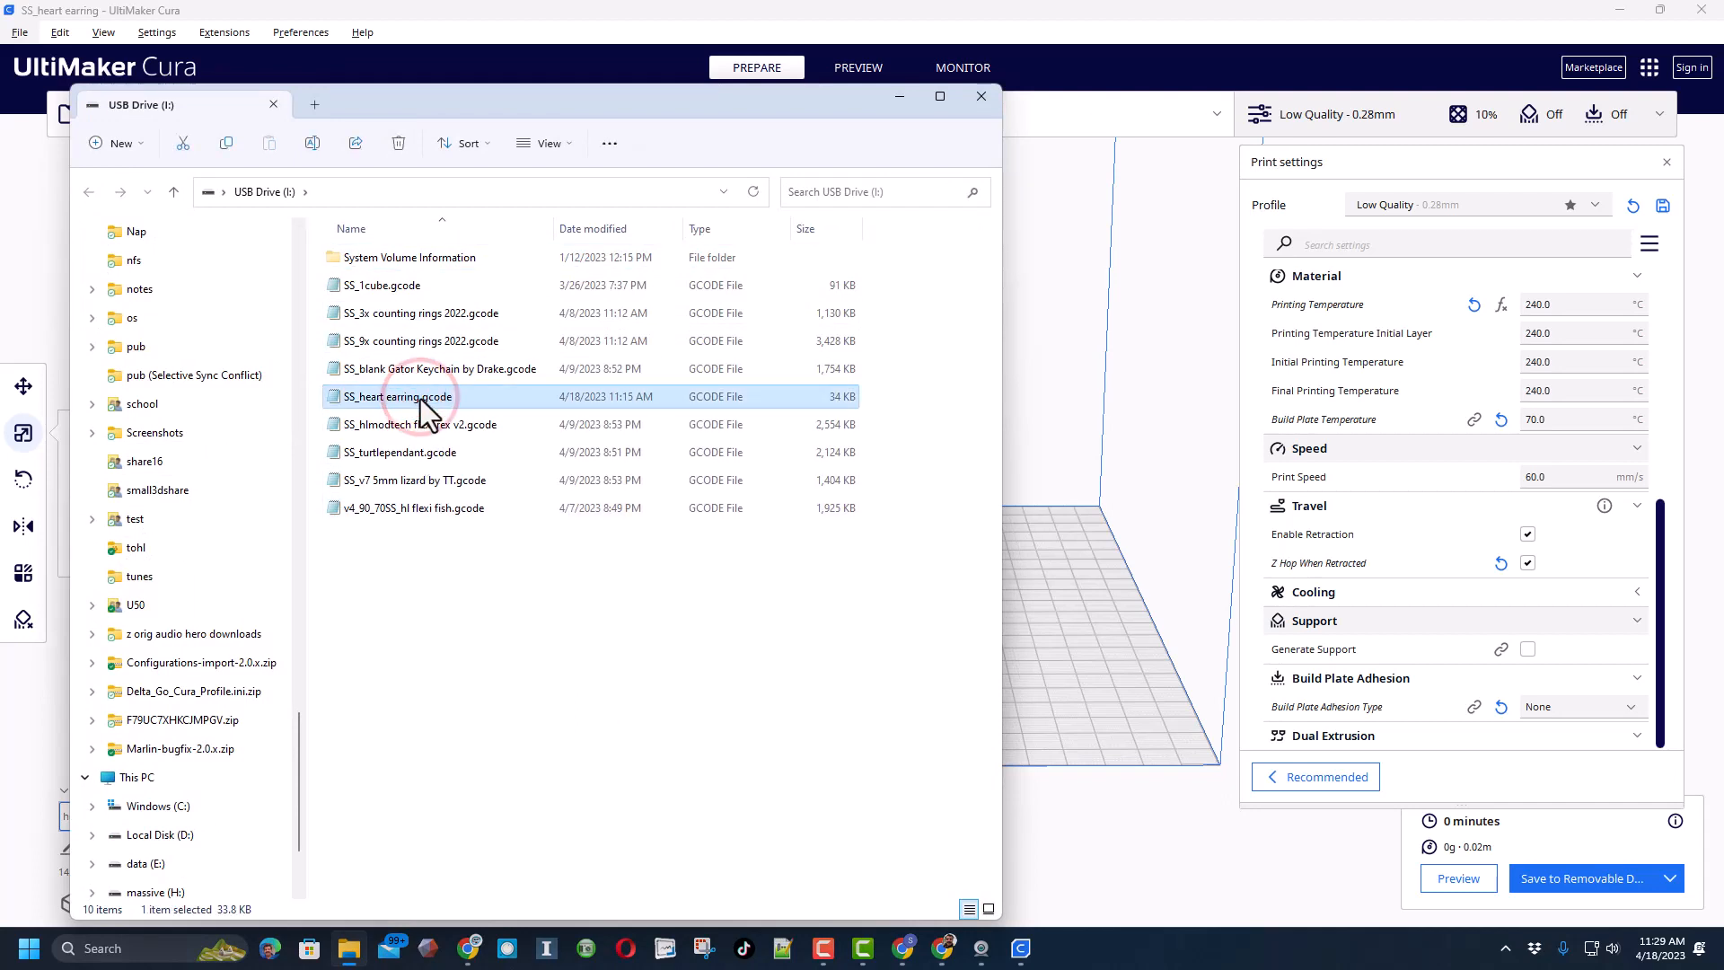
pyautogui.click(399, 143)
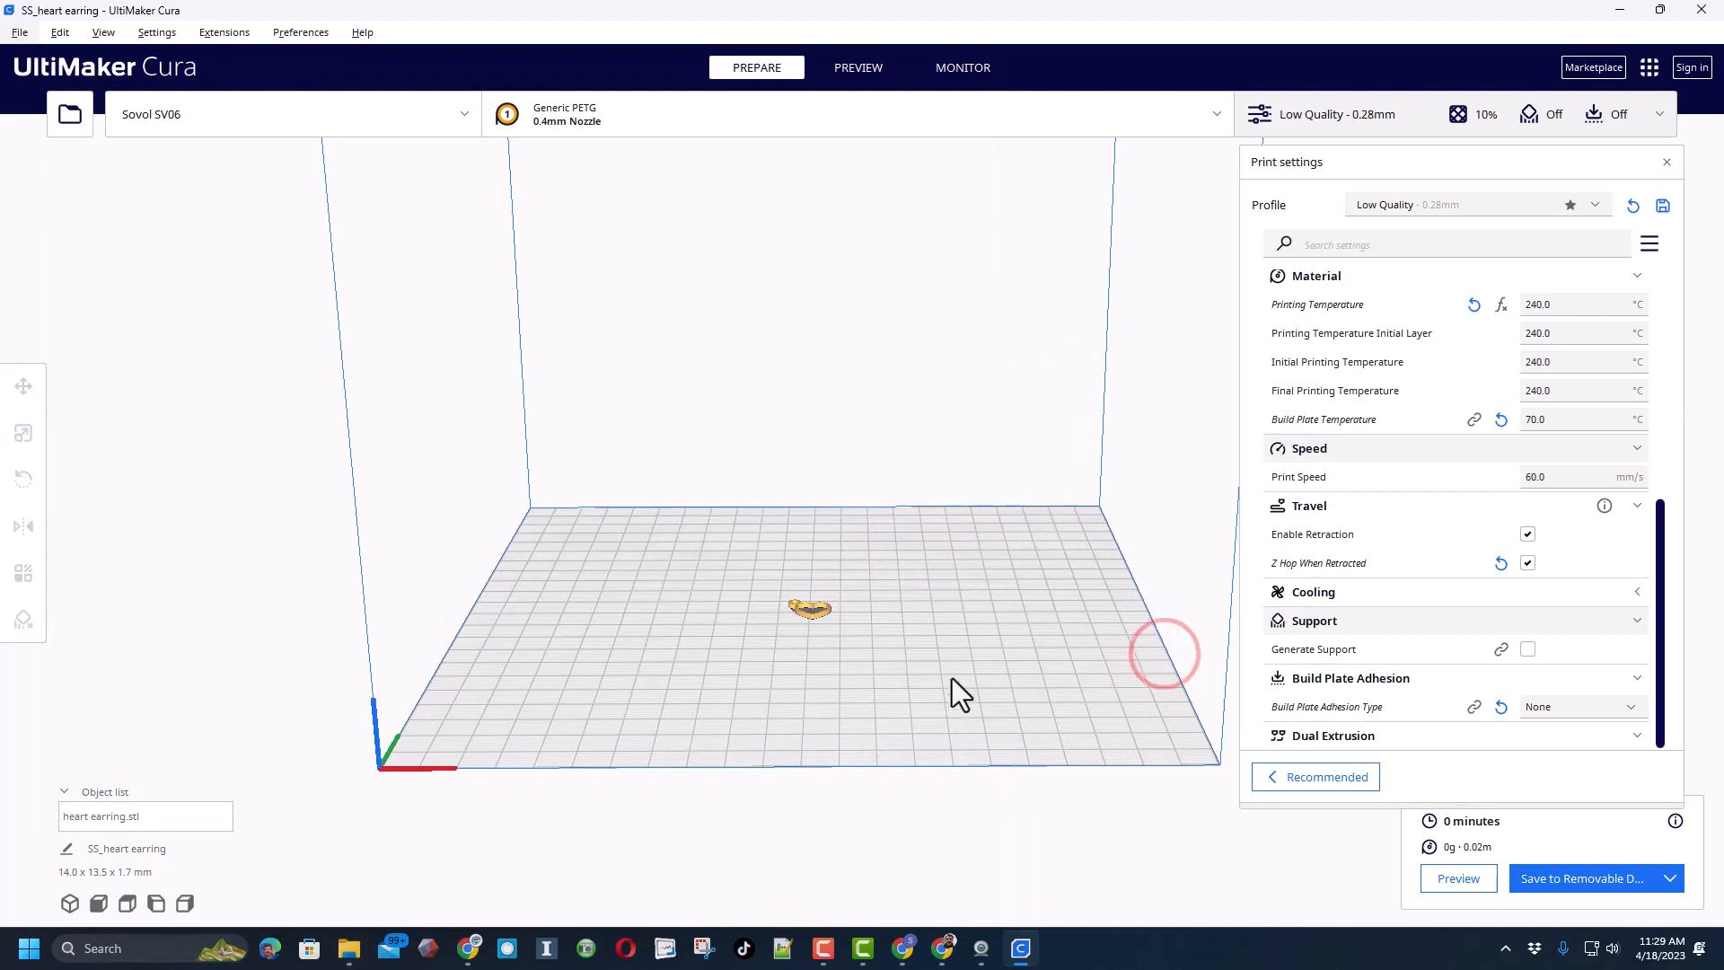
pyautogui.moveTo(195, 866)
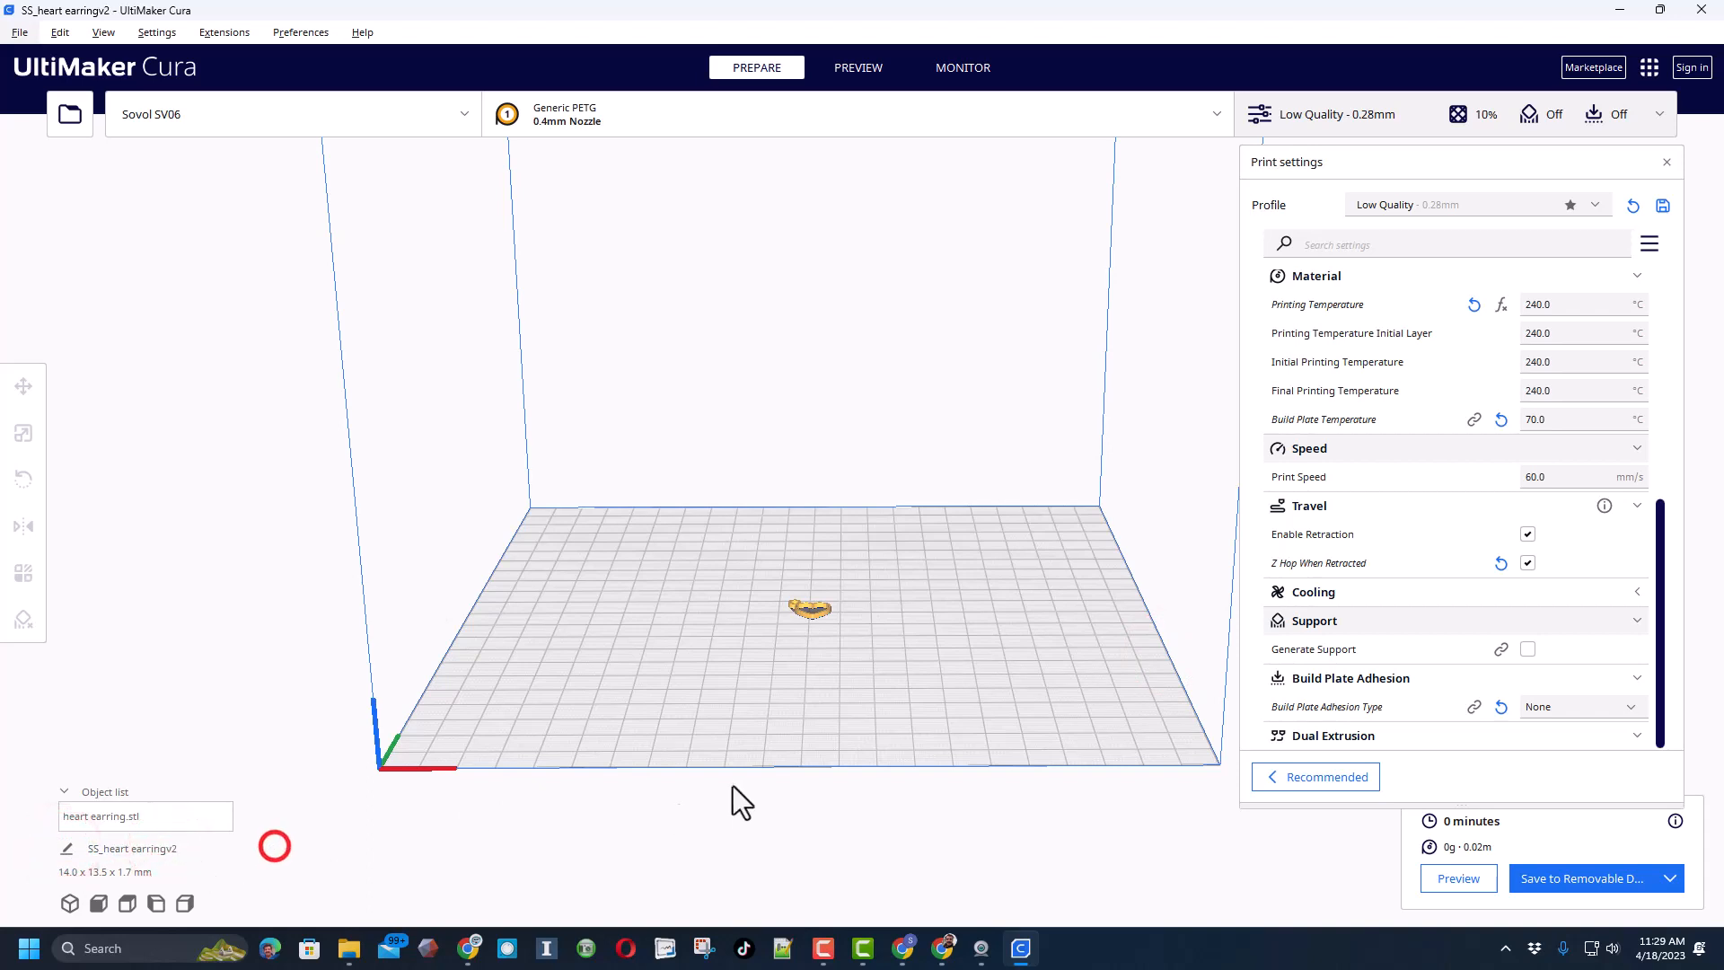
# Step: Scale the heart uniformly to 2 mm tall in Z
pyautogui.click(23, 433)
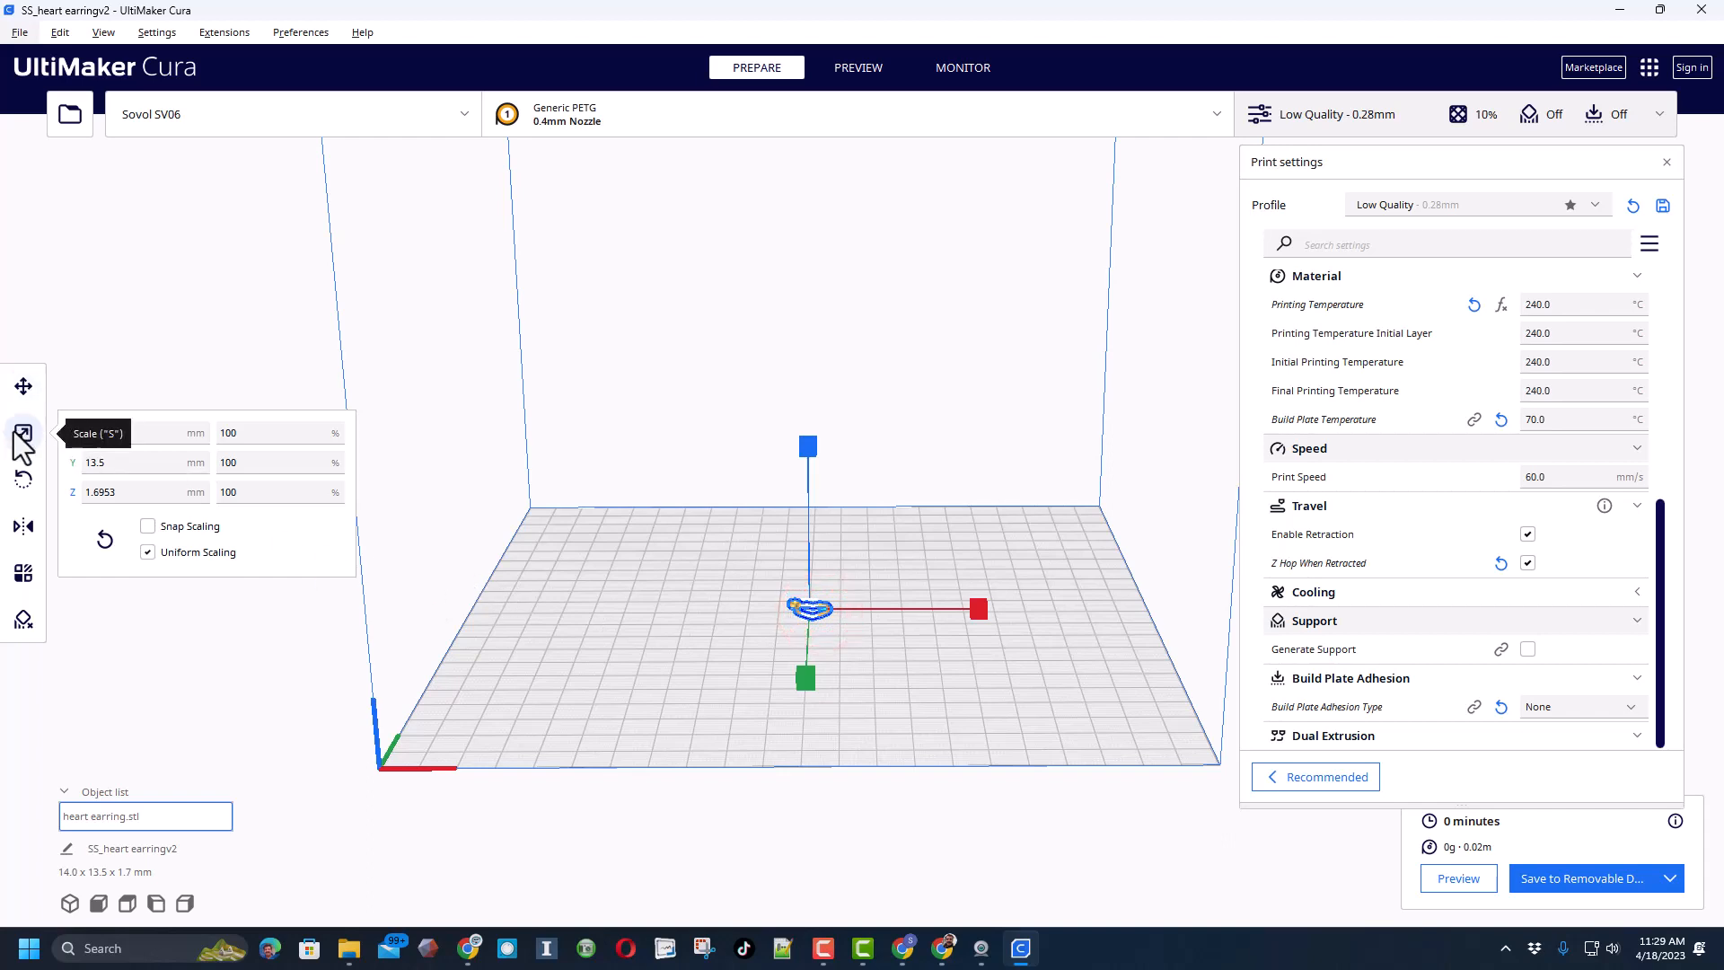
pyautogui.click(120, 433)
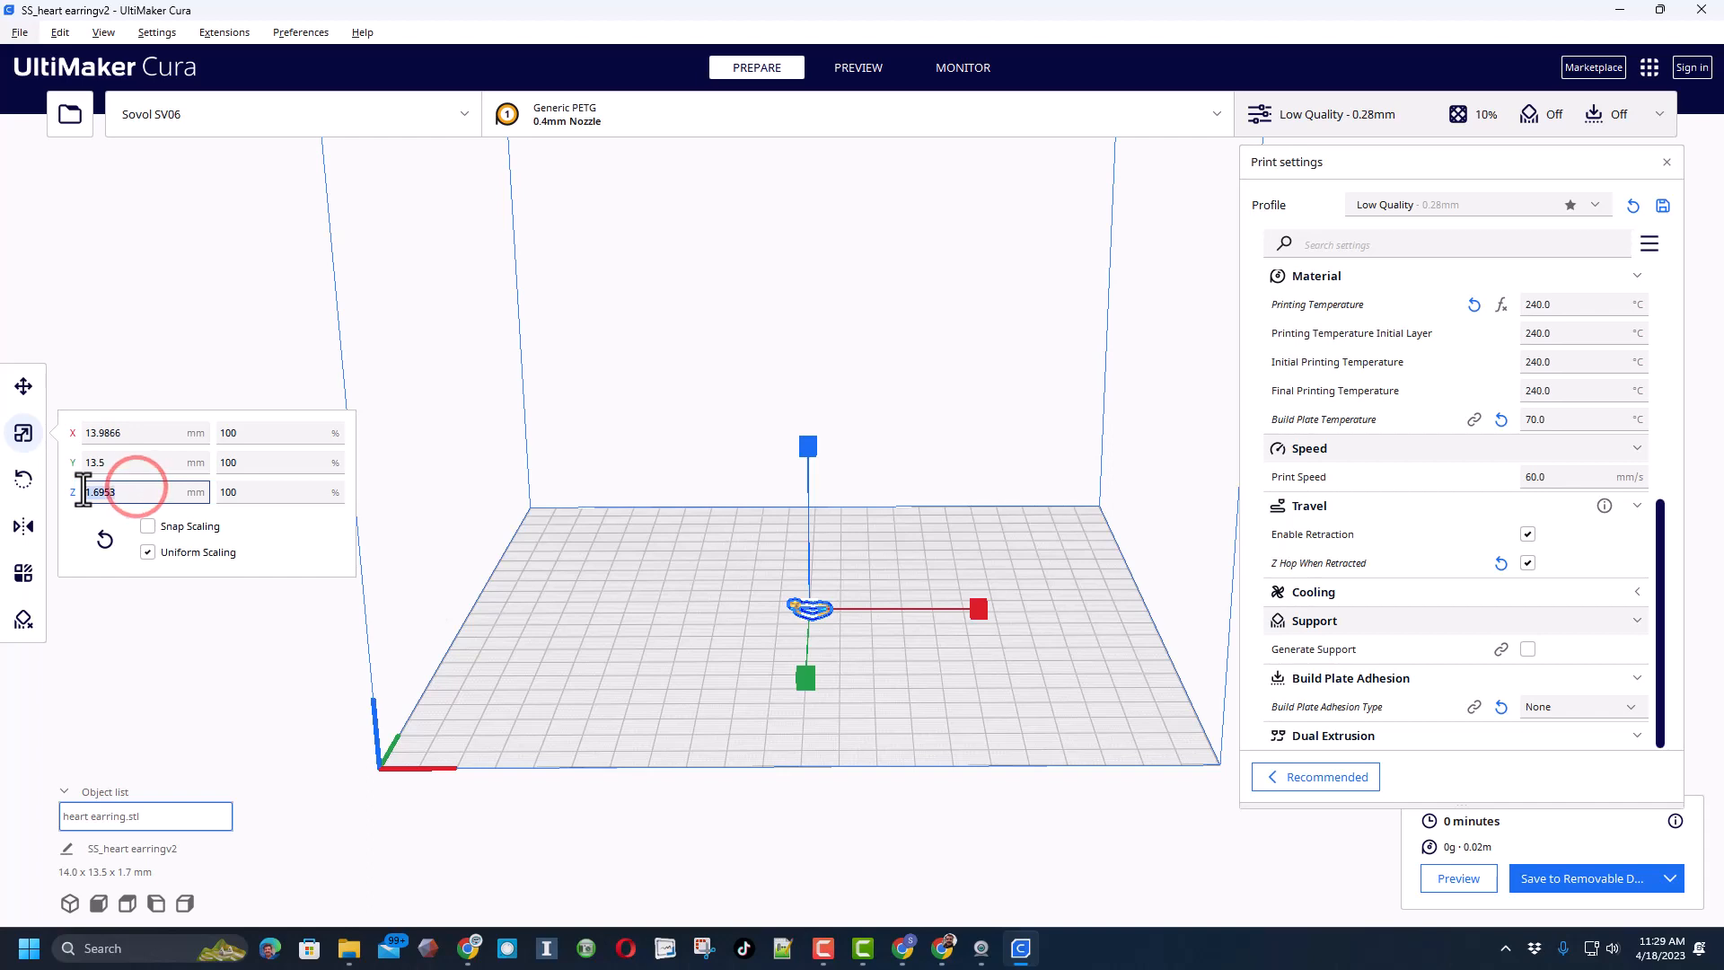
pyautogui.write('2')
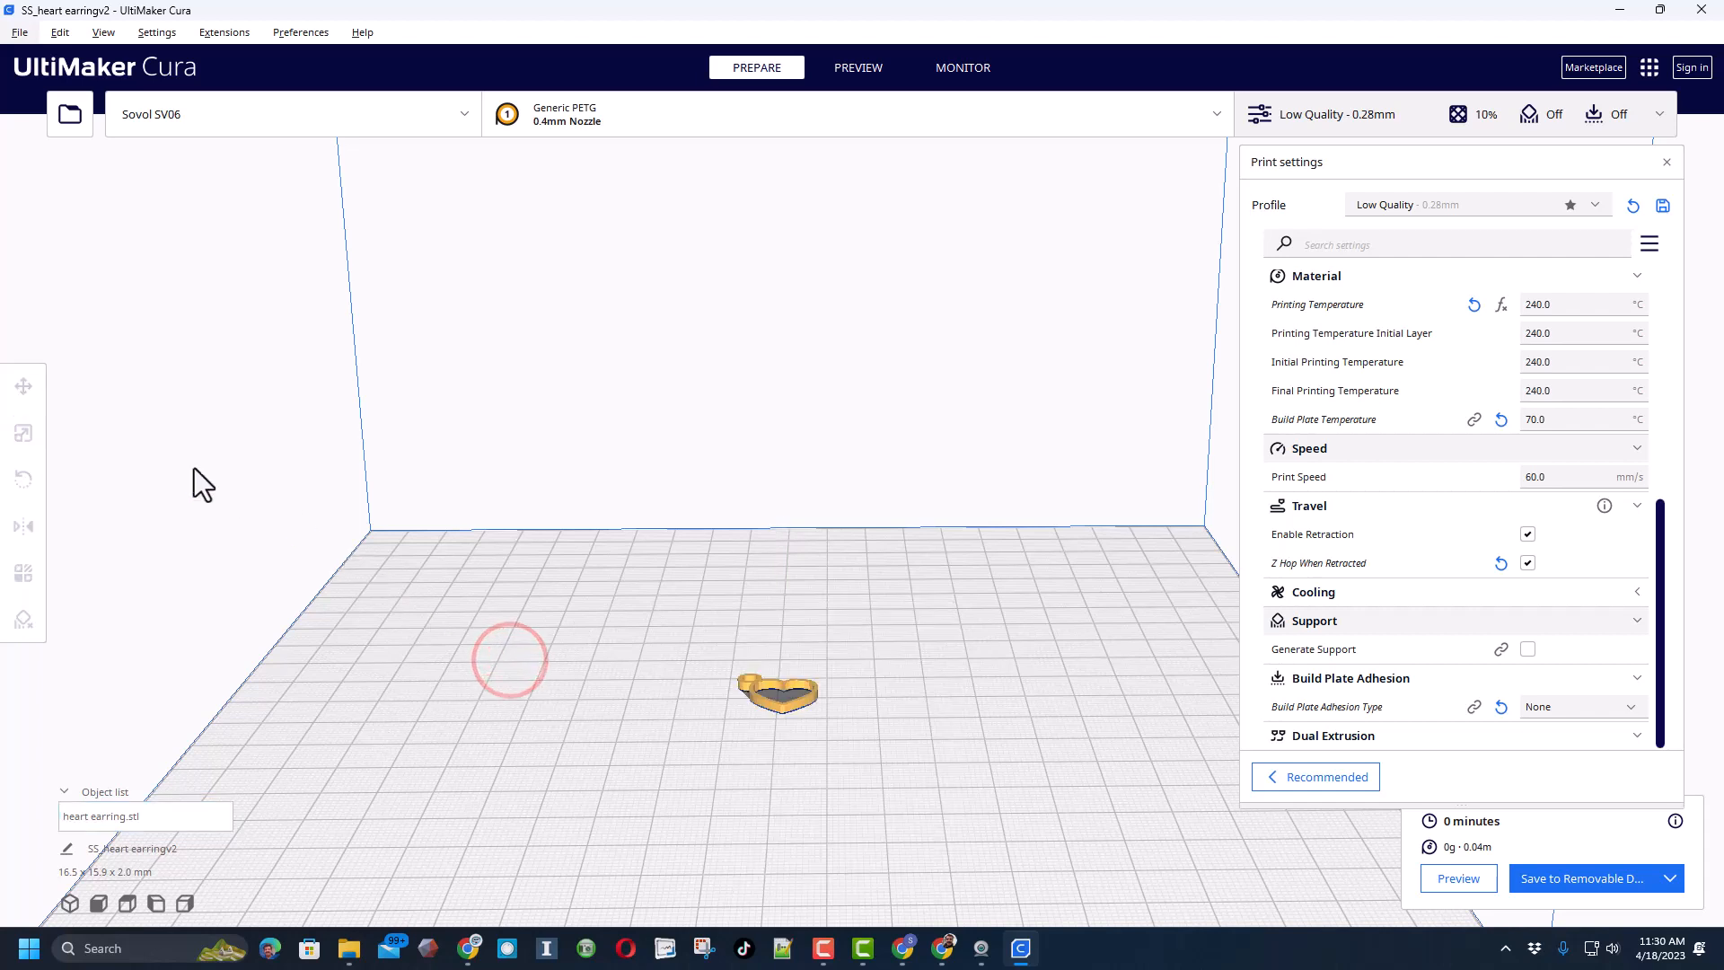
# Step: Set the heart's Z position to 0 so it sits on the bed
pyautogui.click(23, 433)
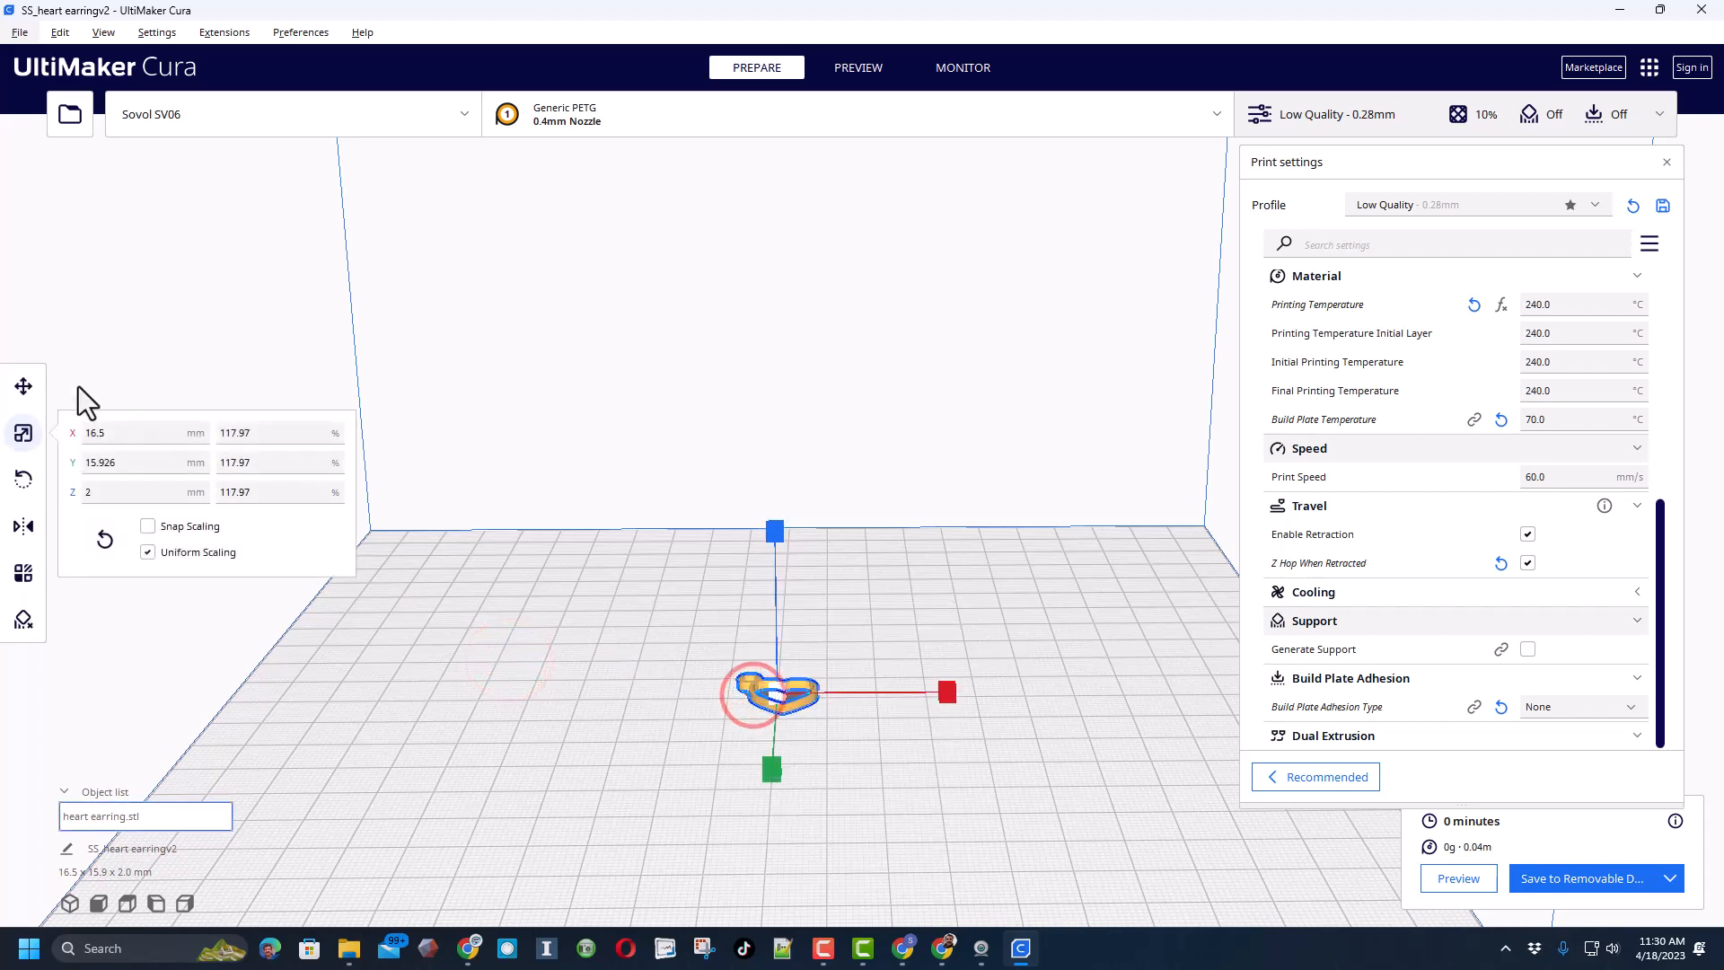
pyautogui.click(22, 386)
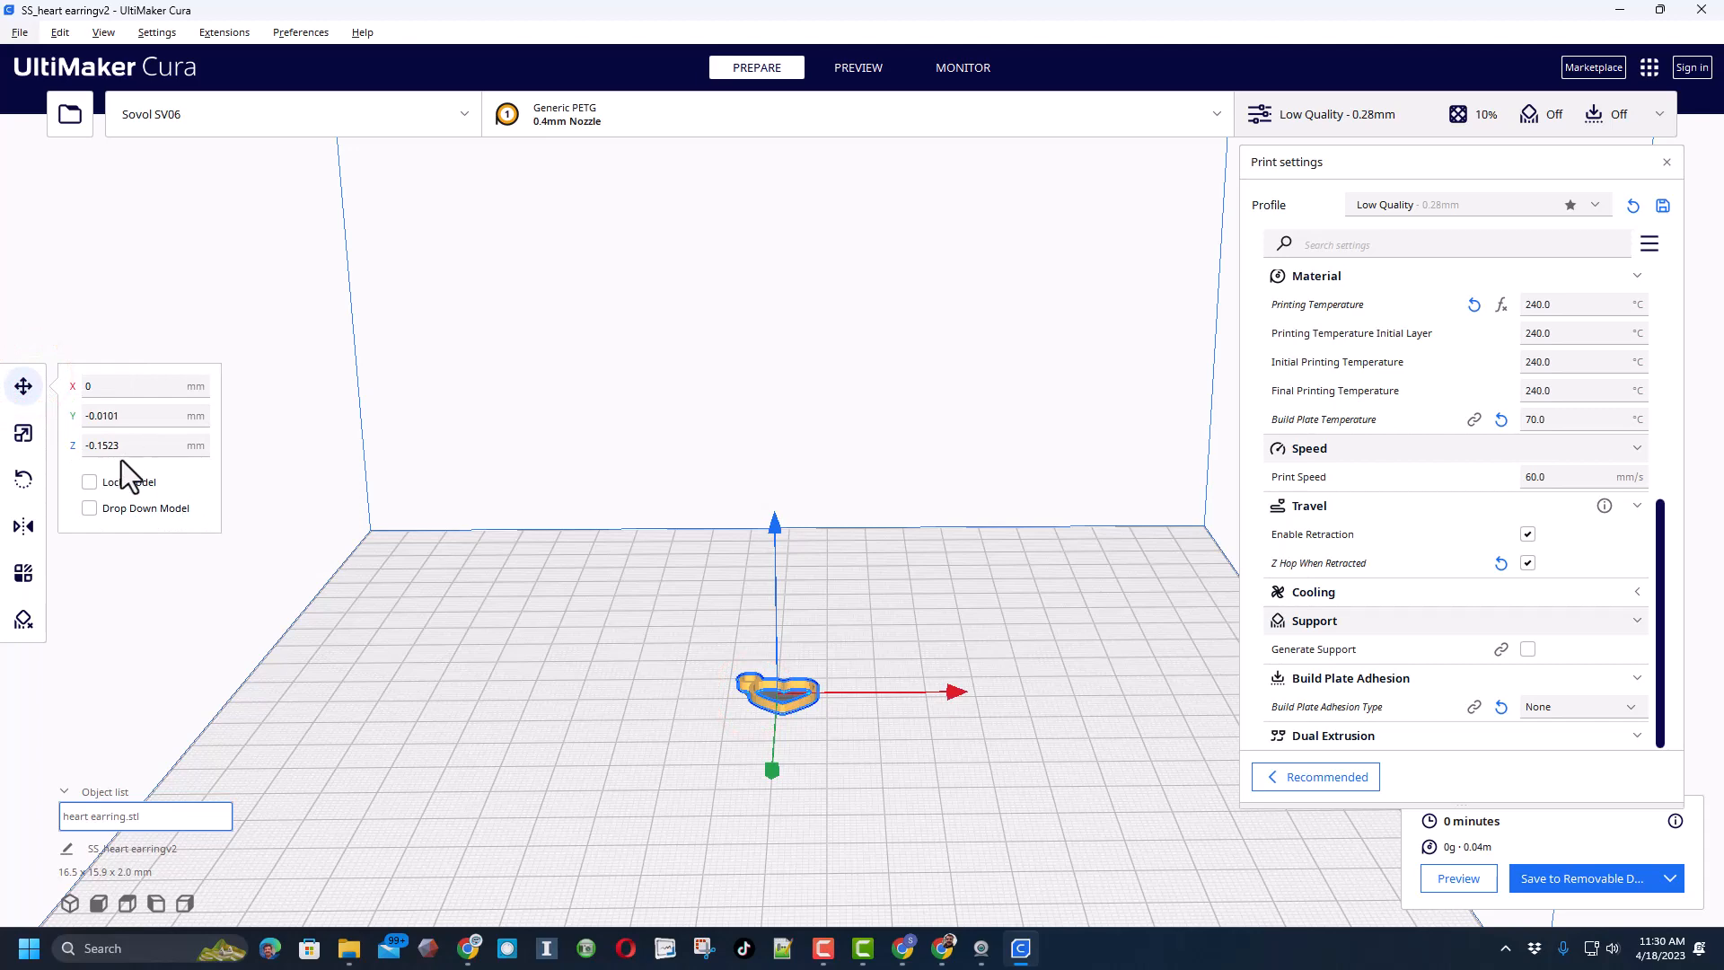
pyautogui.click(144, 445)
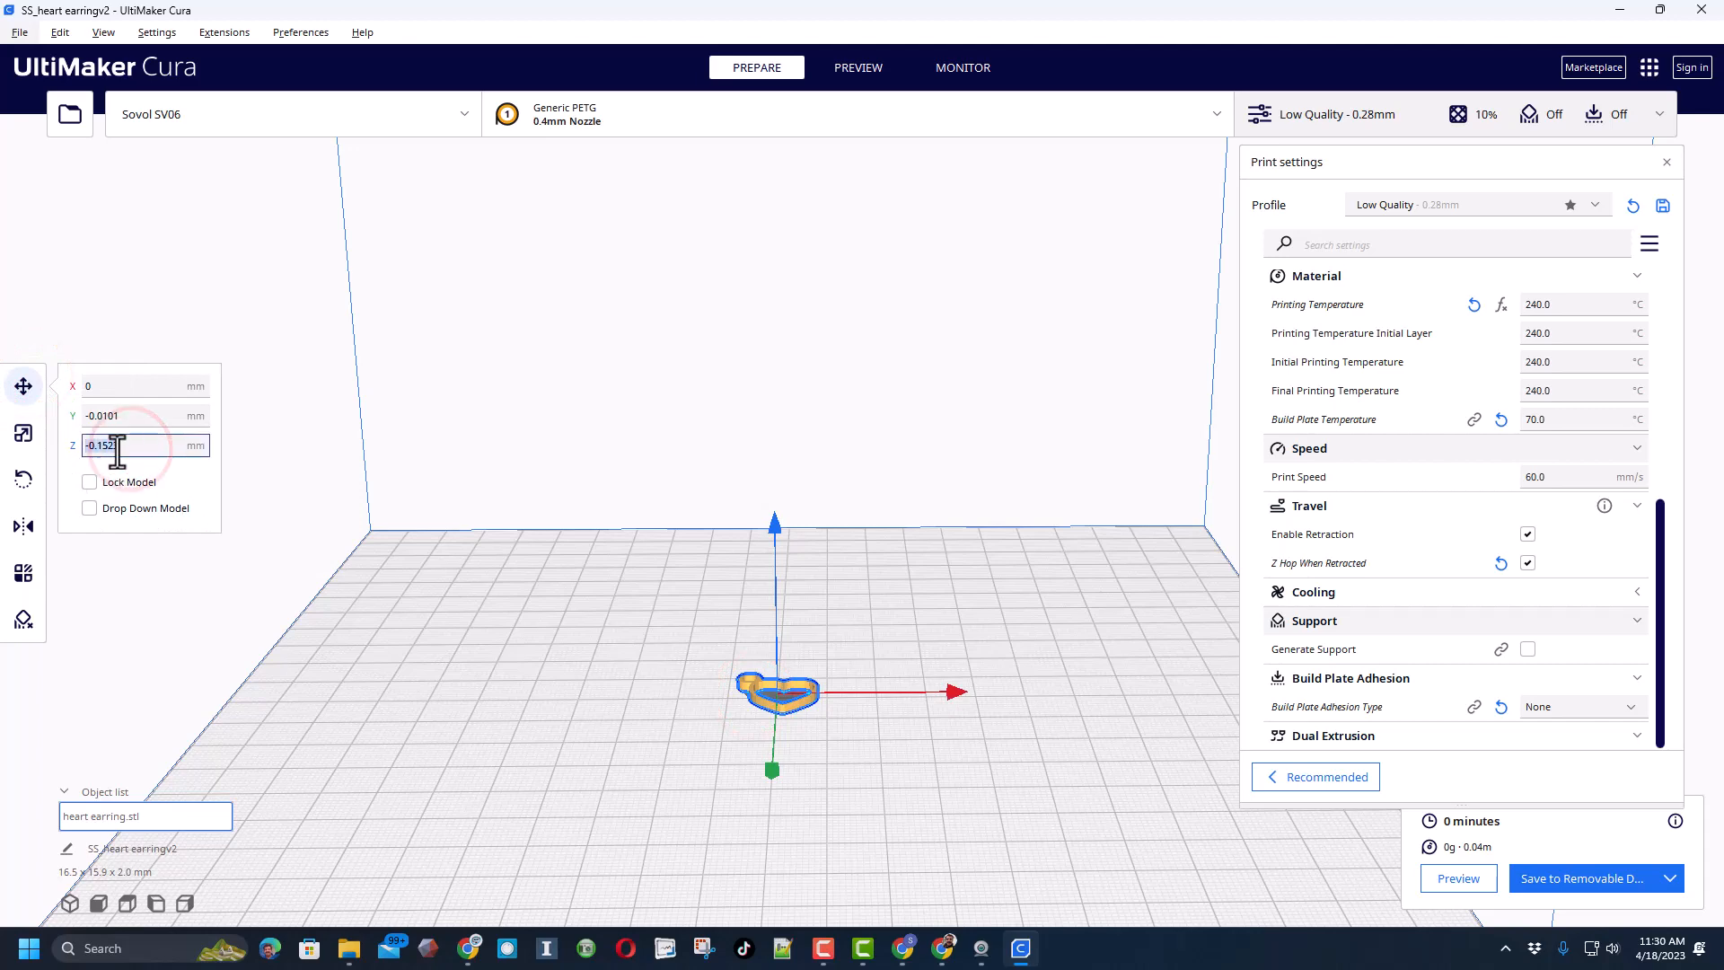
pyautogui.write('0')
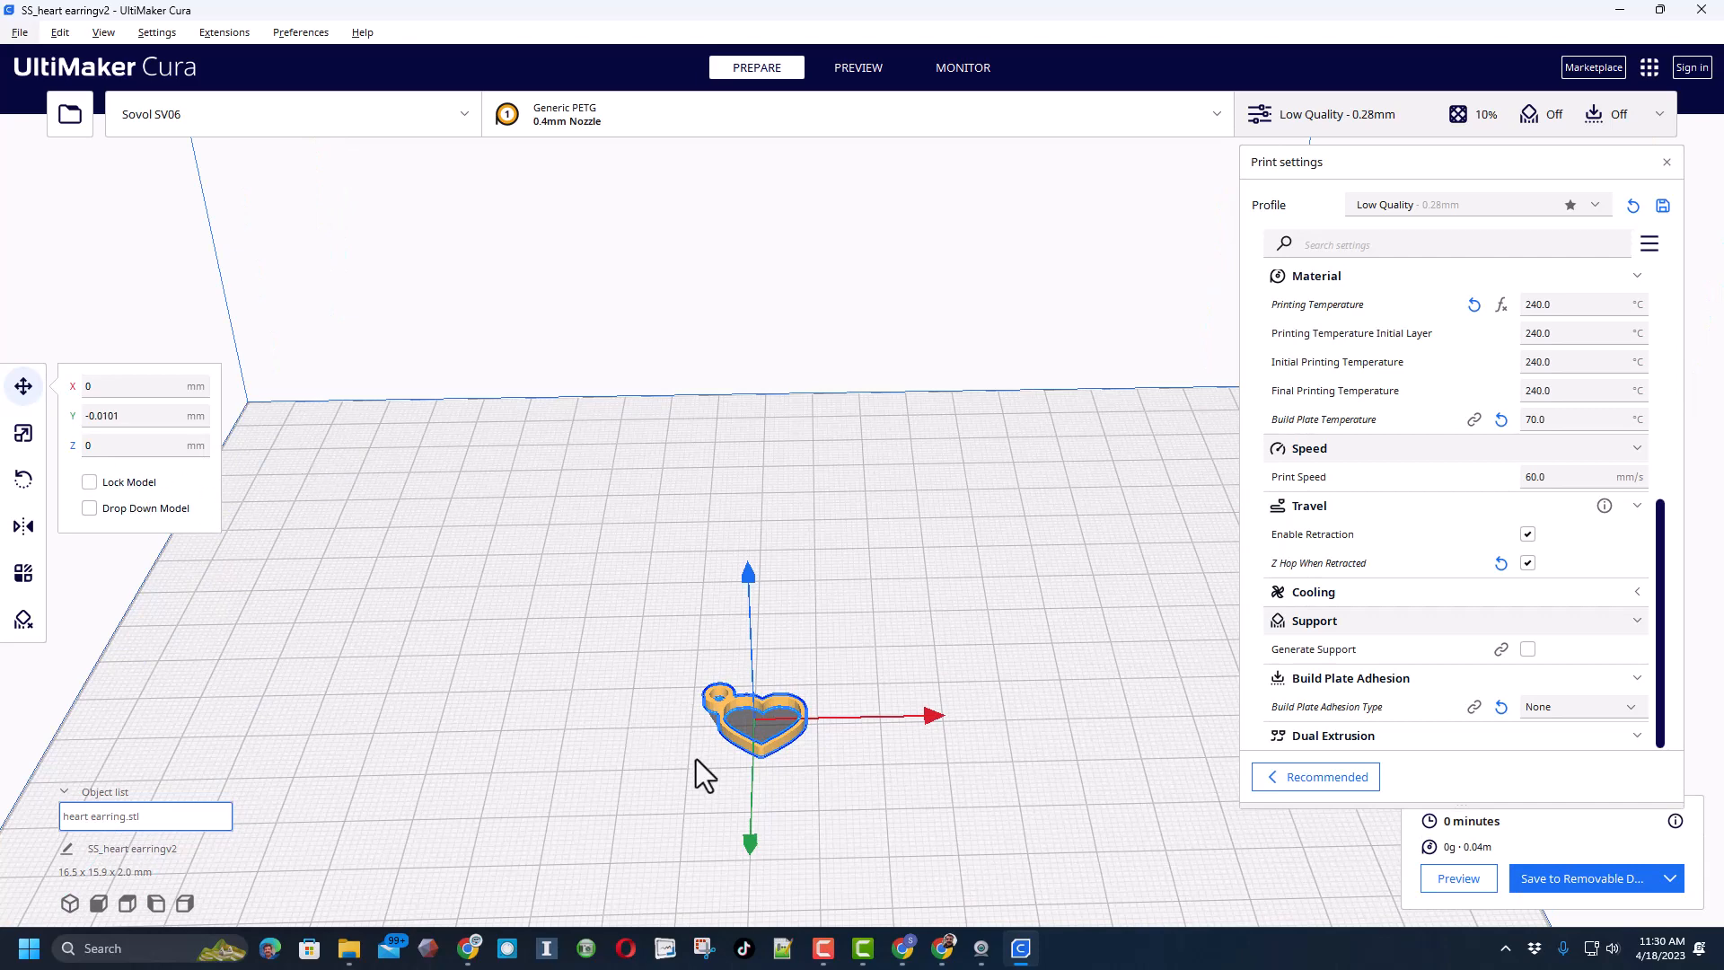
# Step: Save SS_heart earringv2.gcode to the removable drive and eject it
pyautogui.click(1580, 878)
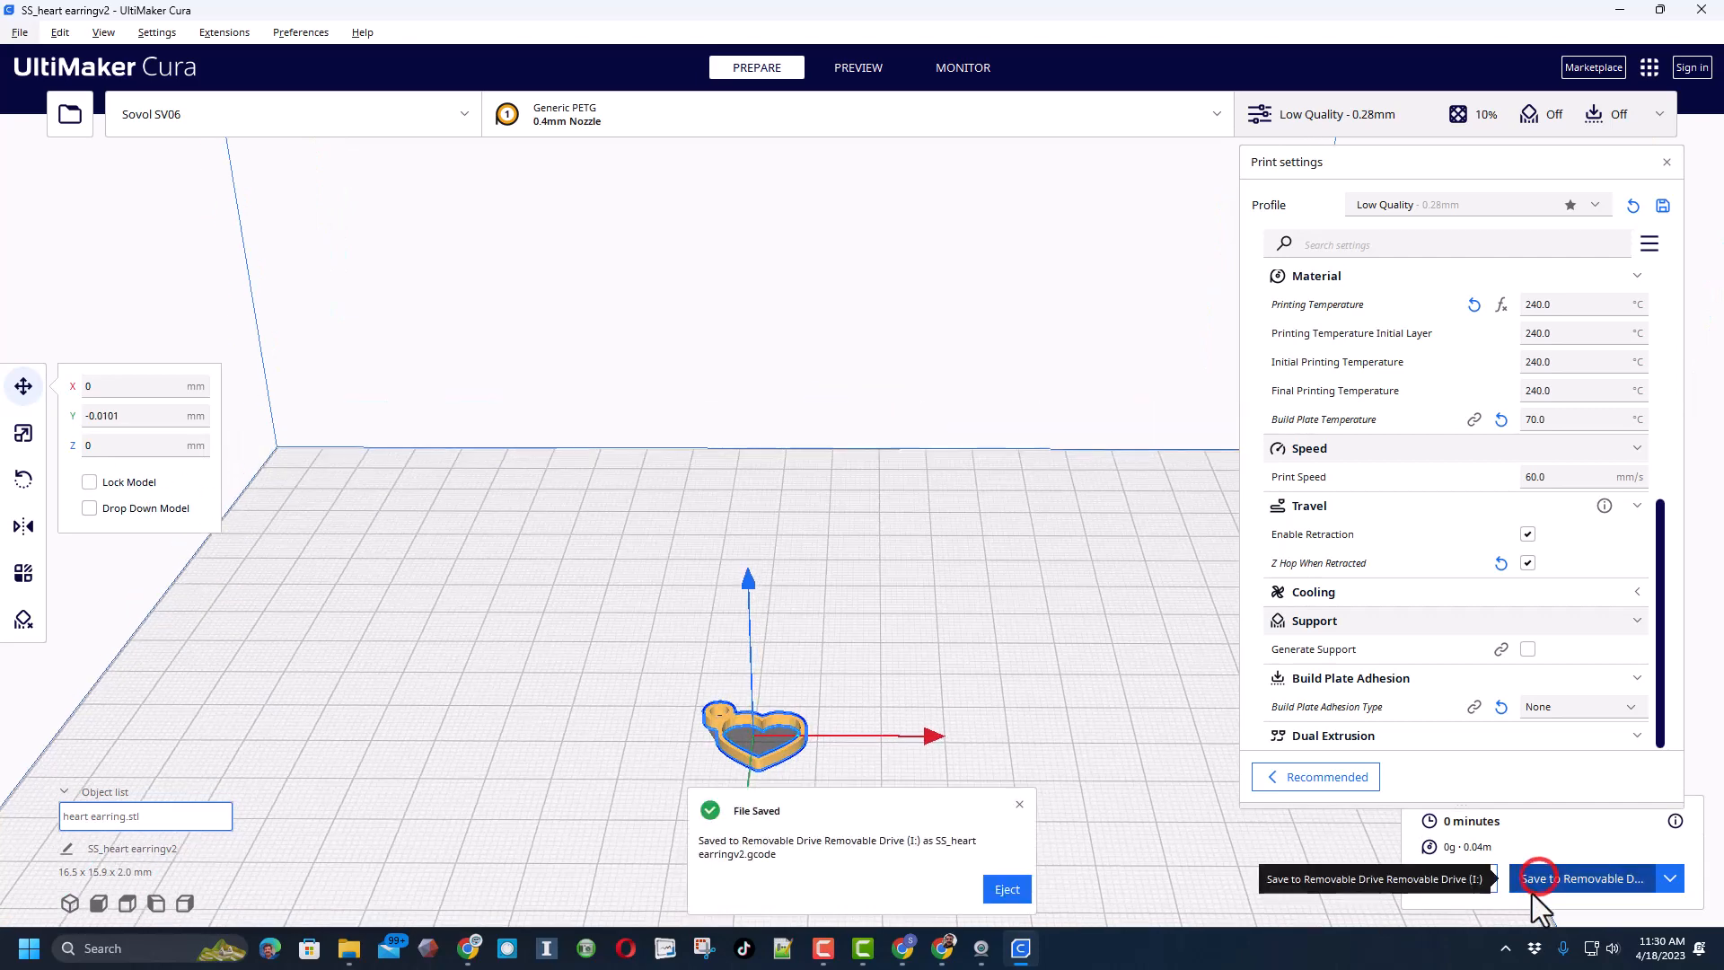
pyautogui.moveTo(1168, 901)
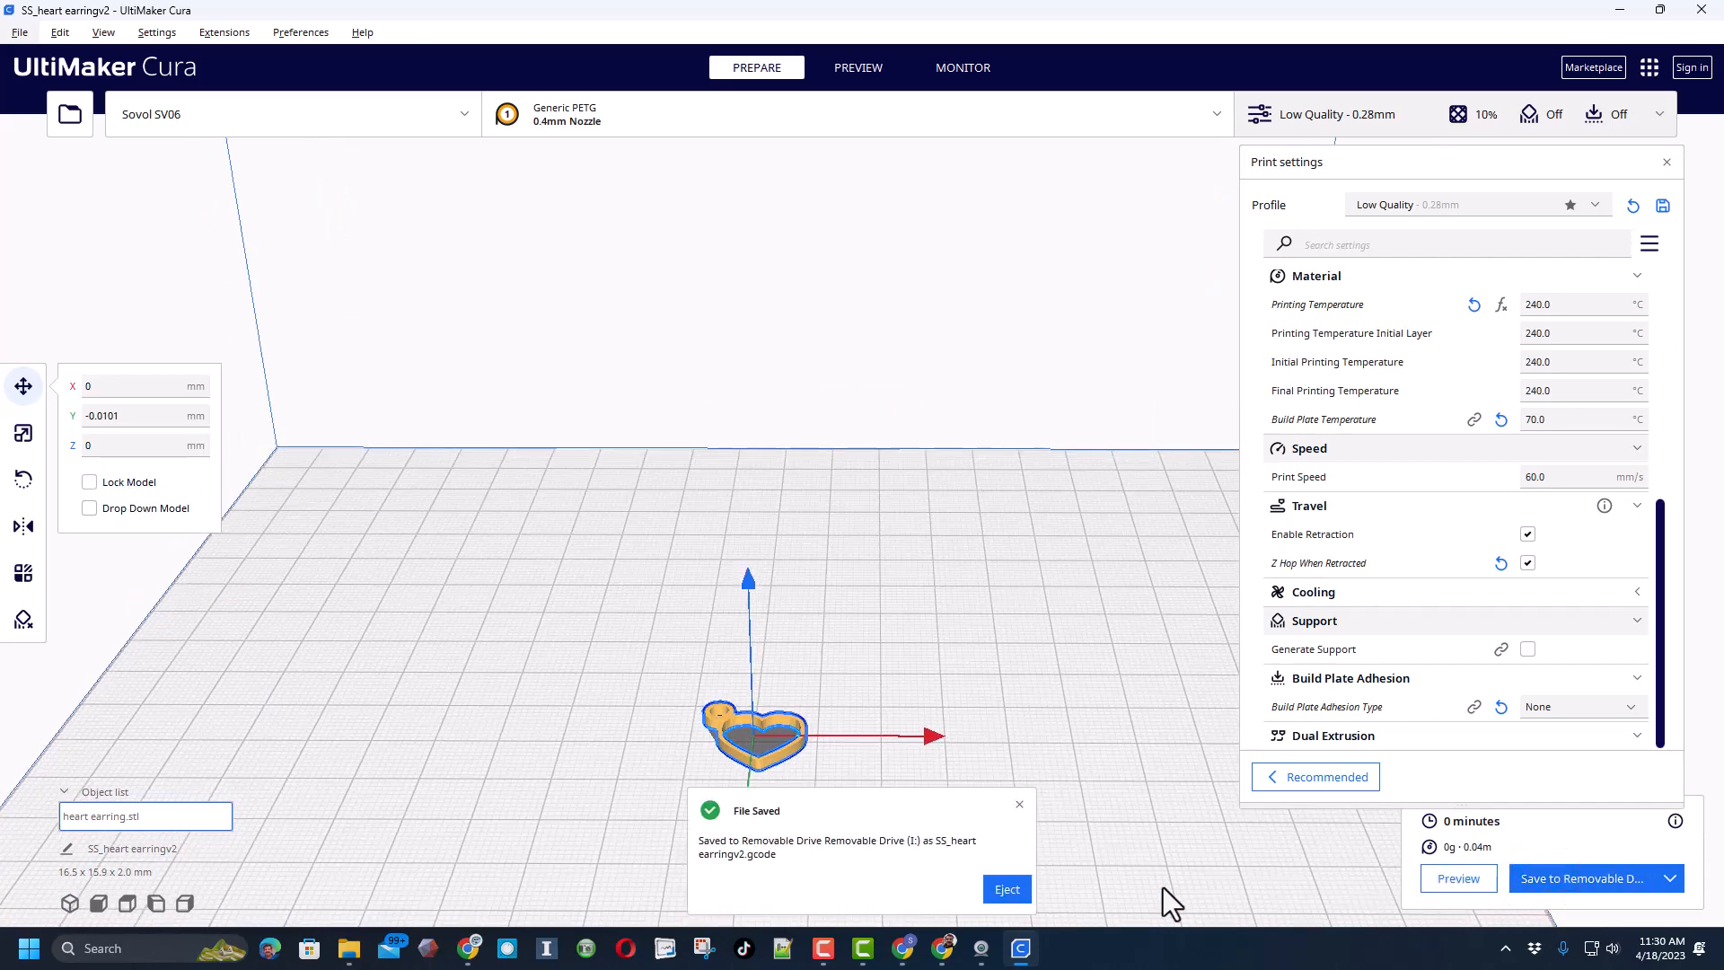
pyautogui.click(1006, 888)
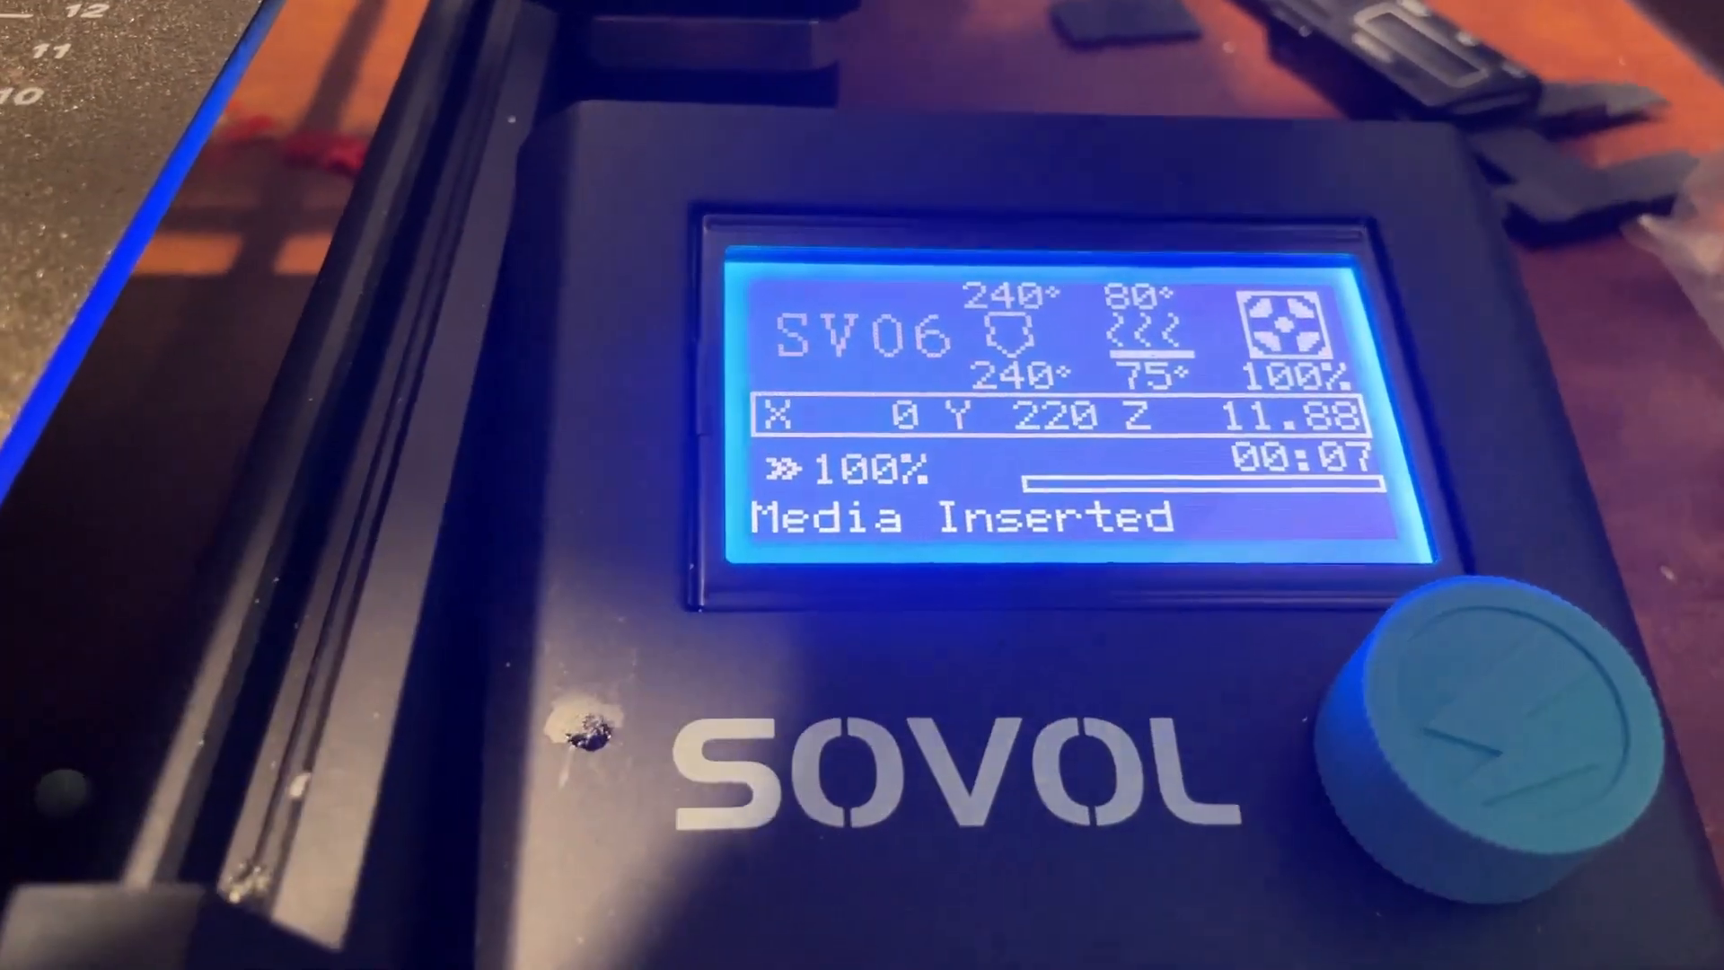
# Step: Open the printer's main menu from the info screen
pyautogui.click(1451, 714)
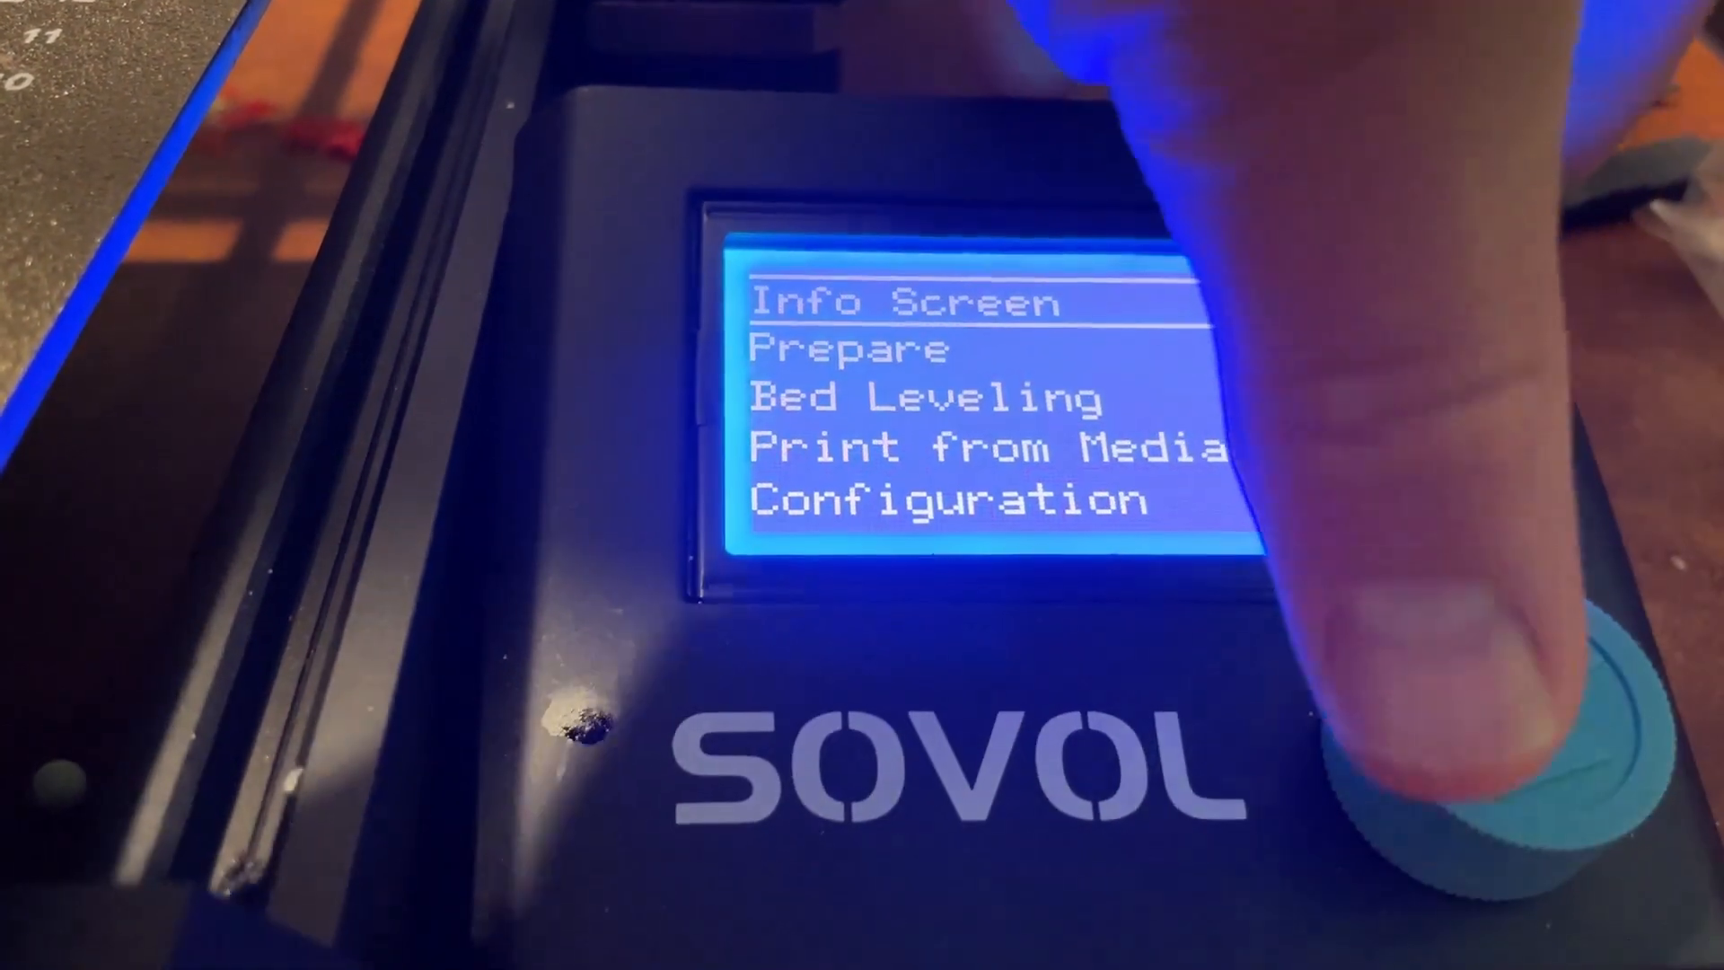